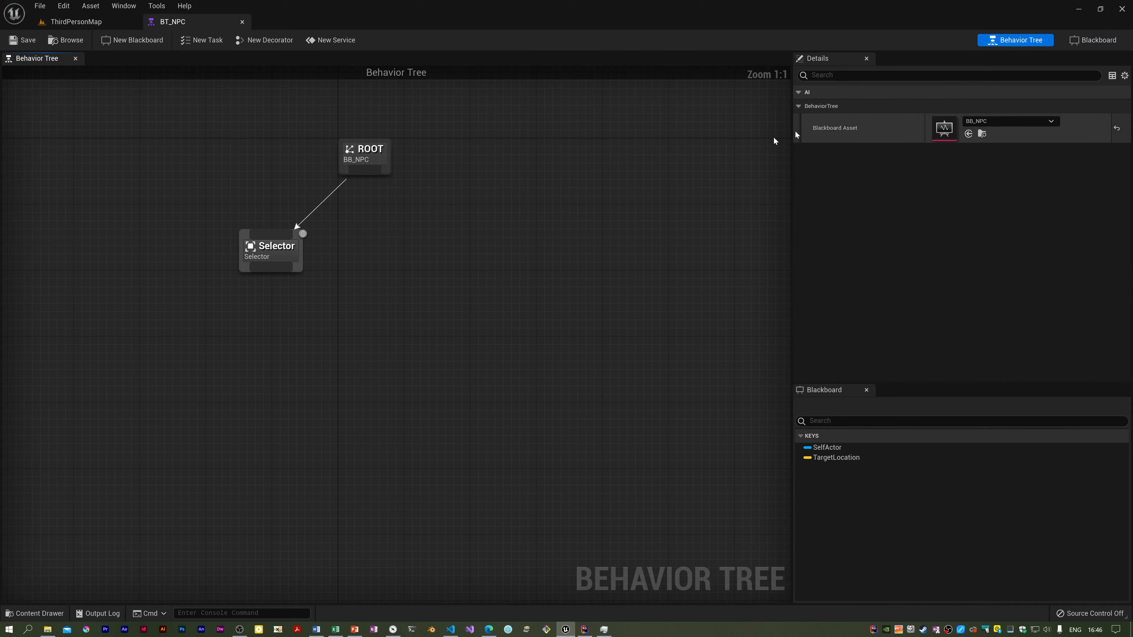
{"action": "mouse_move", "coordinate": [206, 40]}
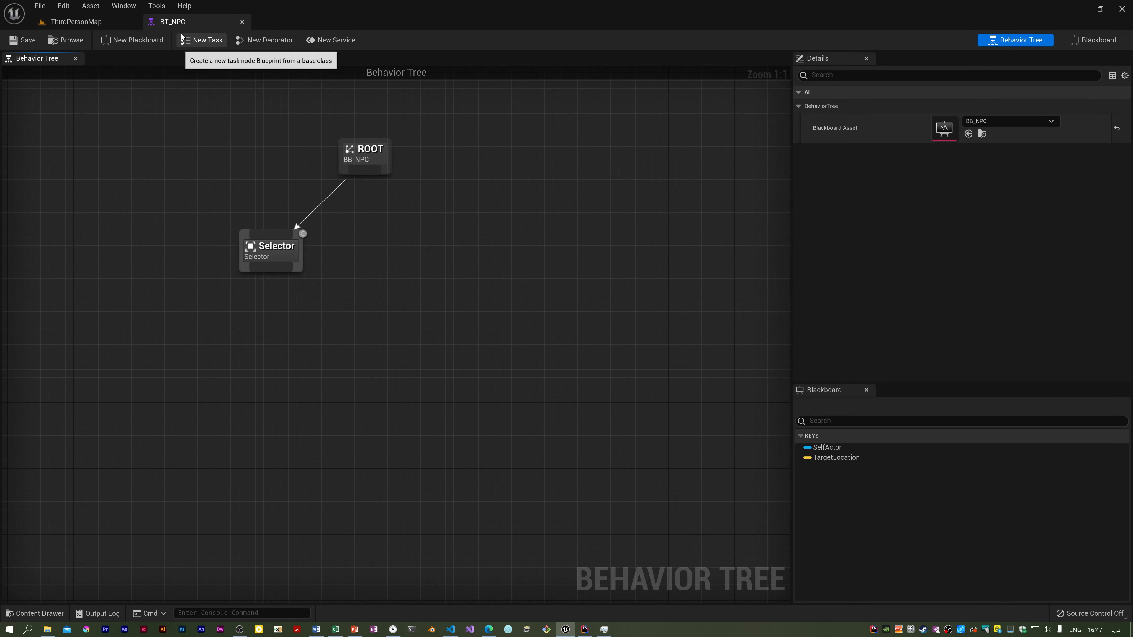
{"action": "mouse_move", "coordinate": [271, 40]}
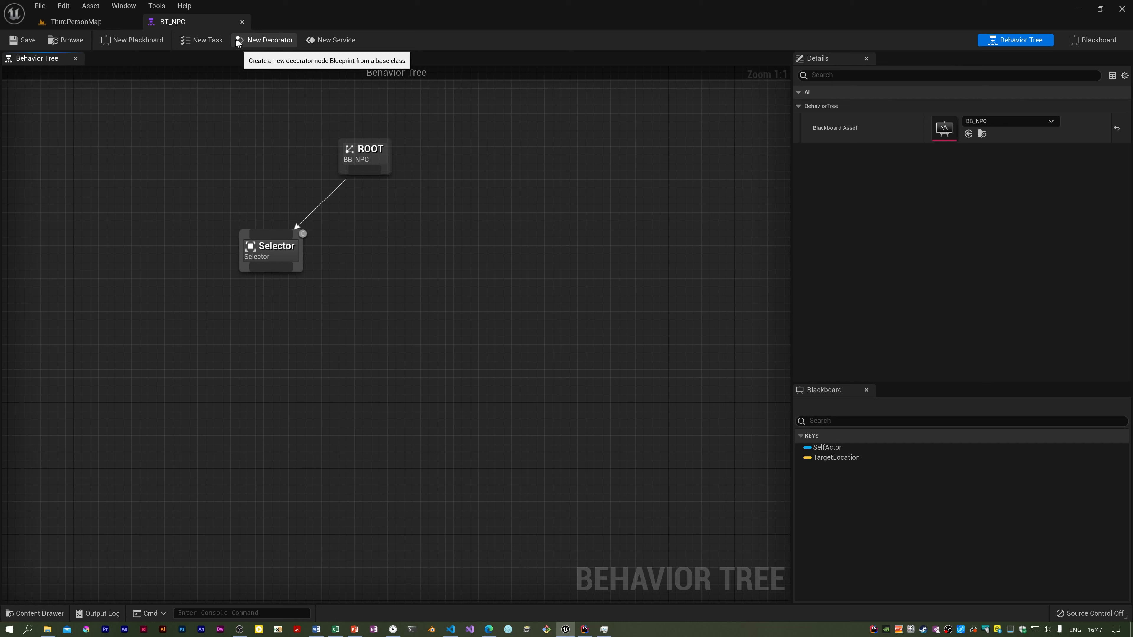
{"action": "mouse_move", "coordinate": [207, 40]}
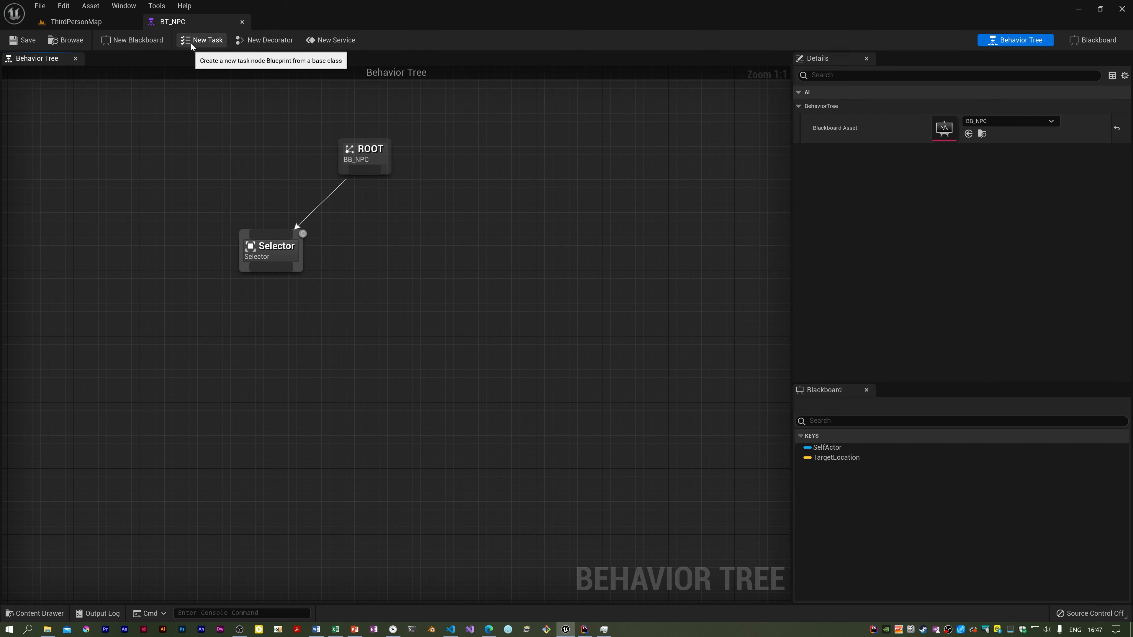
{"action": "mouse_move", "coordinate": [1118, 105]}
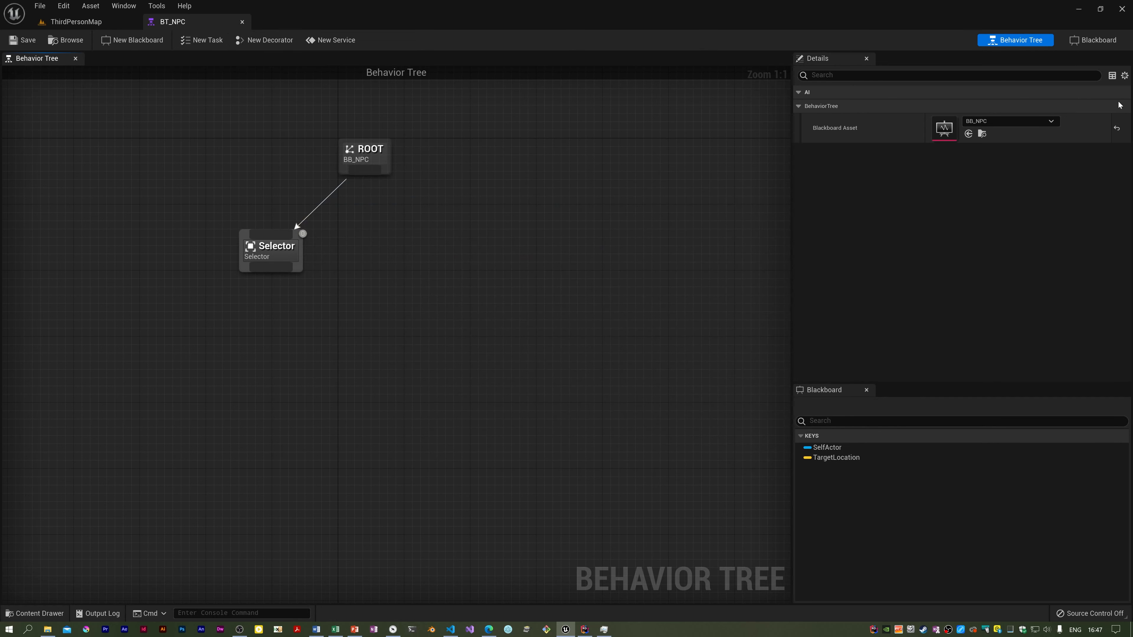
{"action": "mouse_move", "coordinate": [618, 64]}
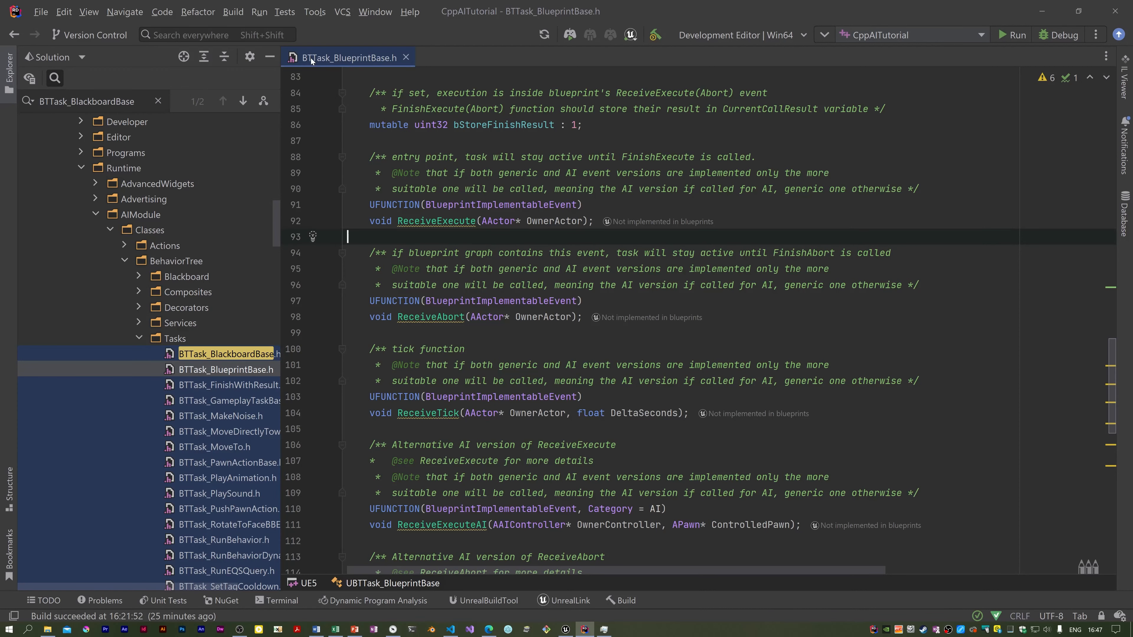
{"action": "mouse_move", "coordinate": [347, 58]}
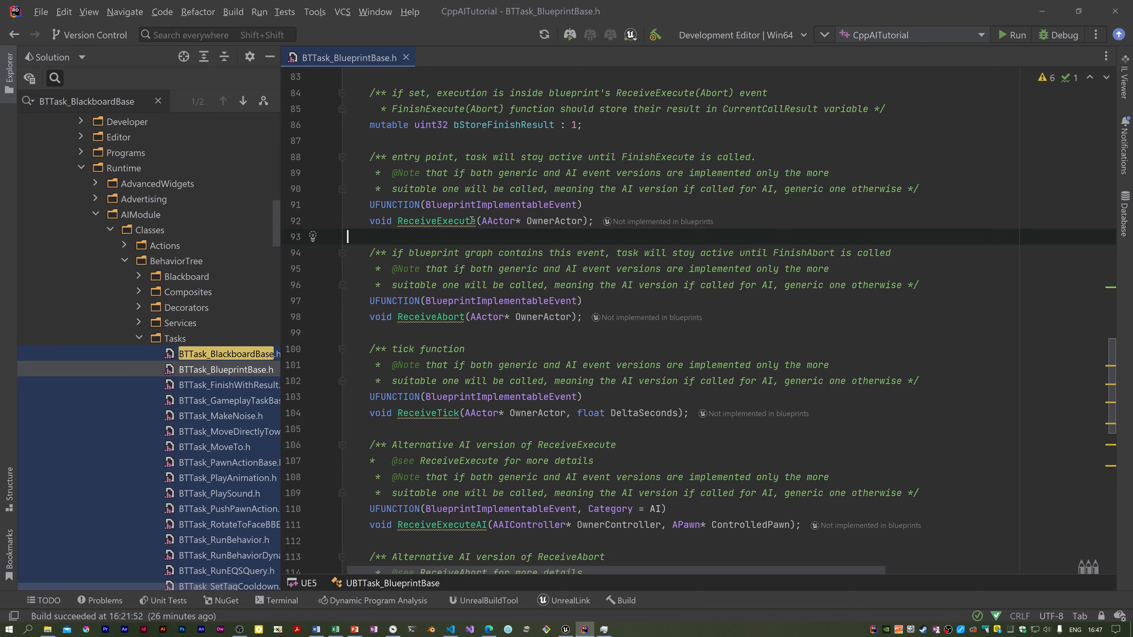
{"action": "mouse_move", "coordinate": [441, 221]}
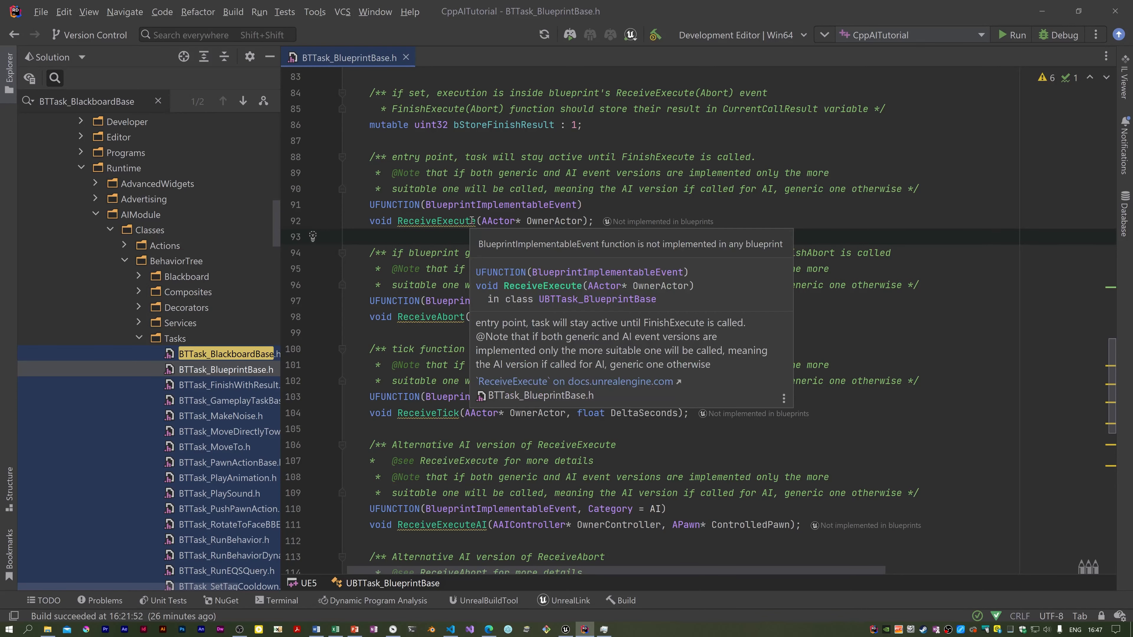
Review the ReceiveExecute documentation and bring up the BTTask_BlackboardBase header.
{"action": "left_click", "coordinate": [347, 236]}
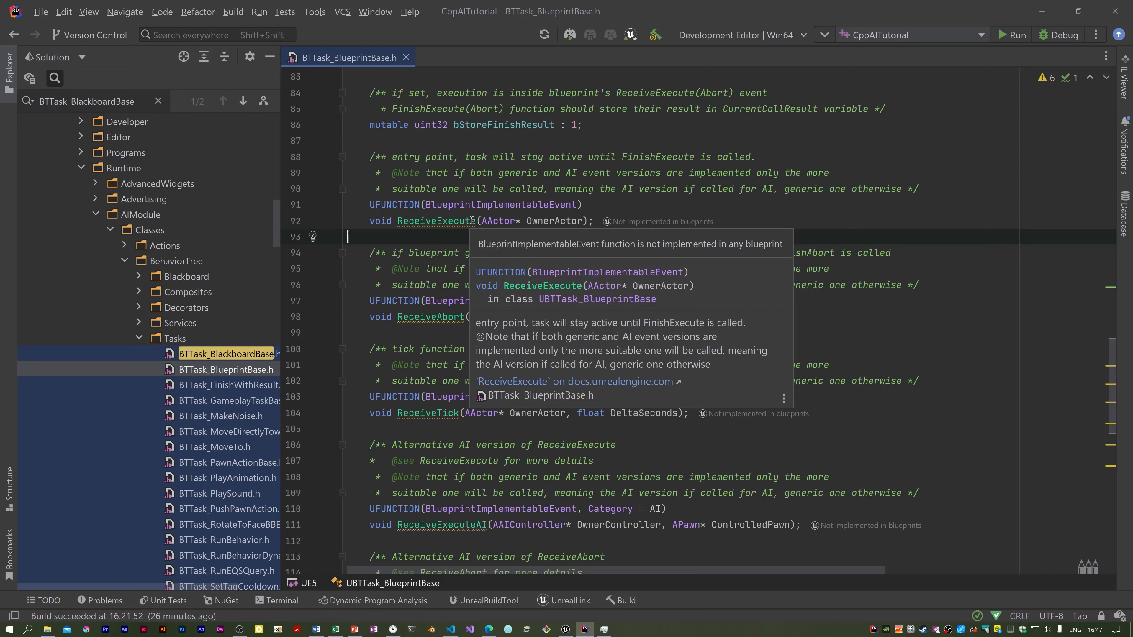
{"action": "mouse_move", "coordinate": [467, 220]}
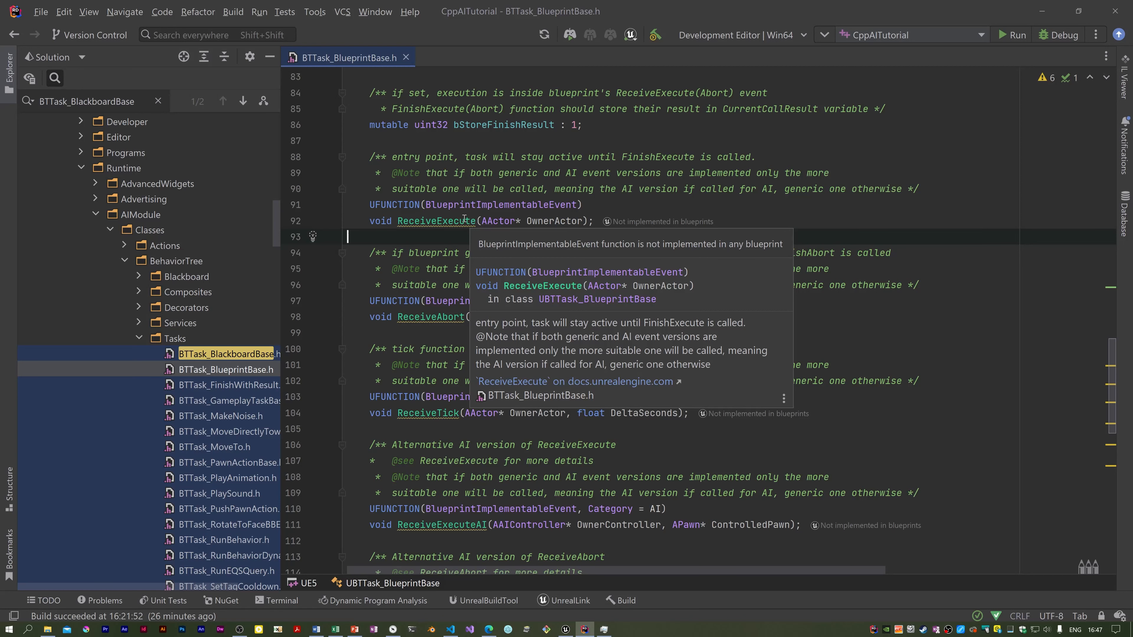
{"action": "mouse_move", "coordinate": [463, 217]}
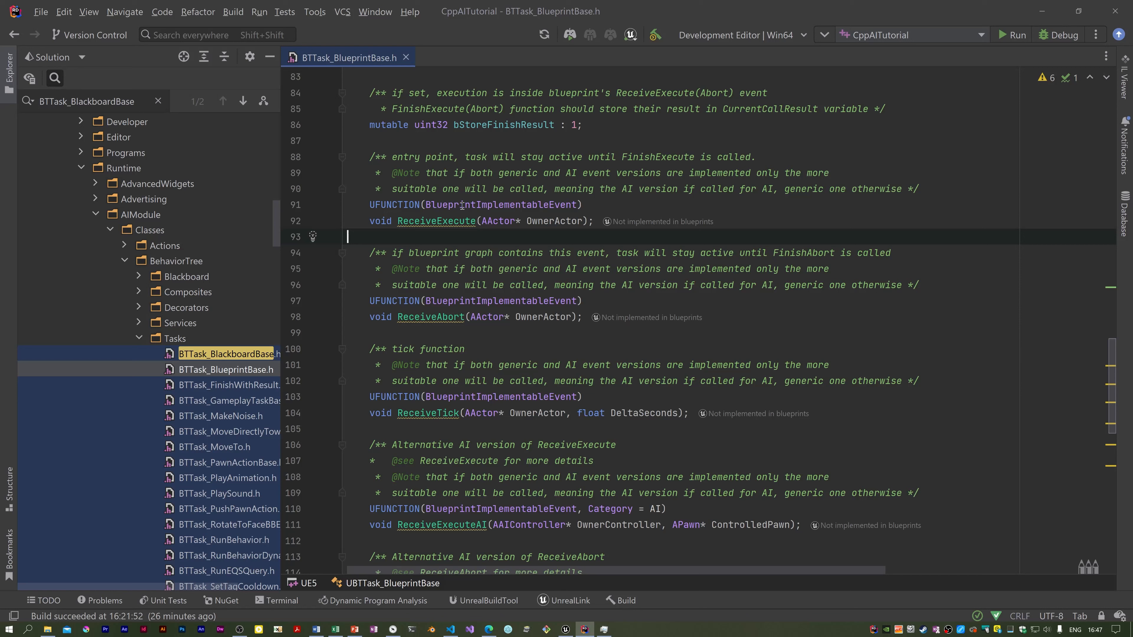
{"action": "mouse_move", "coordinate": [604, 207]}
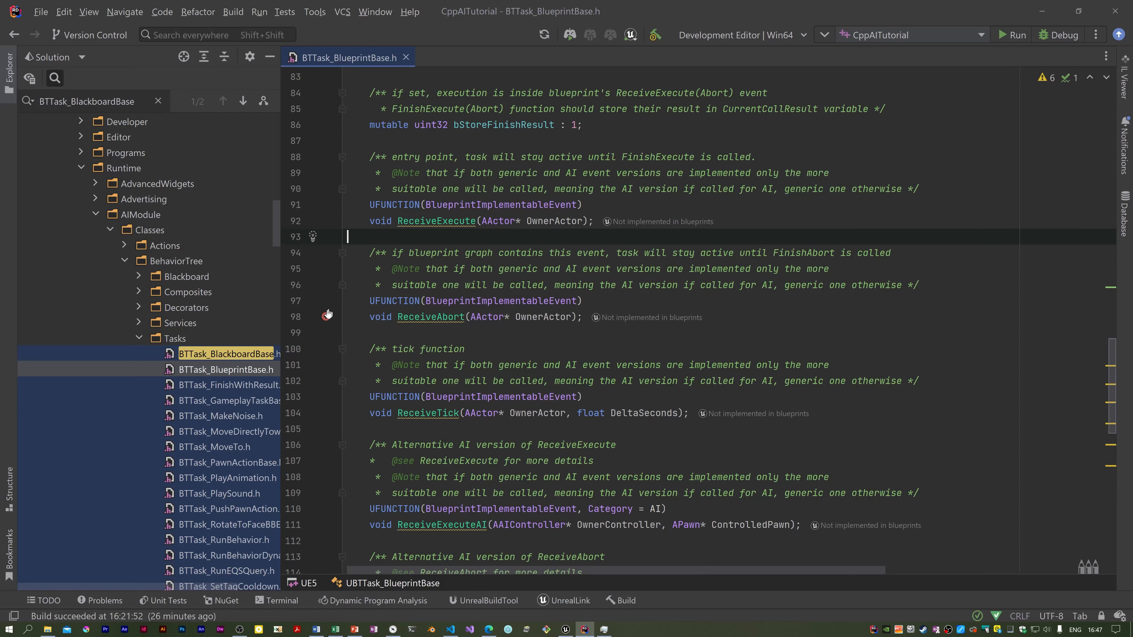
{"action": "double_click", "coordinate": [228, 354]}
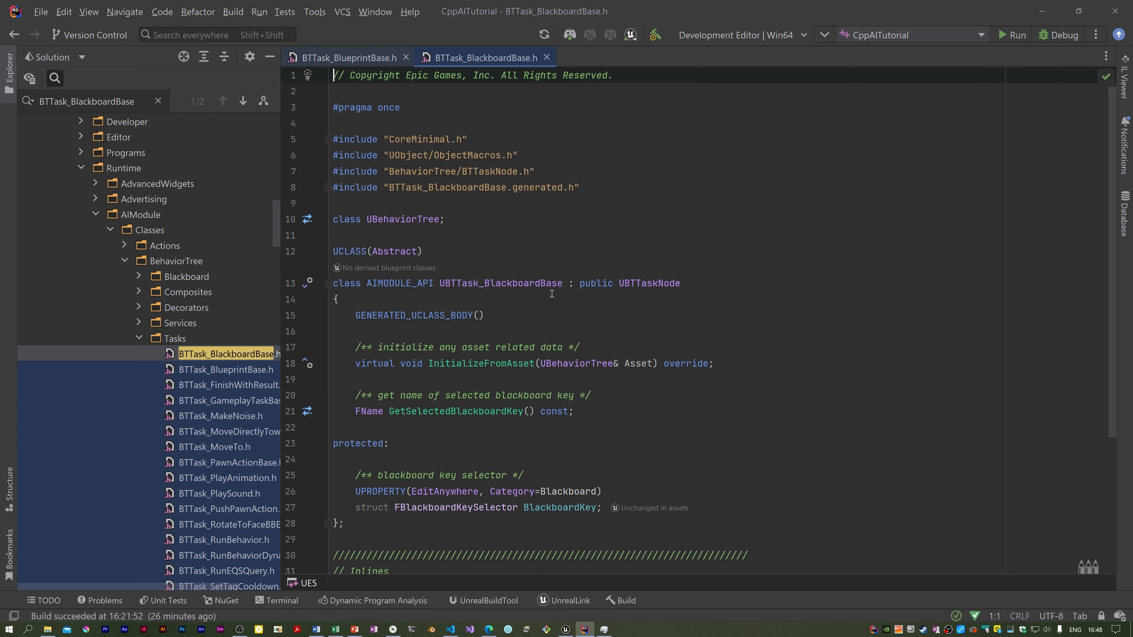
{"action": "mouse_move", "coordinate": [587, 448]}
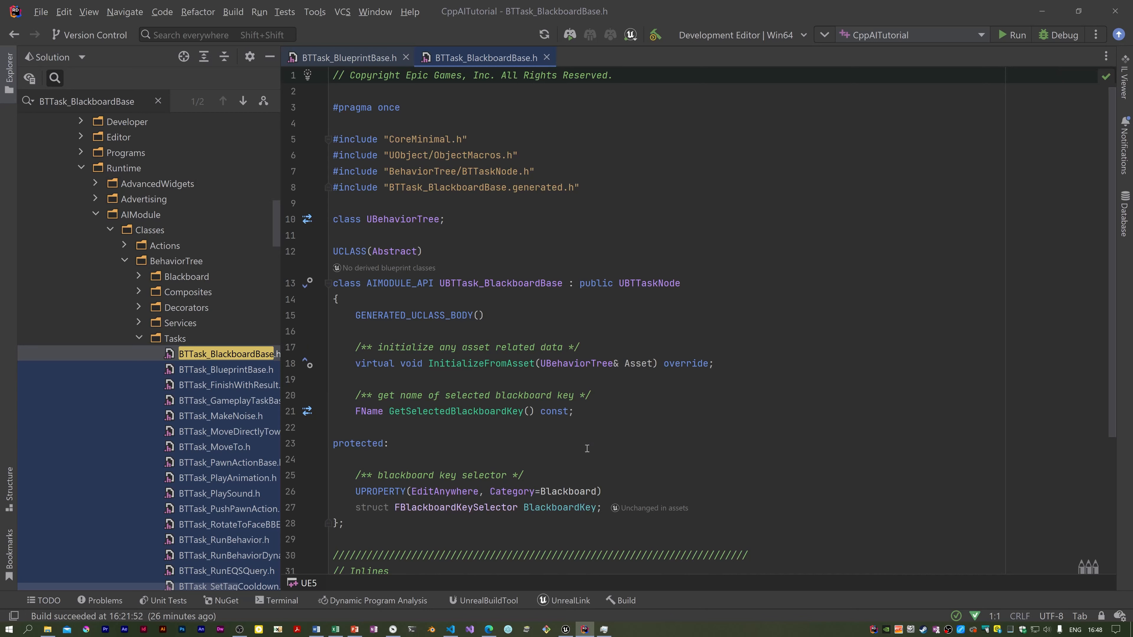
Jump from UBTTaskNode to BTTaskNode.h and inspect its ExecuteTask declaration.
{"action": "left_click", "coordinate": [645, 283]}
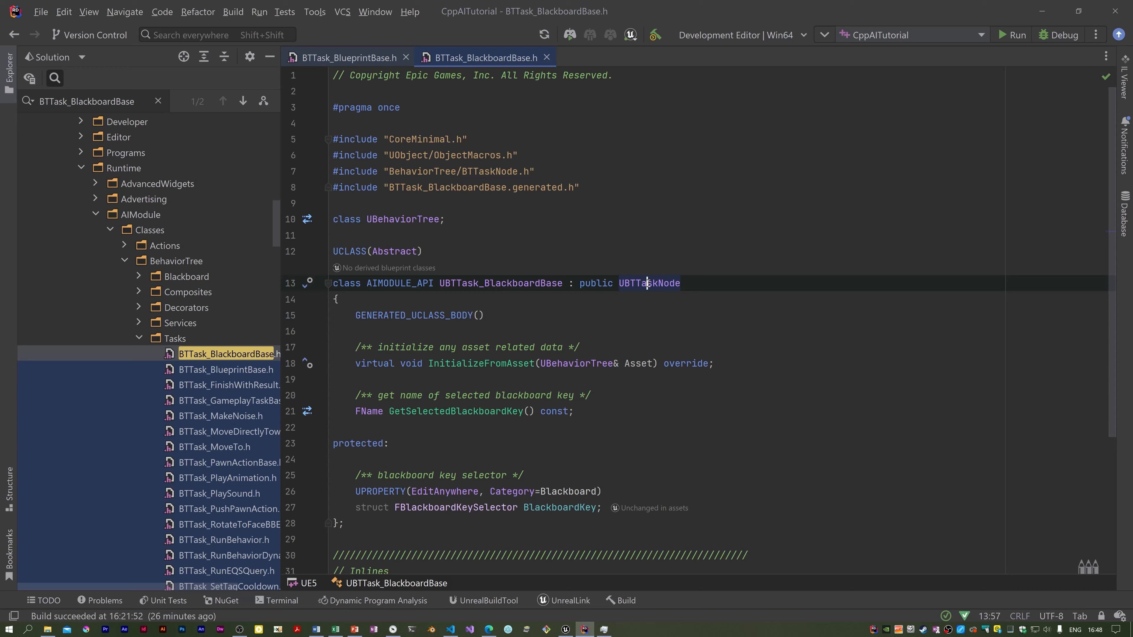
{"action": "left_click", "coordinate": [649, 283]}
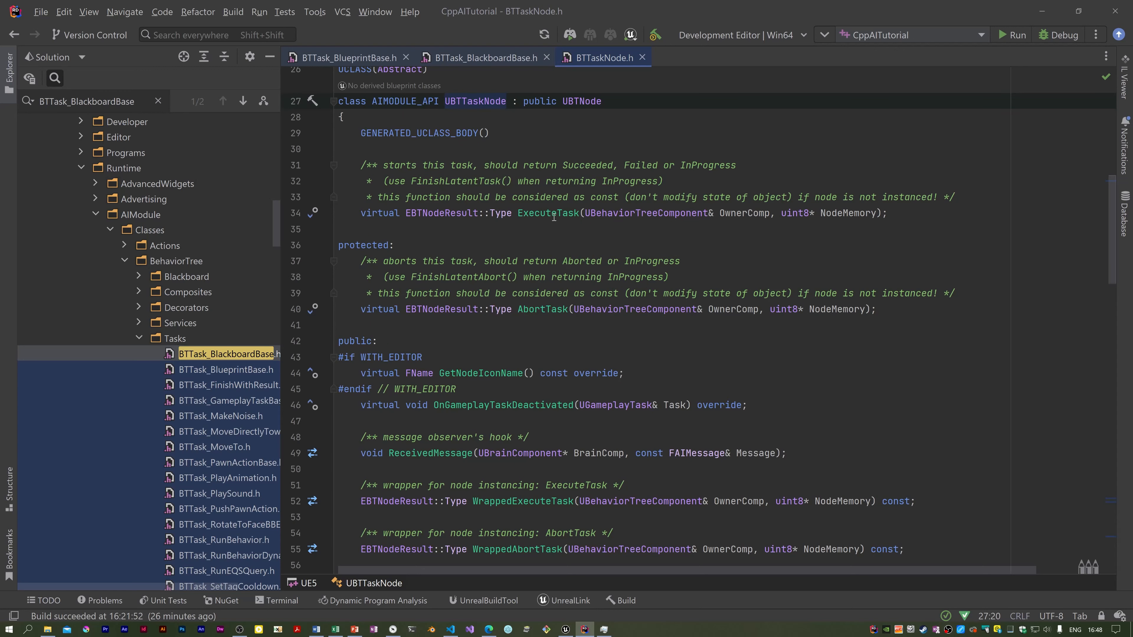
{"action": "left_click", "coordinate": [446, 101]}
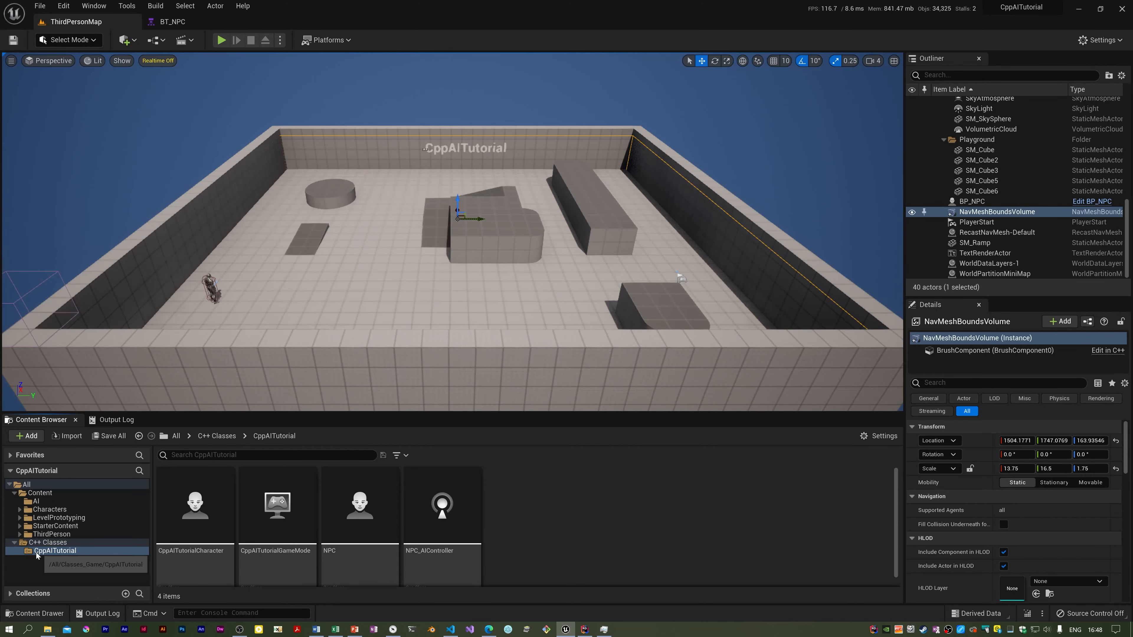
{"action": "mouse_move", "coordinate": [587, 522]}
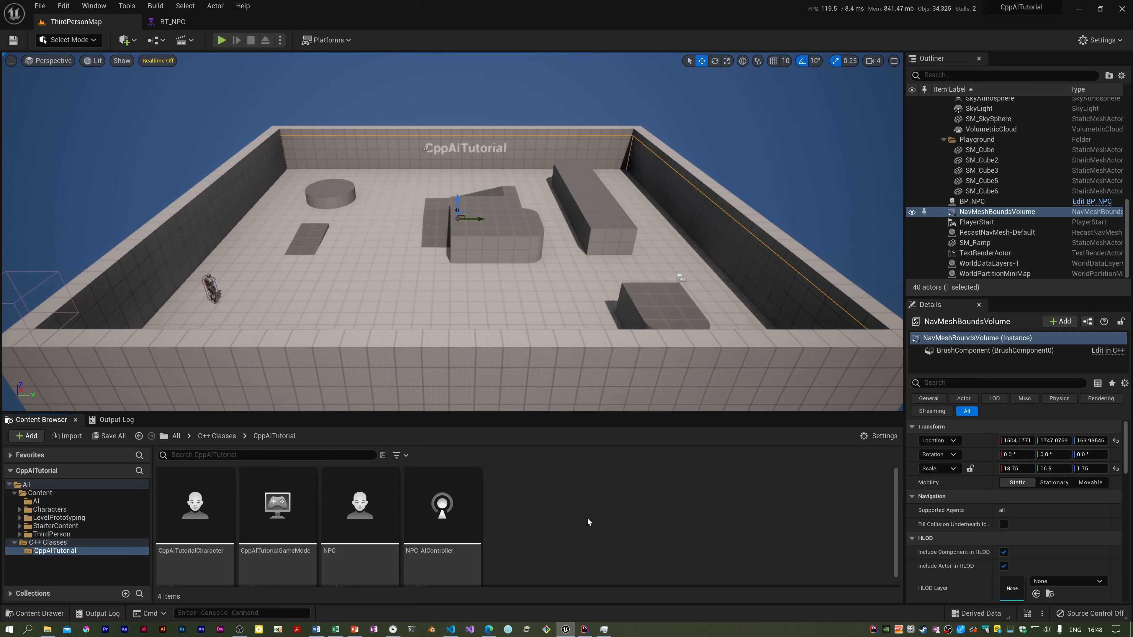
Start a new C++ class in CppAITutorial with BTTask_BlackboardBase as parent, filtering by 'BTTask'.
{"action": "right_click", "coordinate": [588, 521]}
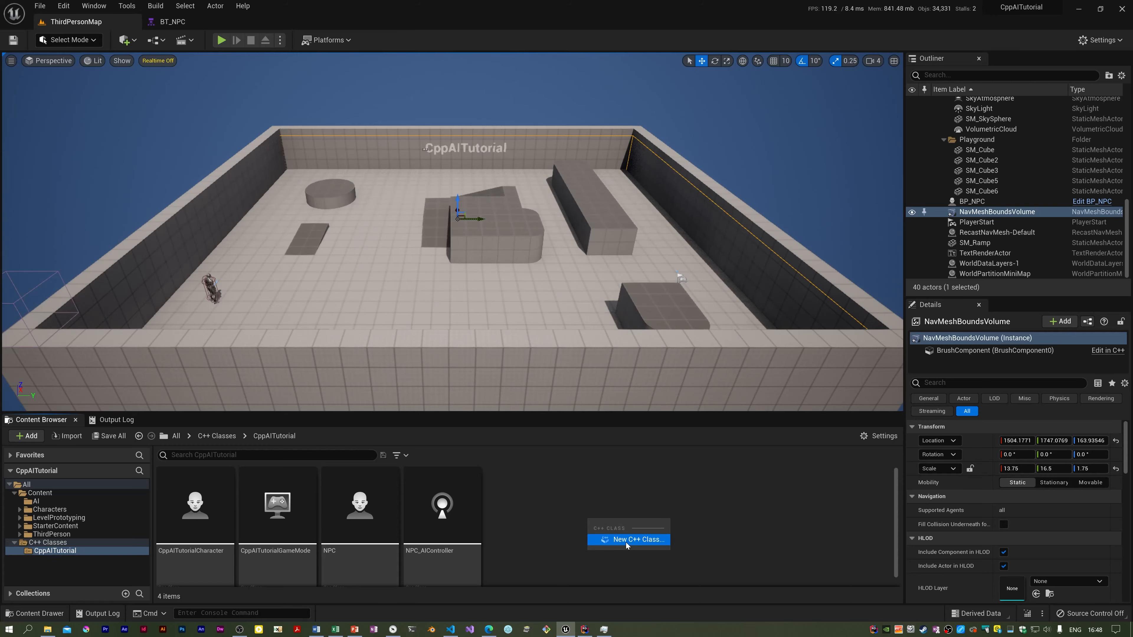
{"action": "left_click", "coordinate": [625, 540]}
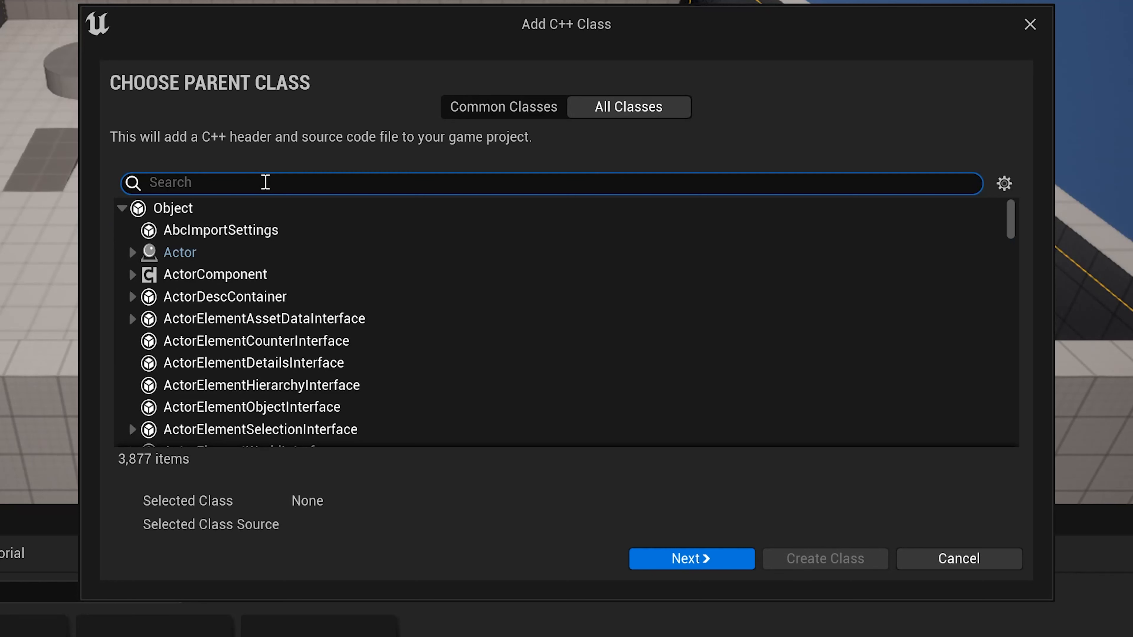
{"action": "type", "text": "BTTask"}
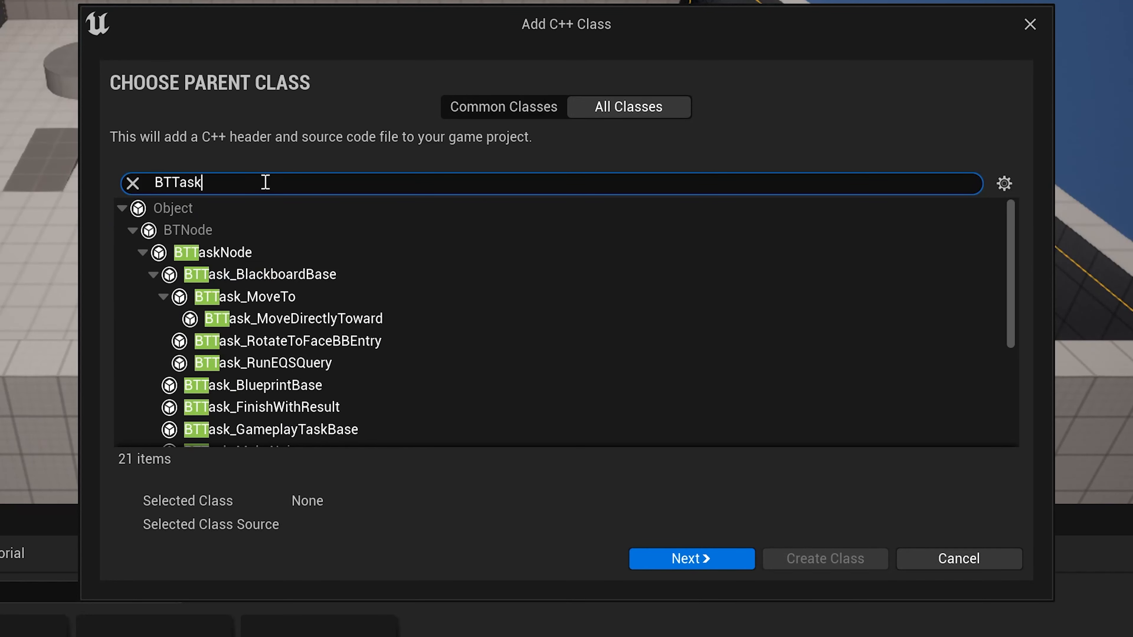
{"action": "left_click", "coordinate": [258, 274]}
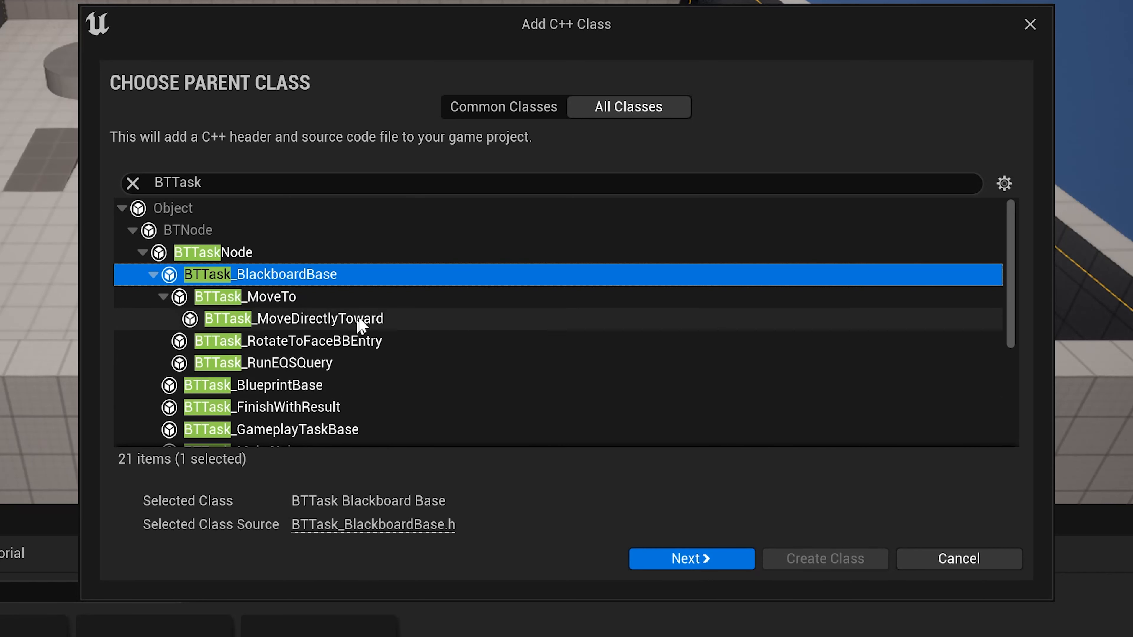
{"action": "mouse_move", "coordinate": [278, 385]}
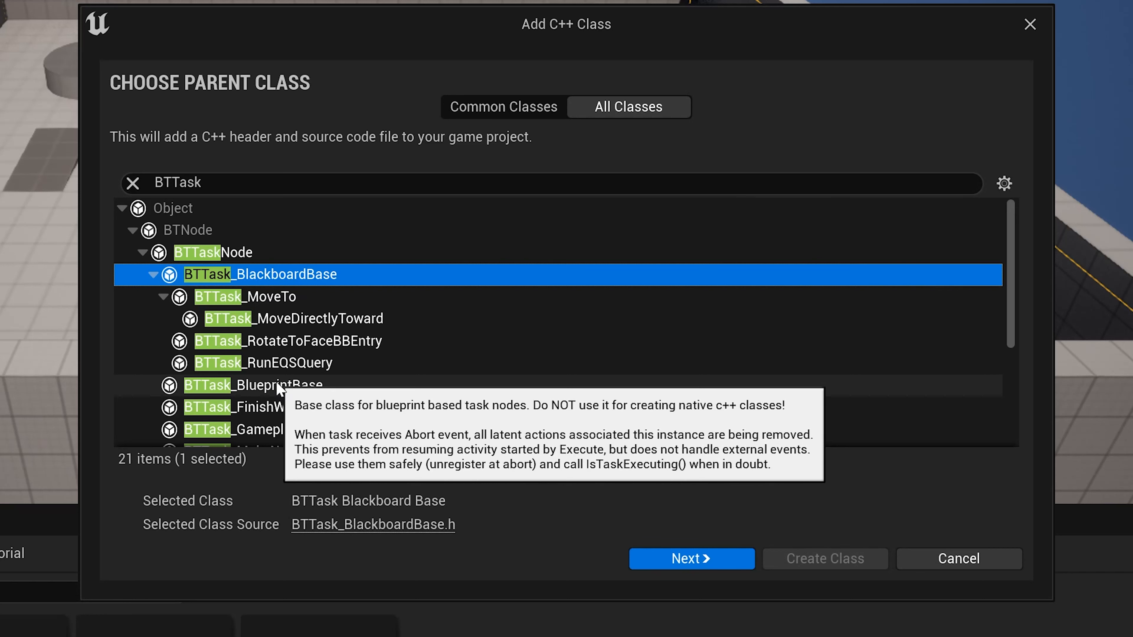
{"action": "mouse_move", "coordinate": [661, 631]}
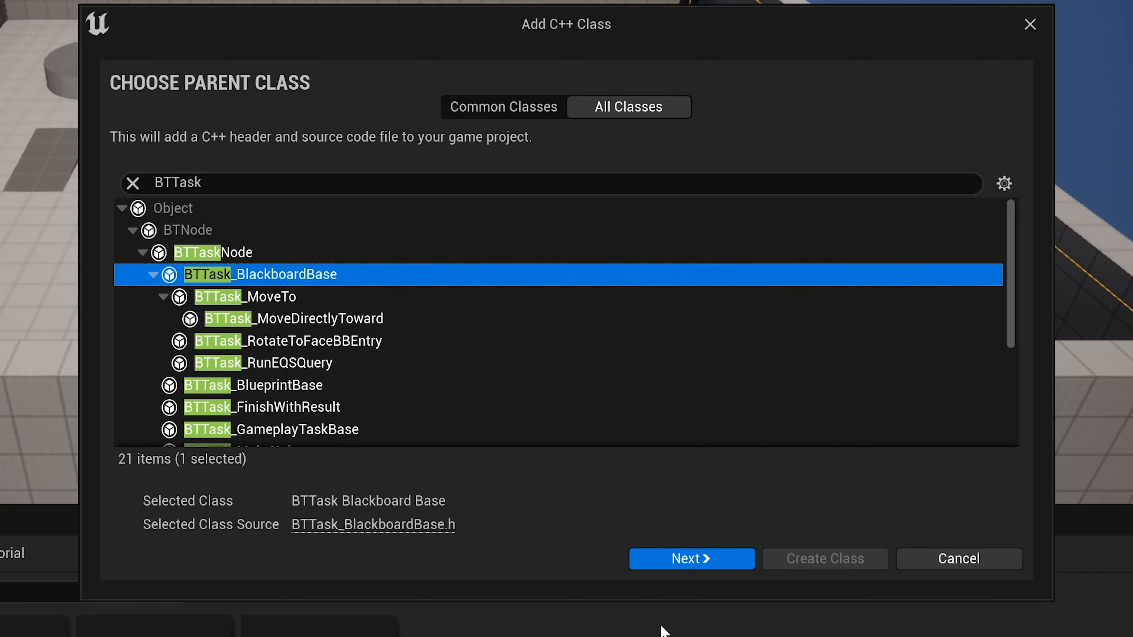
Name the class BTTask_FindRandomLocation and create it.
{"action": "left_click", "coordinate": [691, 559]}
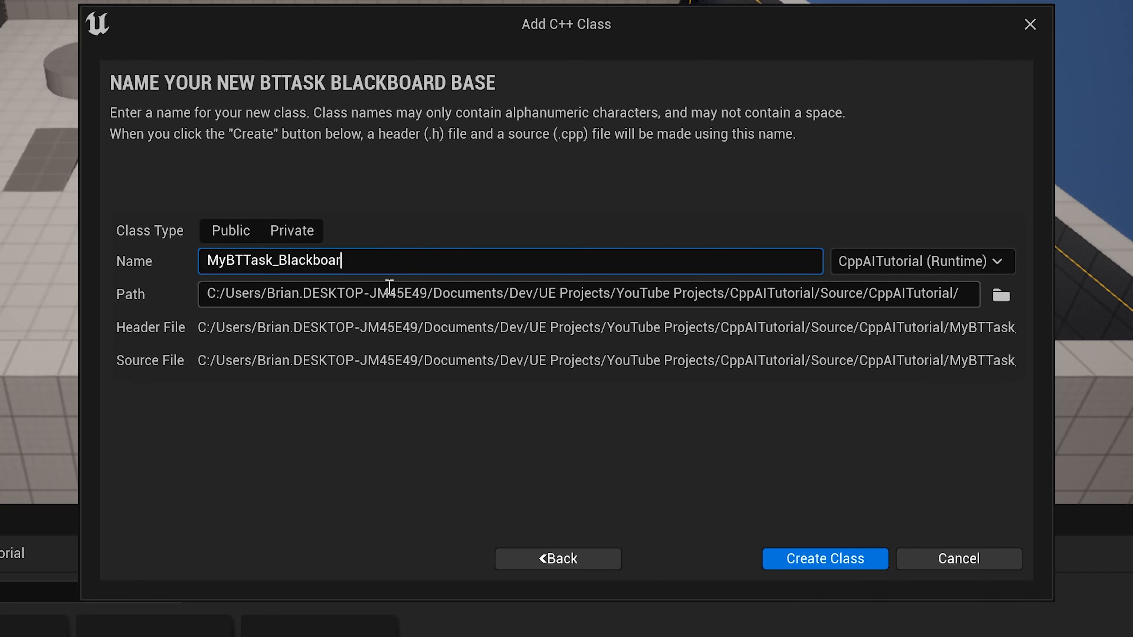
{"action": "key", "text": "BackSpace"}
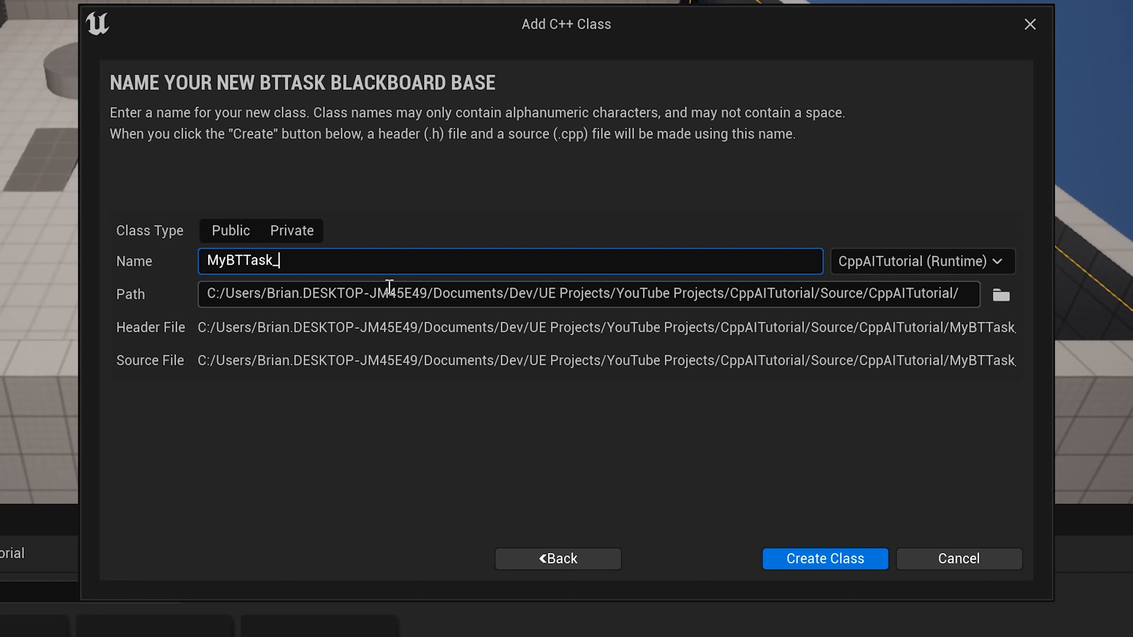
{"action": "type", "text": "FindR"}
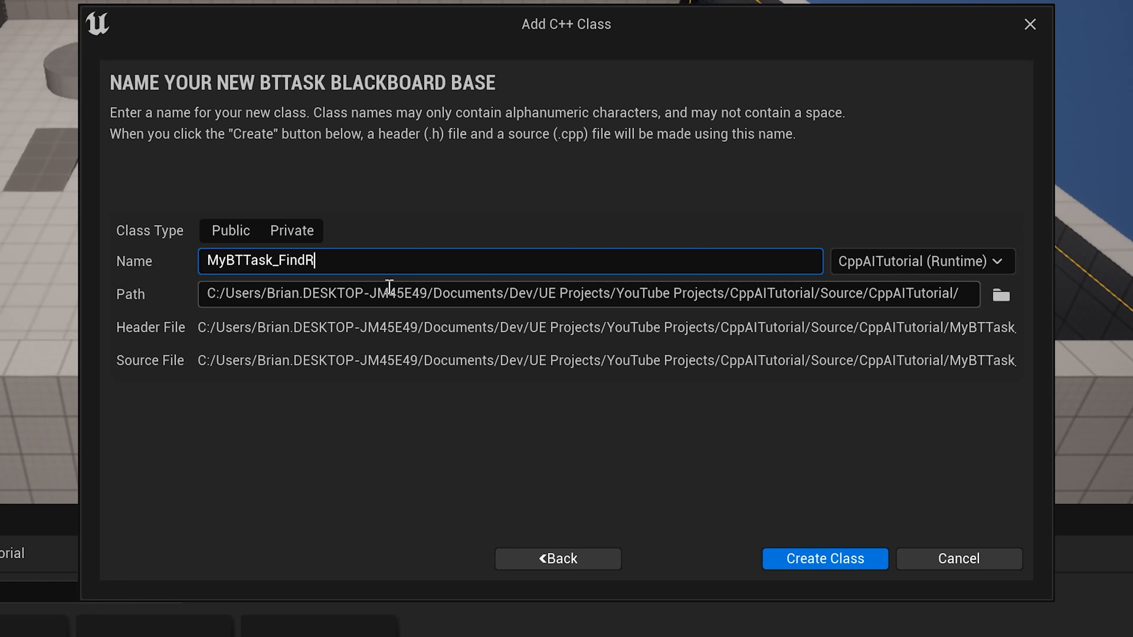
{"action": "type", "text": "andomLocatio"}
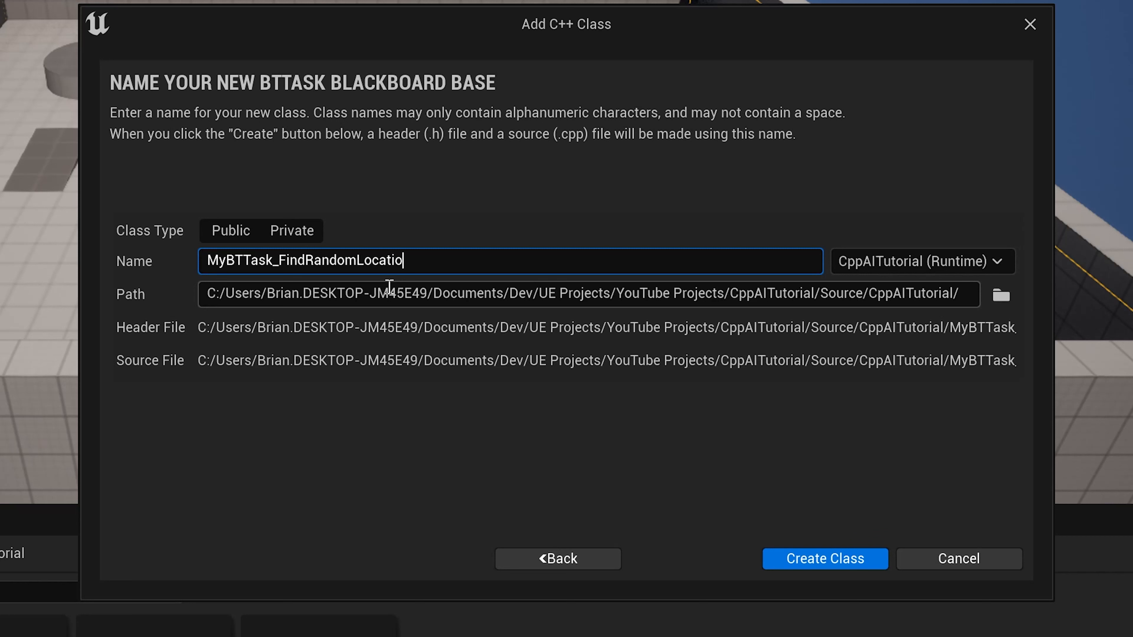
{"action": "type", "text": "n"}
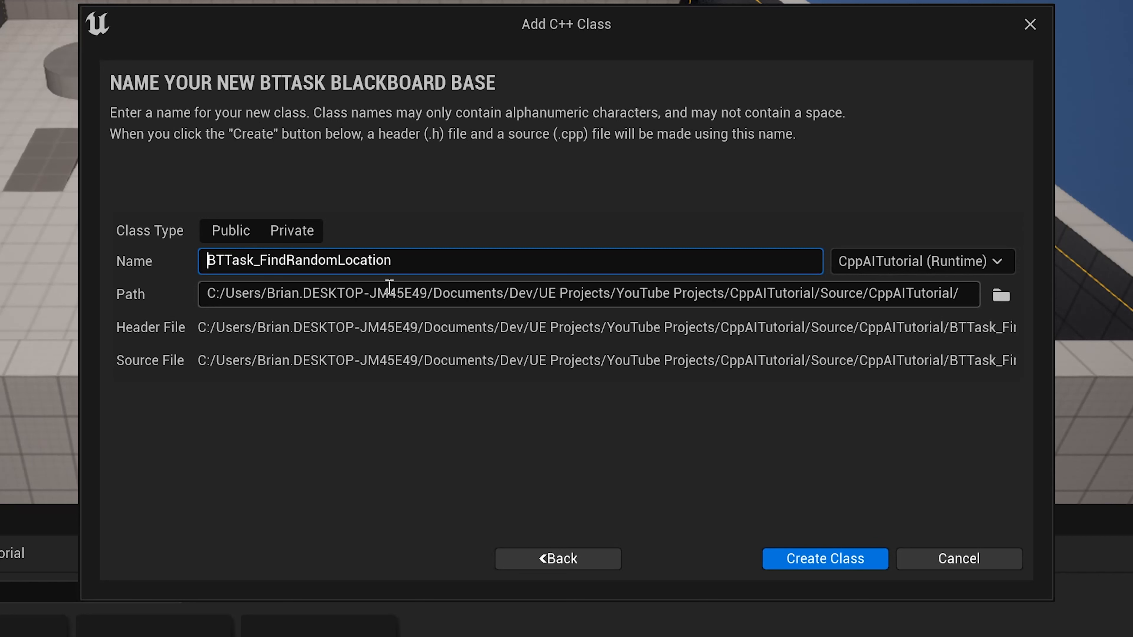
{"action": "mouse_move", "coordinate": [824, 559]}
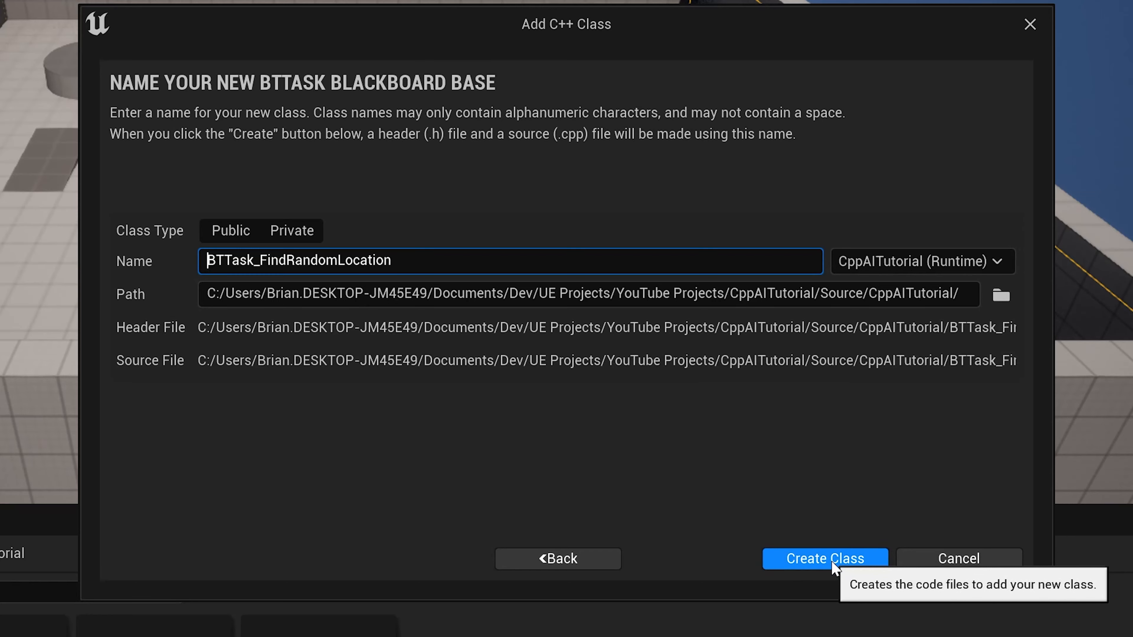
{"action": "left_click", "coordinate": [824, 559]}
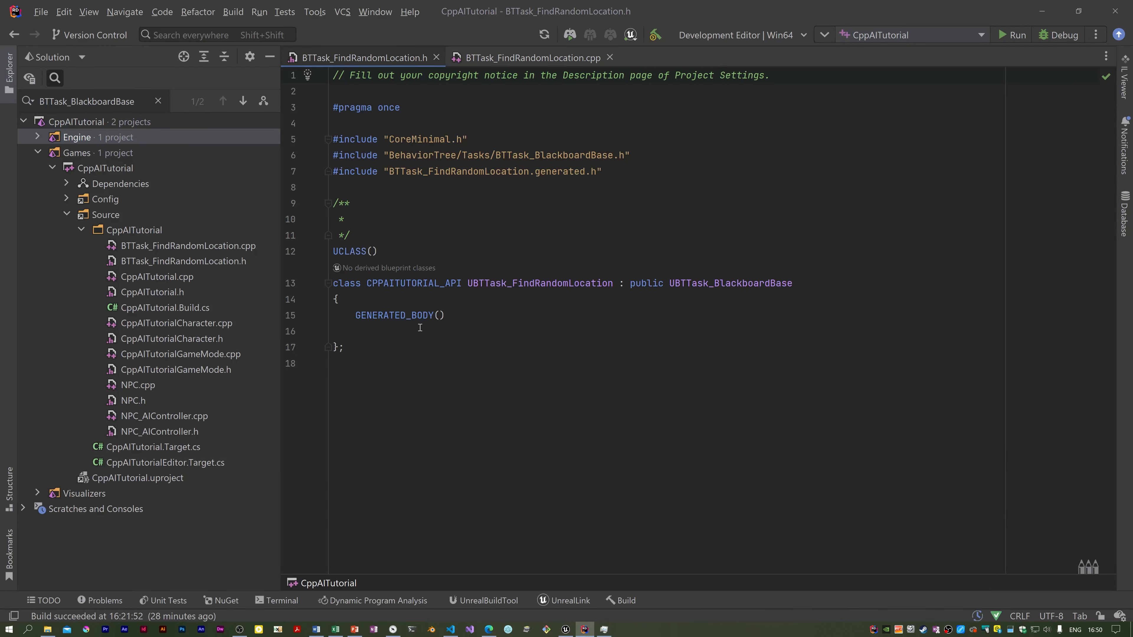
Bring up Generate overriding members for BTTask_FindRandomLocation in its header.
{"action": "left_click", "coordinate": [334, 331]}
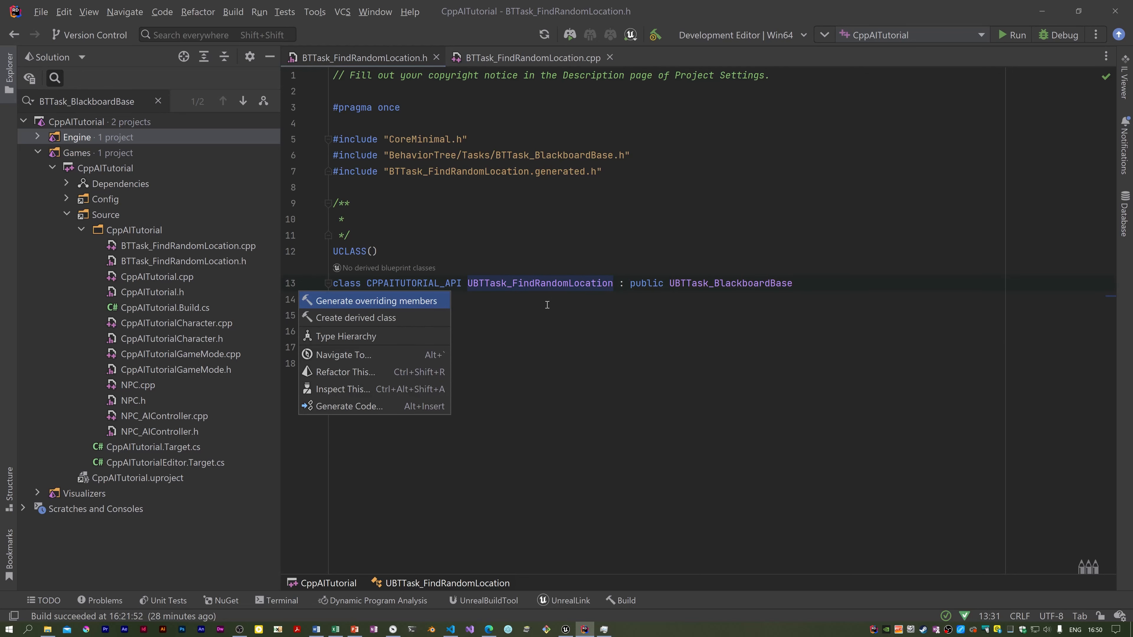
{"action": "left_click", "coordinate": [373, 301]}
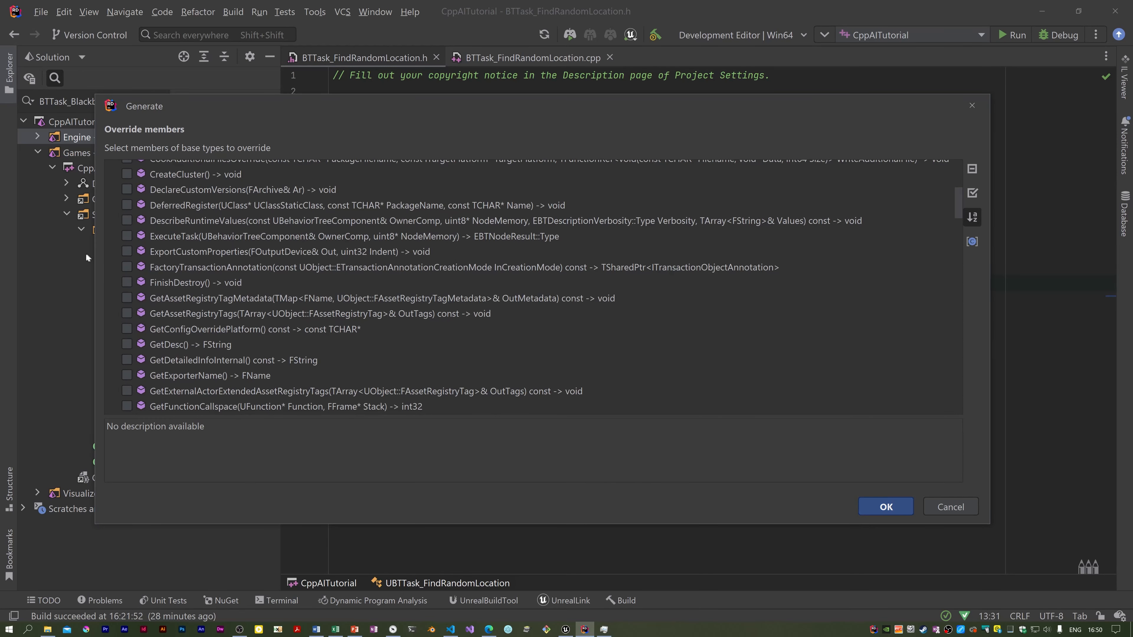
Add the ExecuteTask override and an explicit FObjectInitializer const& constructor declaration.
{"action": "left_click", "coordinate": [885, 507]}
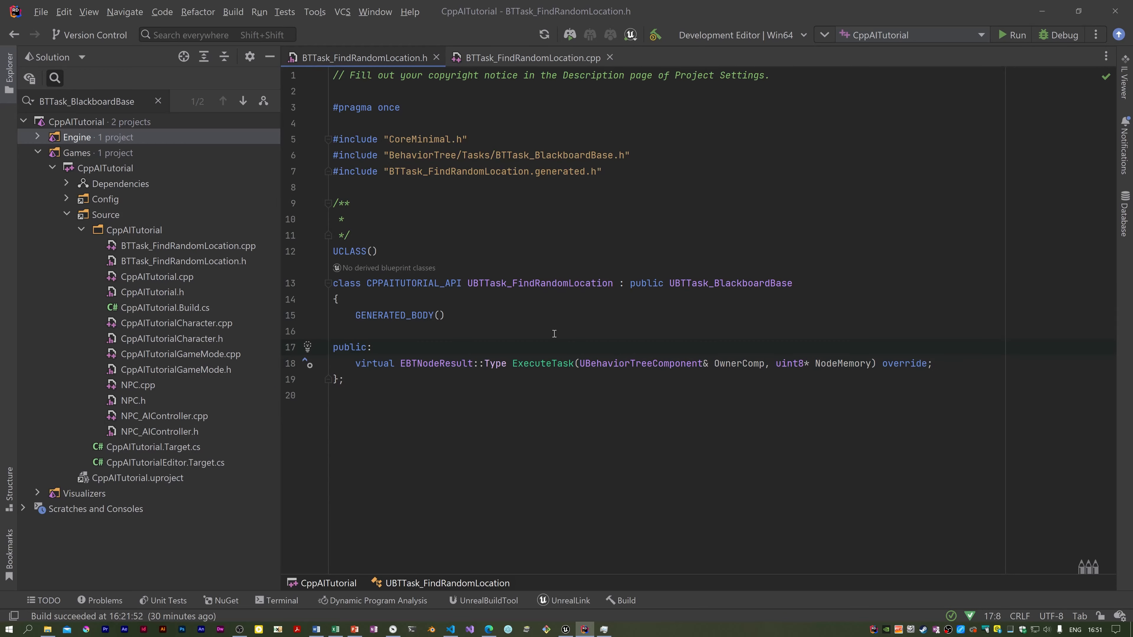
{"action": "key", "text": "enter"}
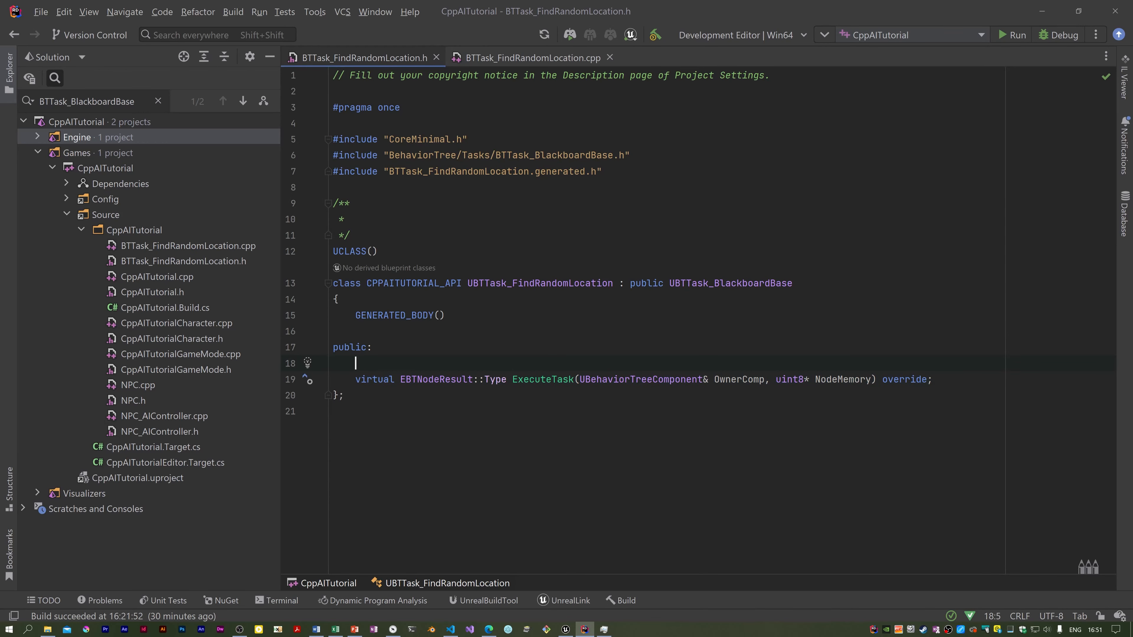
{"action": "type", "text": "explicit UBTTask_FindRandomLocation();"}
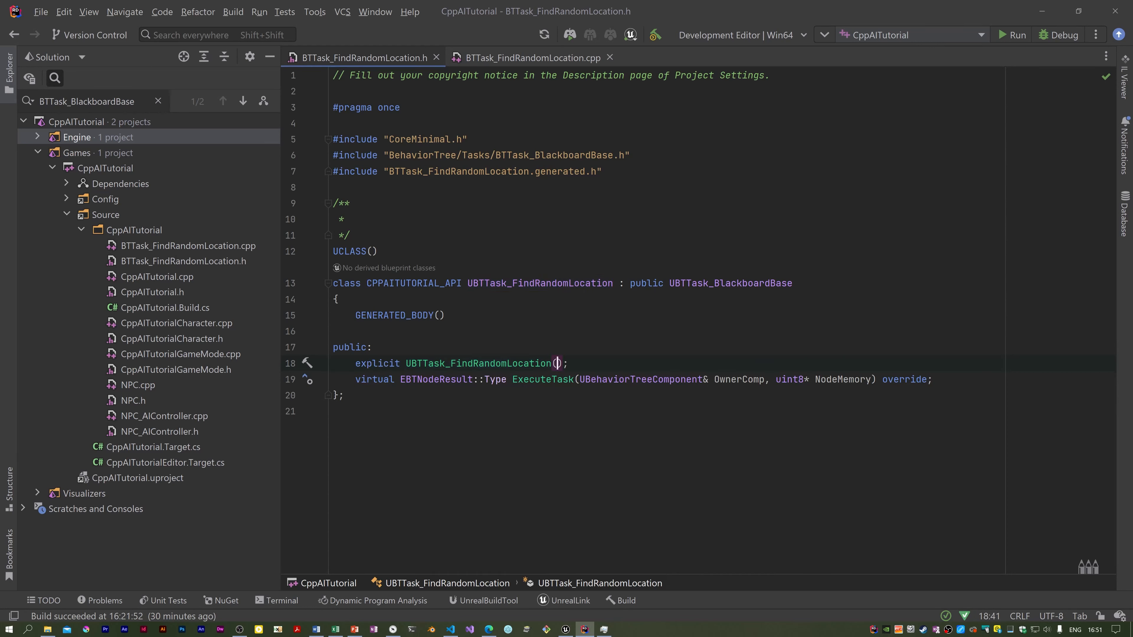
{"action": "type", "text": "FObjectInitializer const&"}
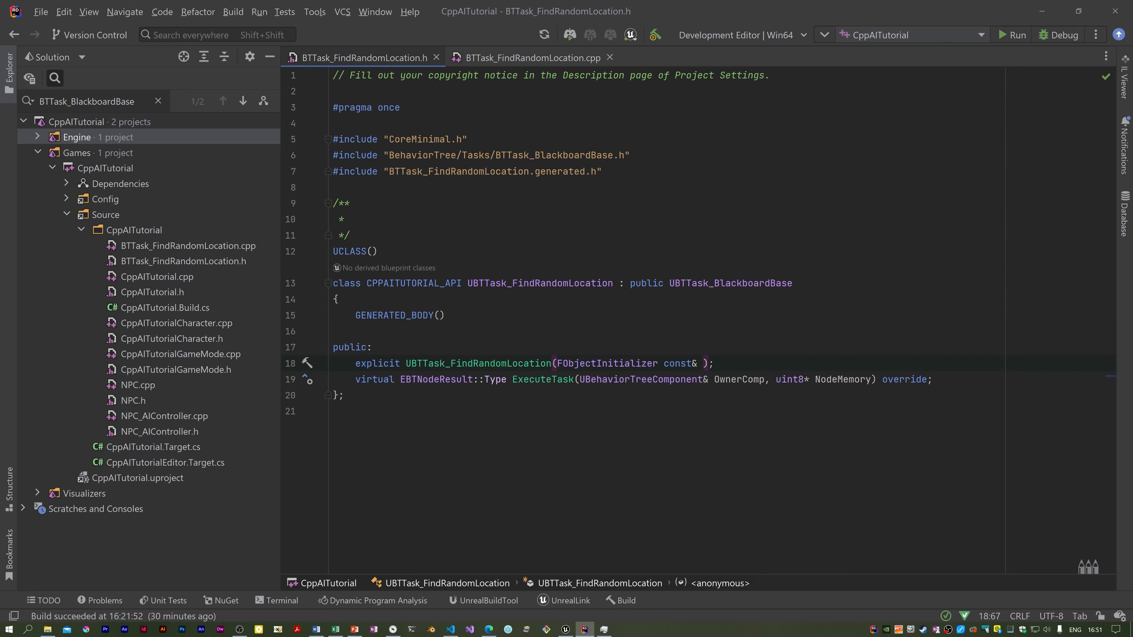
{"action": "type", "text": "ObjectInitializer"}
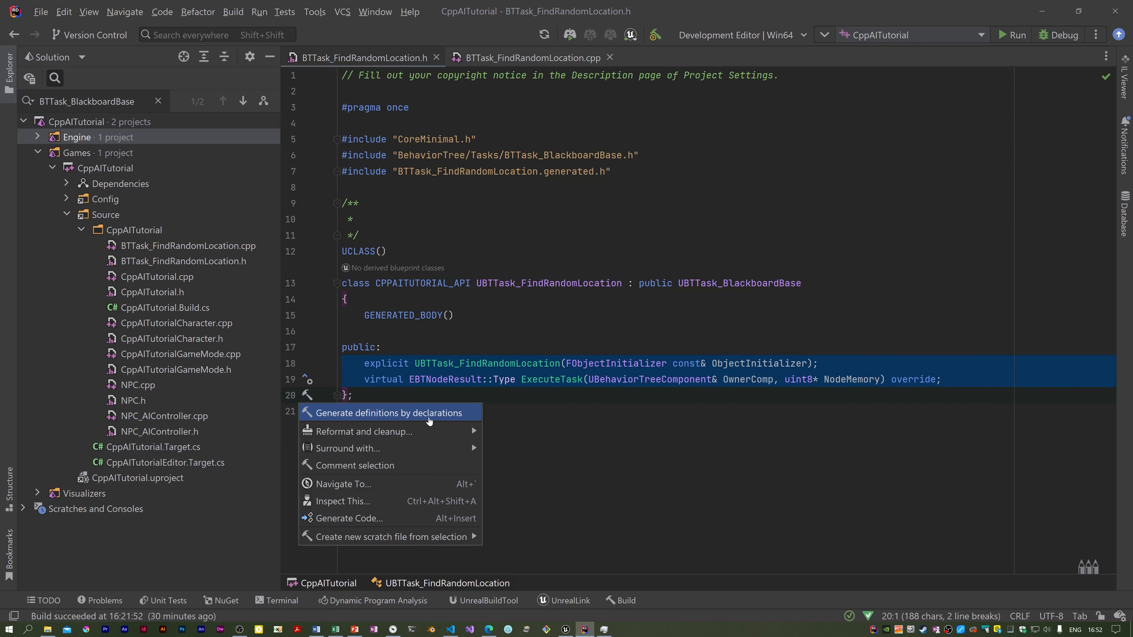
Generate definitions for both declarations in the source file.
{"action": "left_click", "coordinate": [388, 412]}
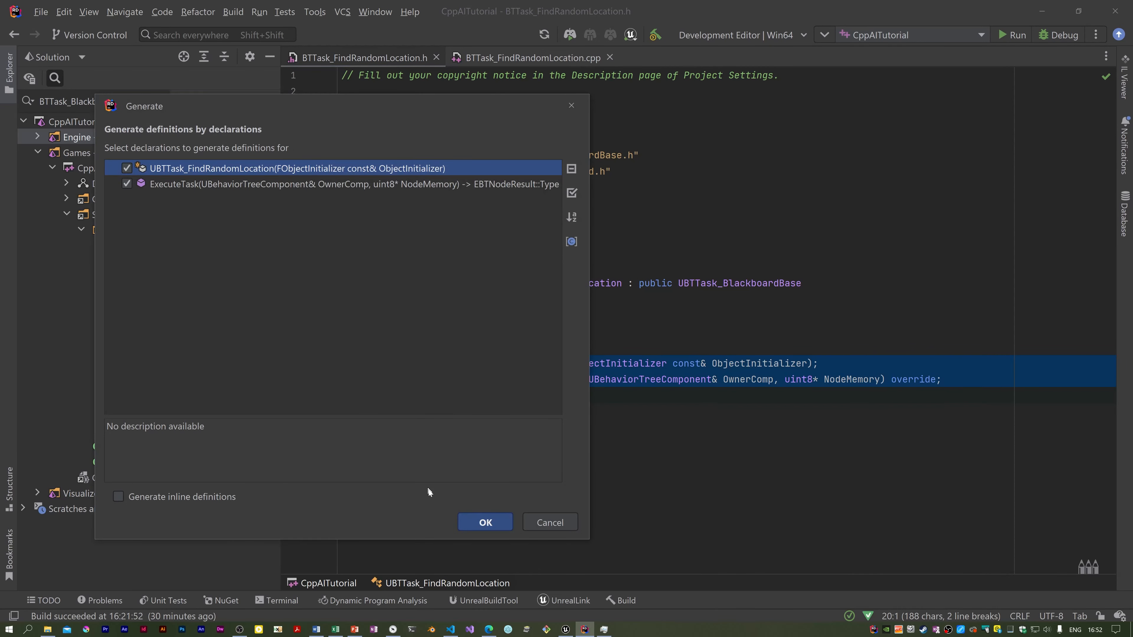
{"action": "left_click", "coordinate": [485, 522]}
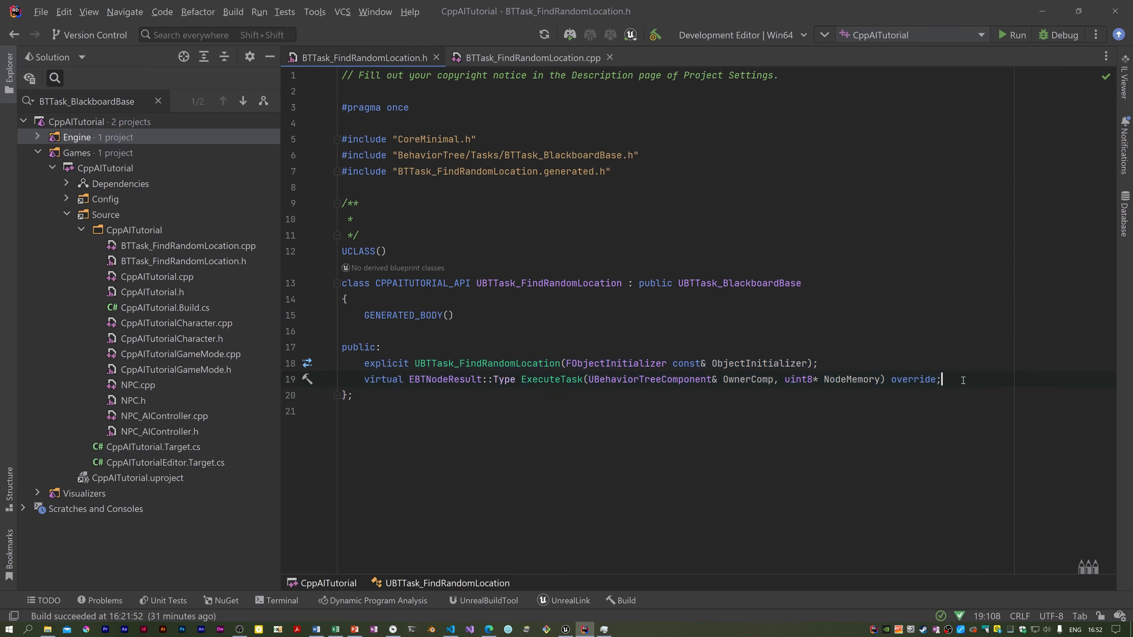
Declare private UPROPERTY(EditAnywhere, BlueprintReadWrite, Category="AI") float SearchRadius = 1500.f.
{"action": "type", "text": "private:"}
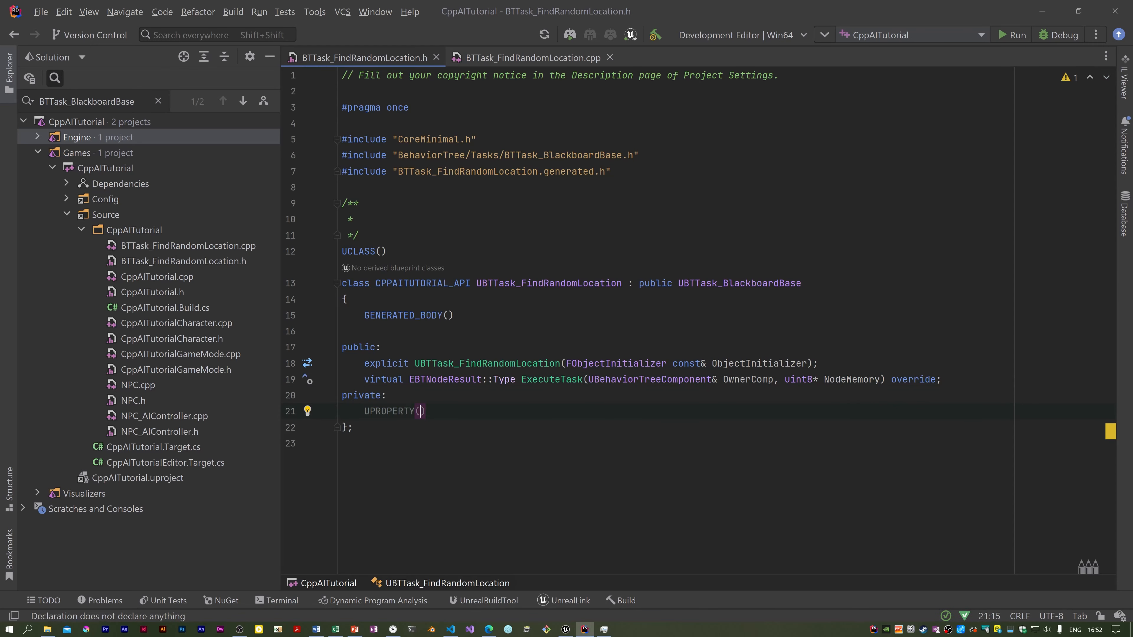
{"action": "type", "text": "EditAnywhere, BlueprintReadWrite, Category=\"AI\", meta=(AllowPrivateAccess=\"true"}
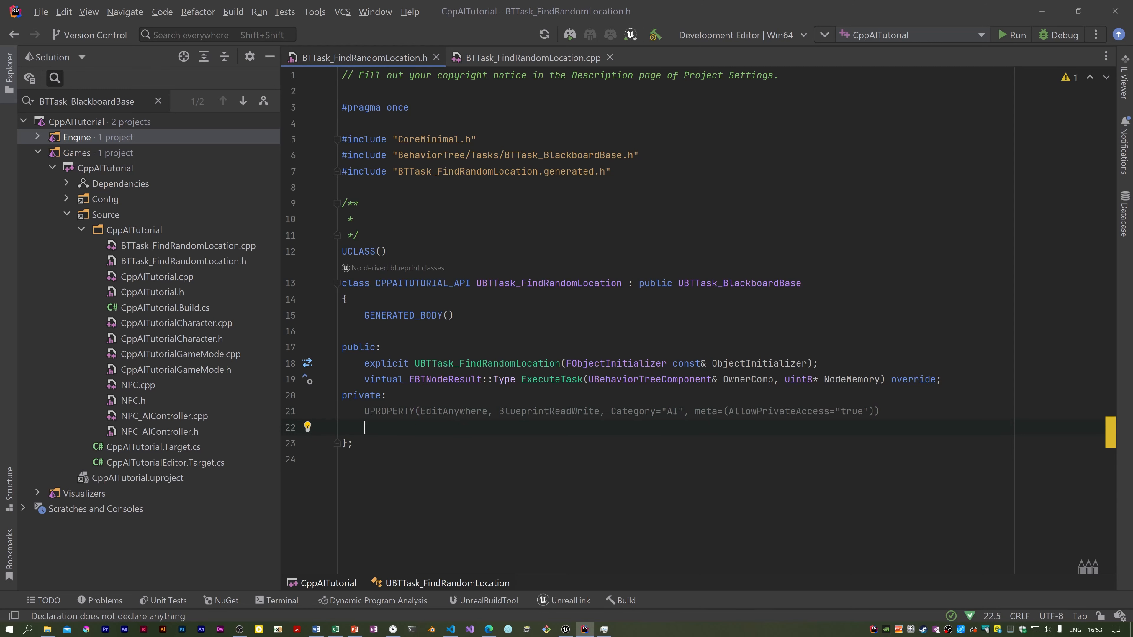
{"action": "type", "text": "float SearchRadius = 1500.f;"}
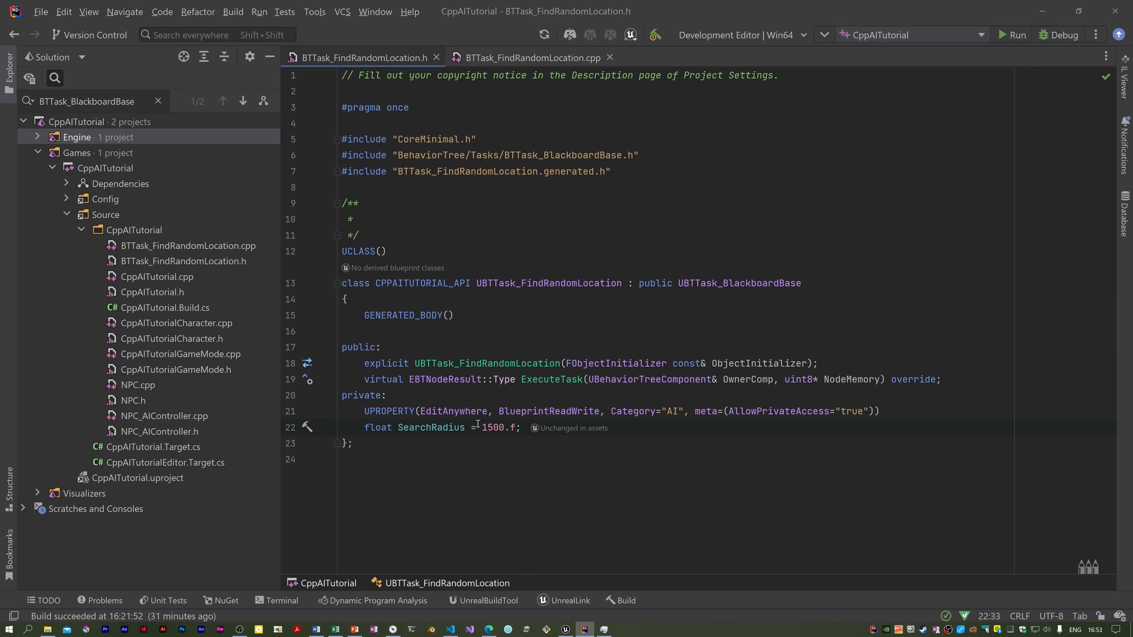
{"action": "mouse_move", "coordinate": [491, 478]}
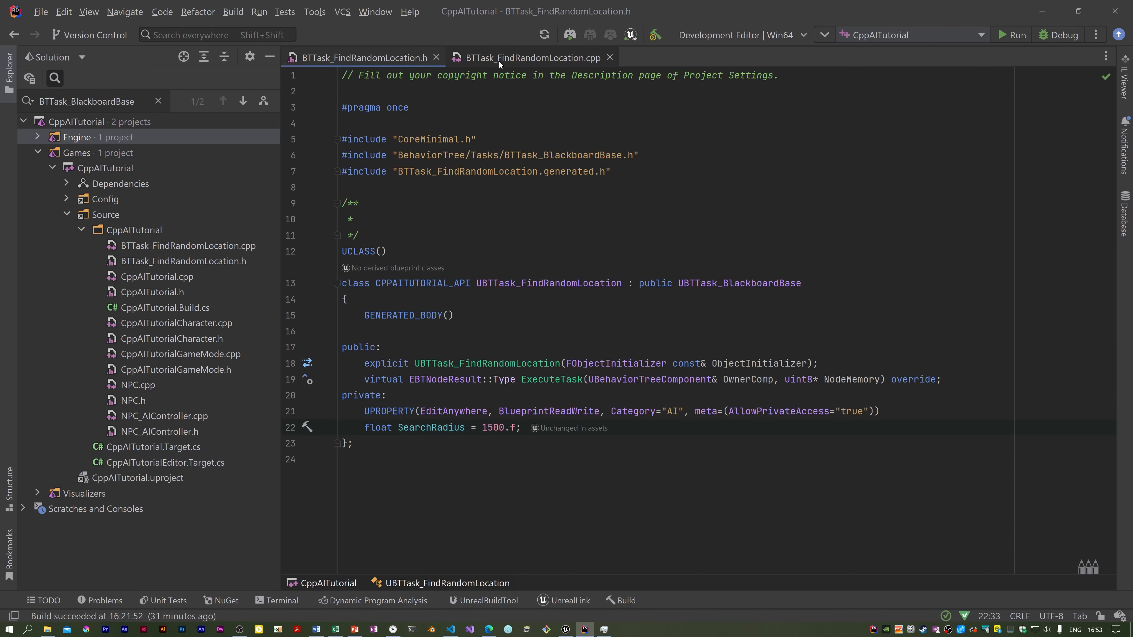
In the .cpp constructor, set NodeName to "Find Random Location In NavMesh".
{"action": "left_click", "coordinate": [531, 58]}
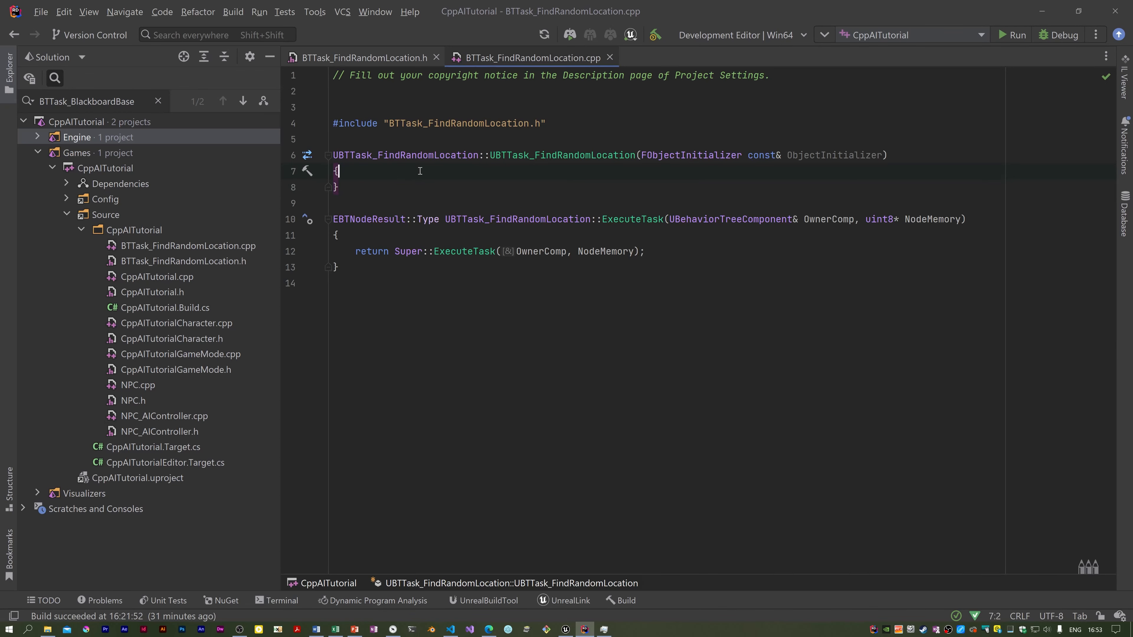
{"action": "type", "text": "NodeName ="}
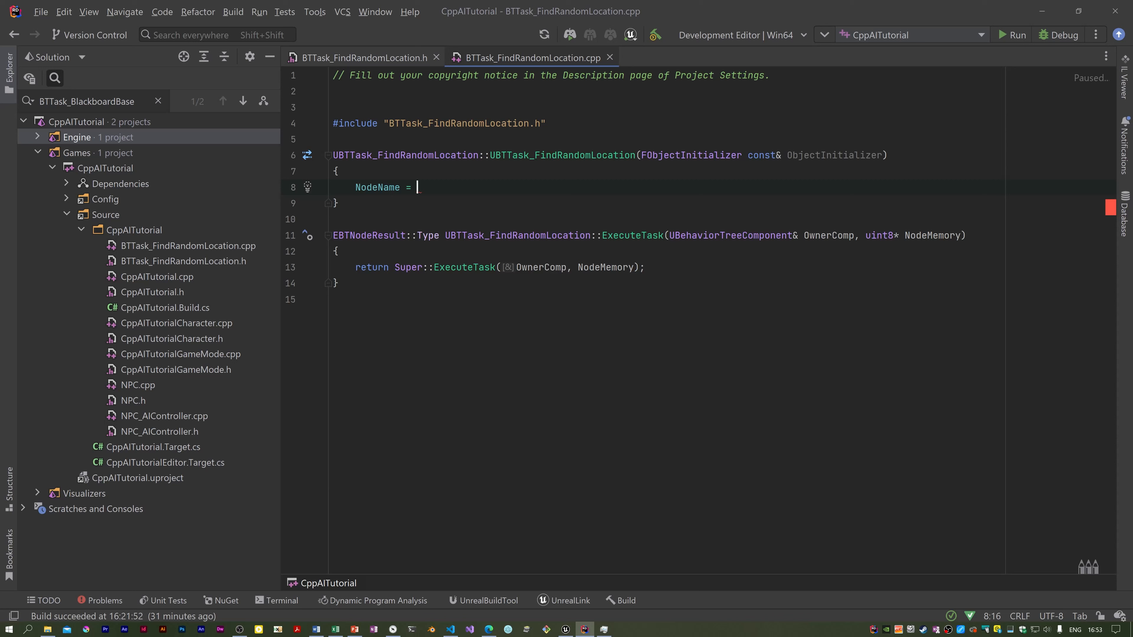
{"action": "type", "text": "\""}
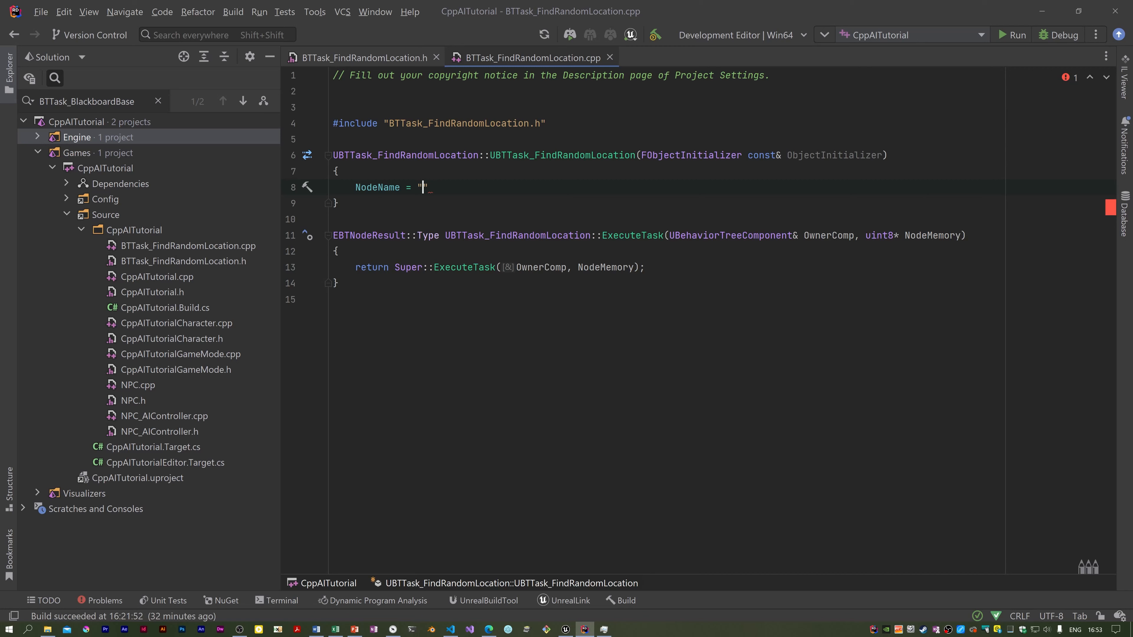
{"action": "type", "text": "Find"}
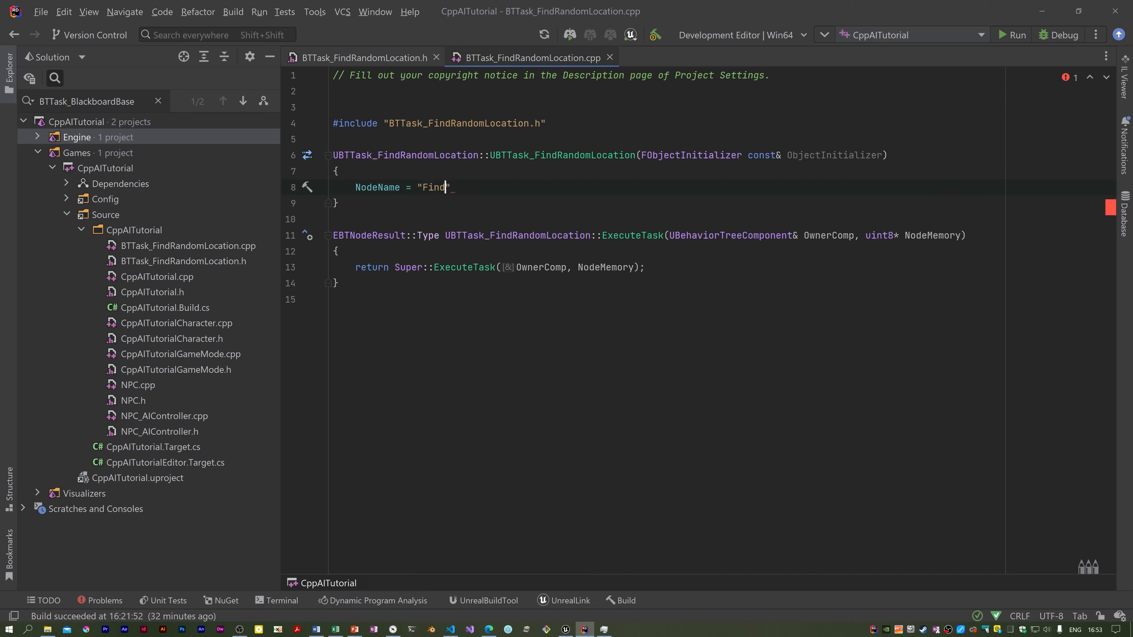
{"action": "type", "text": "Ran"}
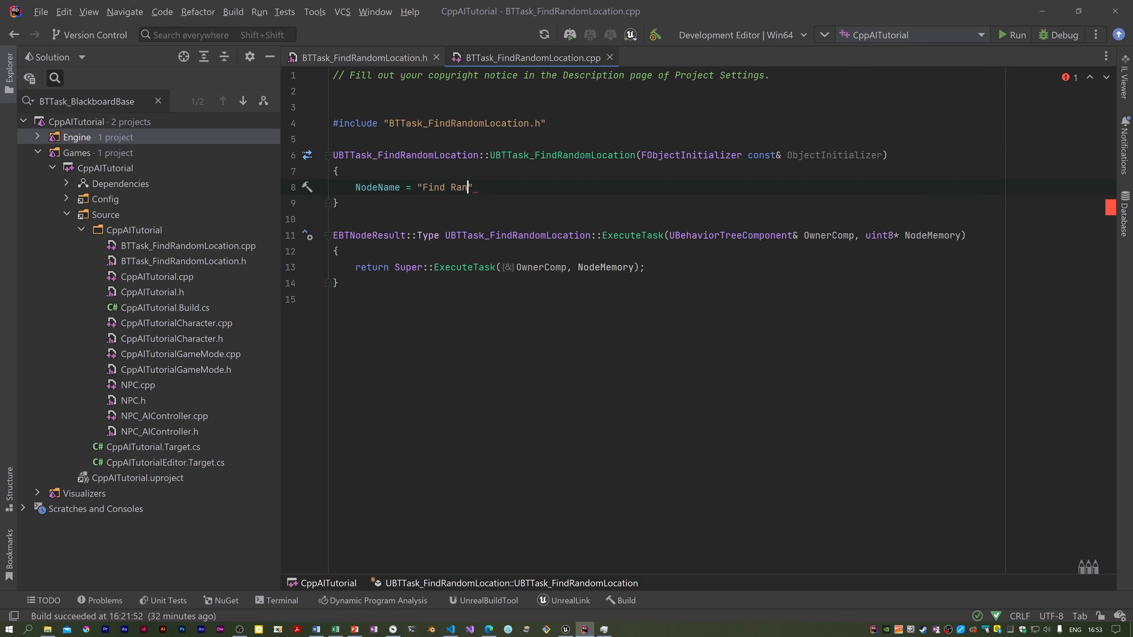
{"action": "type", "text": "dom Location In Nav"}
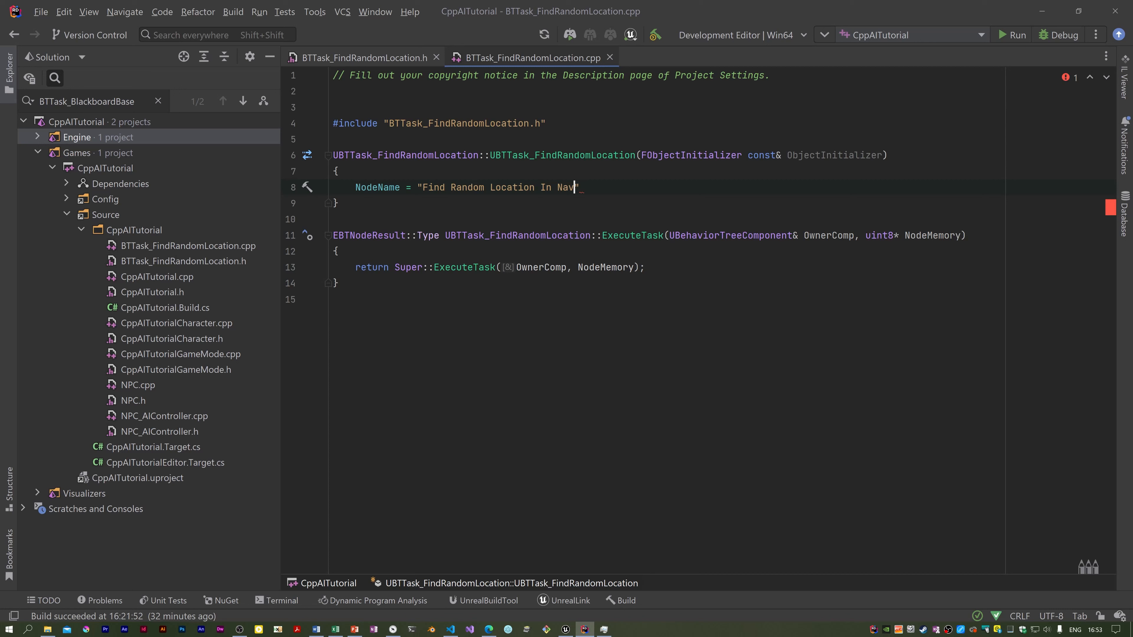
{"action": "type", "text": "Mesh"}
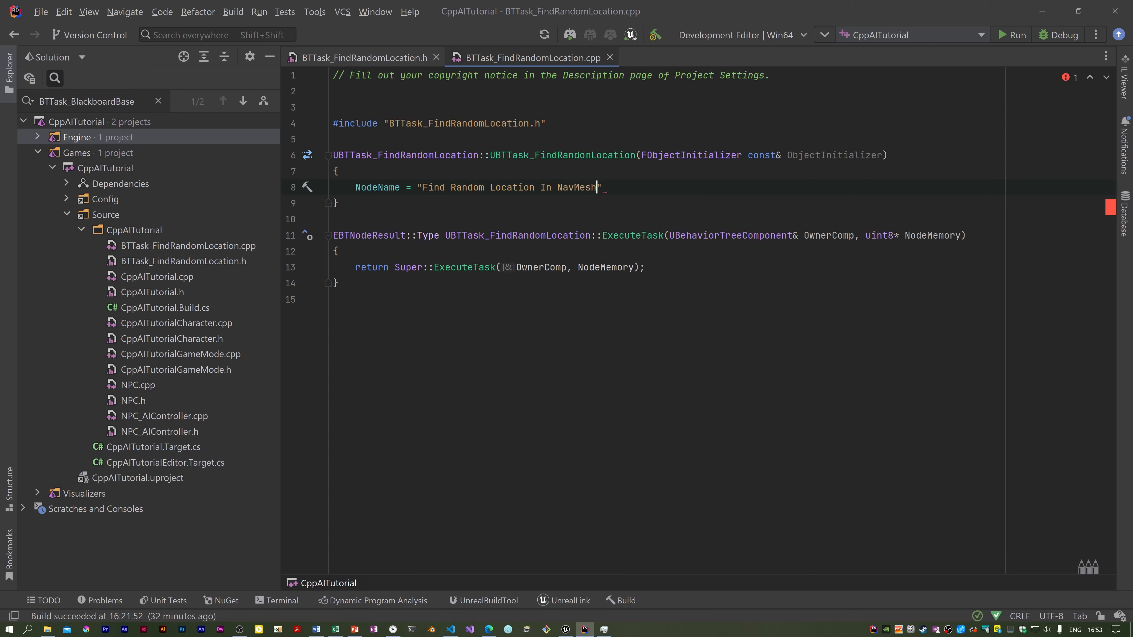
{"action": "type", "text": ";"}
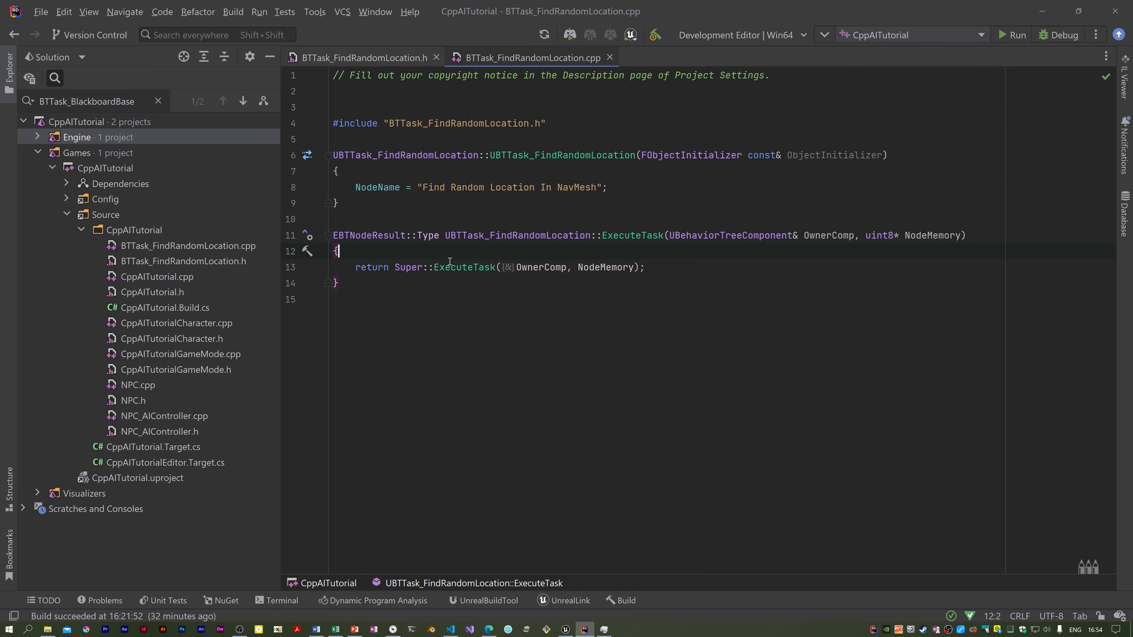
Cast OwnerComp.GetAIOwner() to ANPC_AIController inside an if, with a 'get AI controller' comment.
{"action": "type", "text": "// get AI controller"}
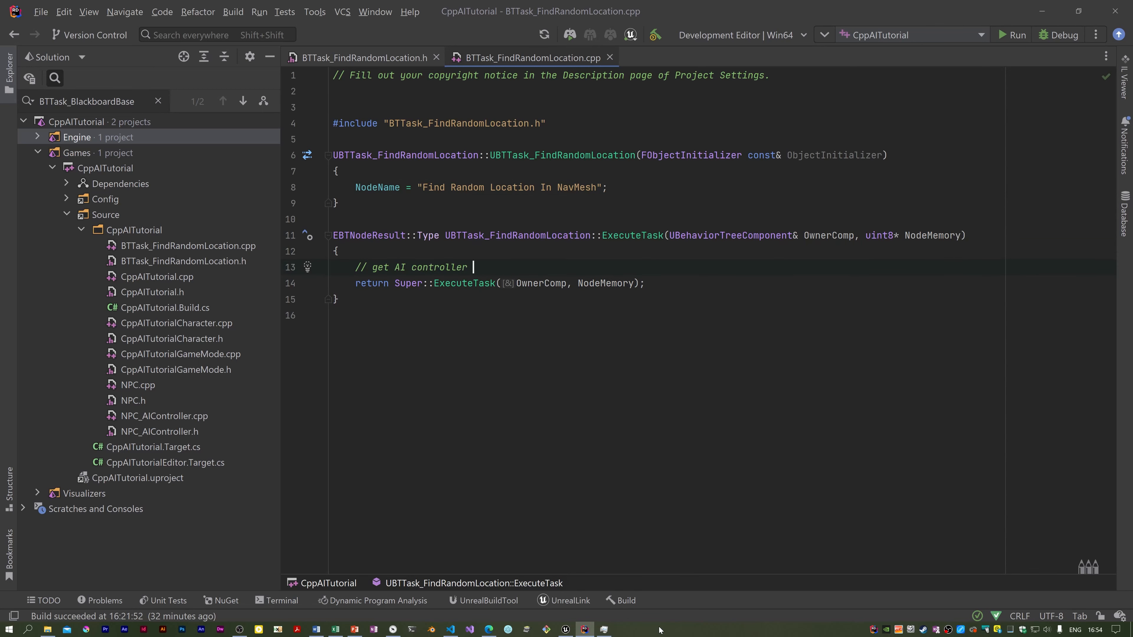
{"action": "type", "text": "if (anpc"}
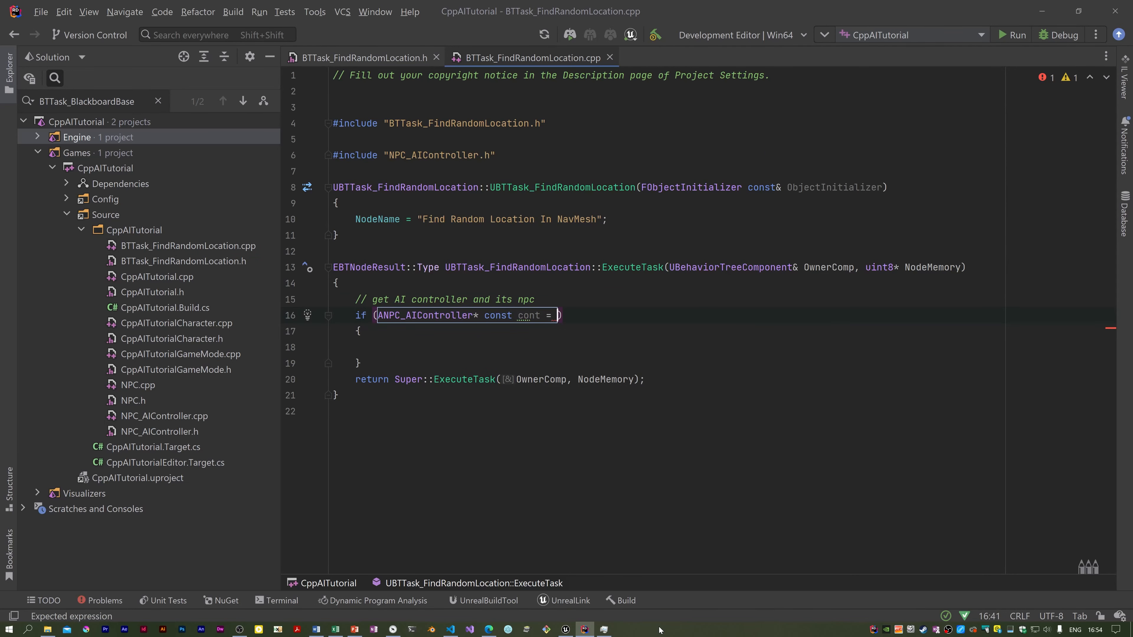
{"action": "type", "text": "Cast<ANPC_AIController>(ownerComp.GetAIOwner("}
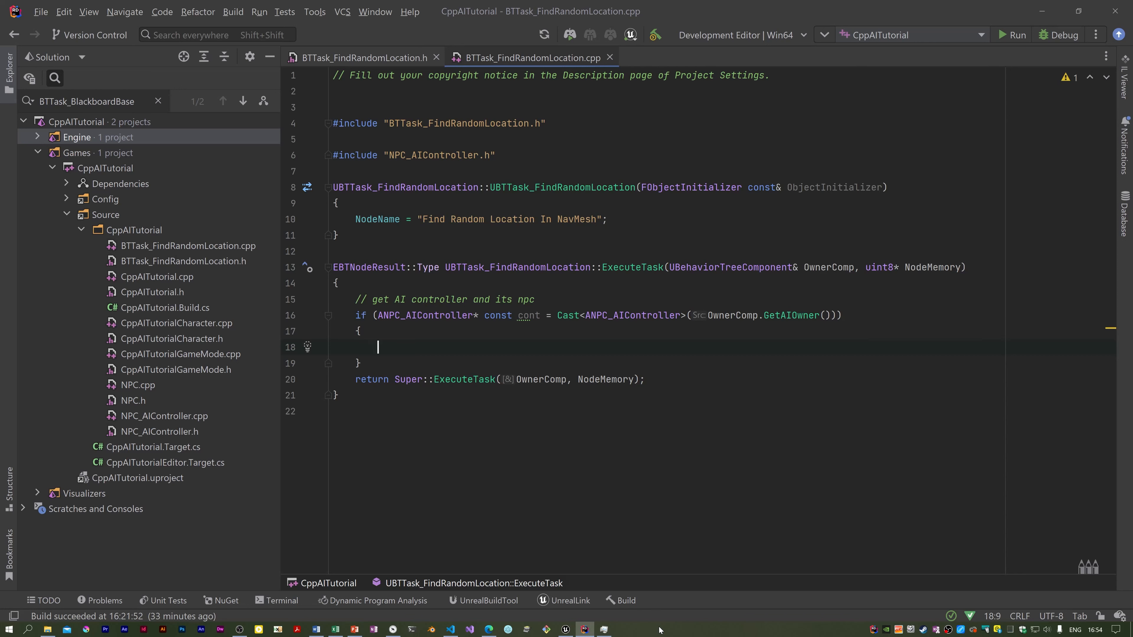
{"action": "mouse_move", "coordinate": [694, 289]}
{"action": "type", "text": "if (auto* const npc = cont->GetPawn())"}
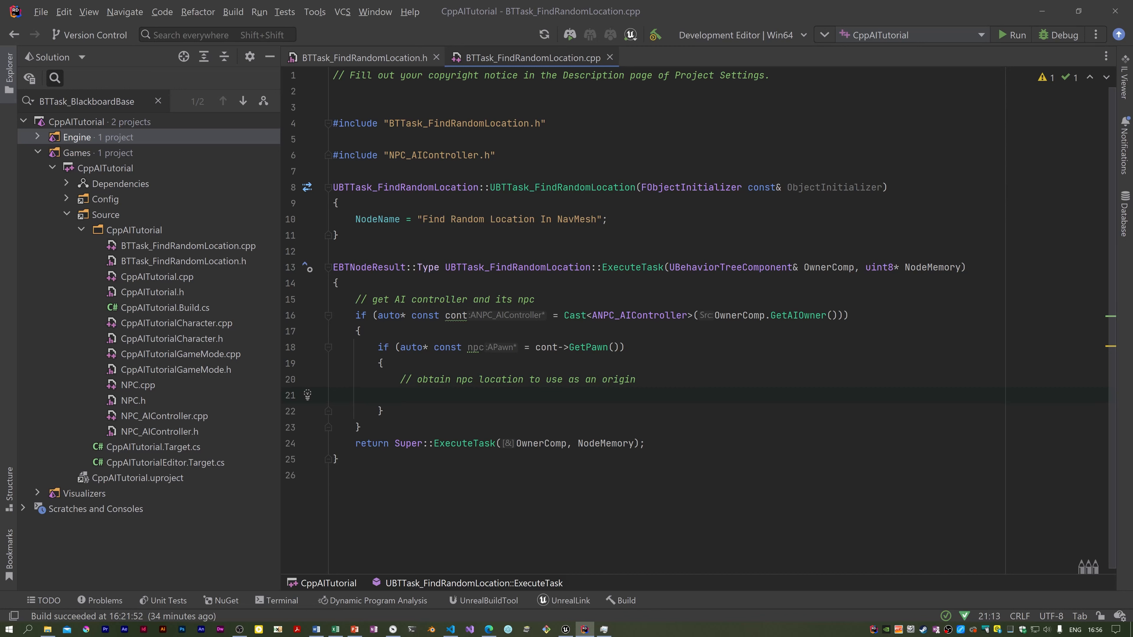
Store the NPC pawn's GetActorLocation() as const Origin and comment the navigation-system step.
{"action": "left_click", "coordinate": [400, 395]}
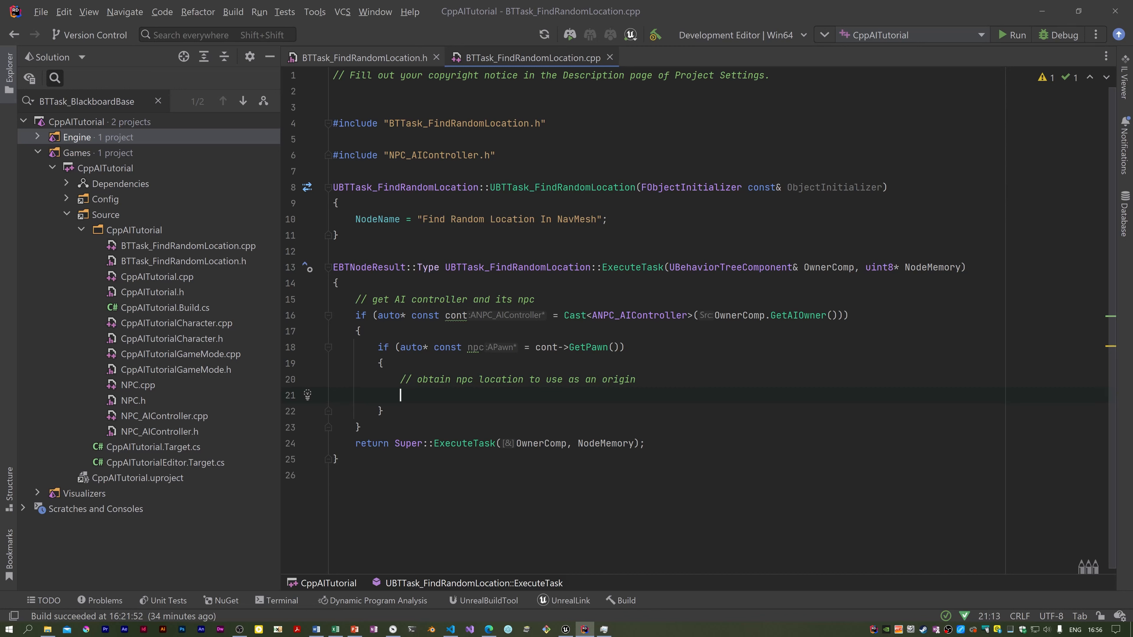
{"action": "type", "text": "a"}
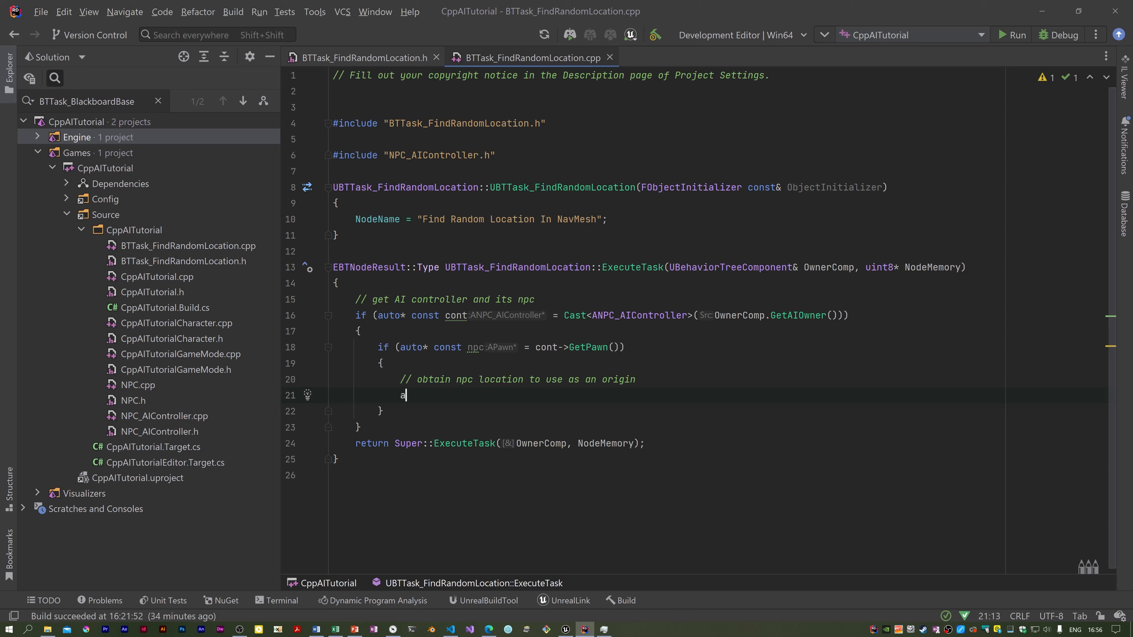
{"action": "type", "text": "uto const Origin = npc->getActorLocation();"}
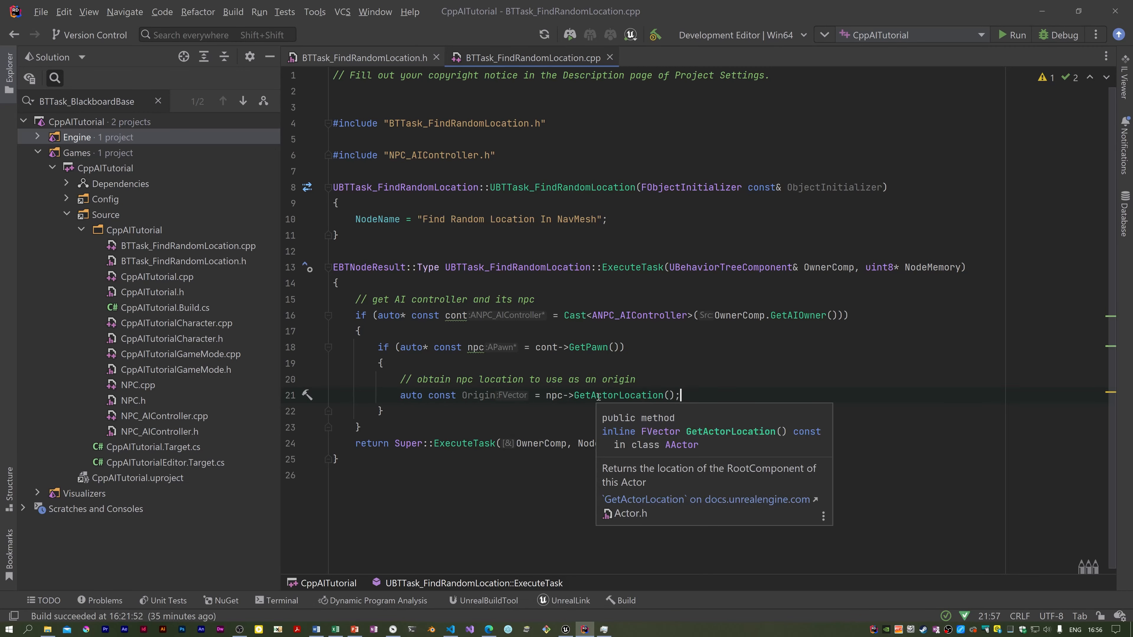
{"action": "type", "text": "// get the navigatoin system and generate a random location"}
{"action": "type", "text": "if"}
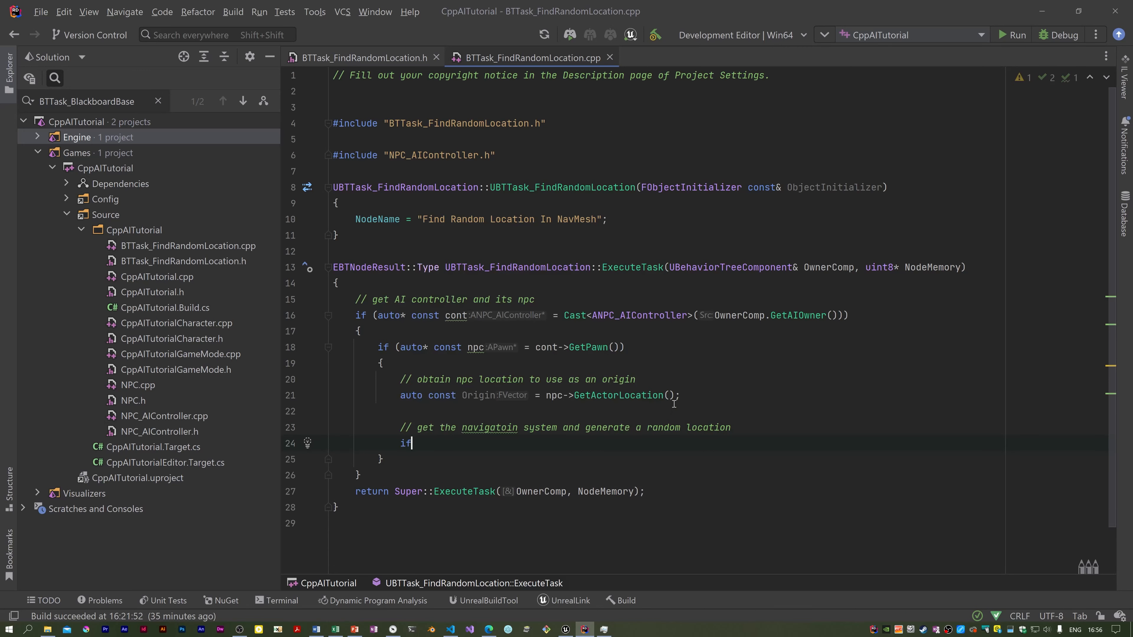
Get UNavigationSystemV1 current NavSys and call GetRandomPointInNavigableRadius(Origin, SearchRadius, Loc) into FNavLocation Loc.
{"action": "type", "text": "(auto* const NavSys ="}
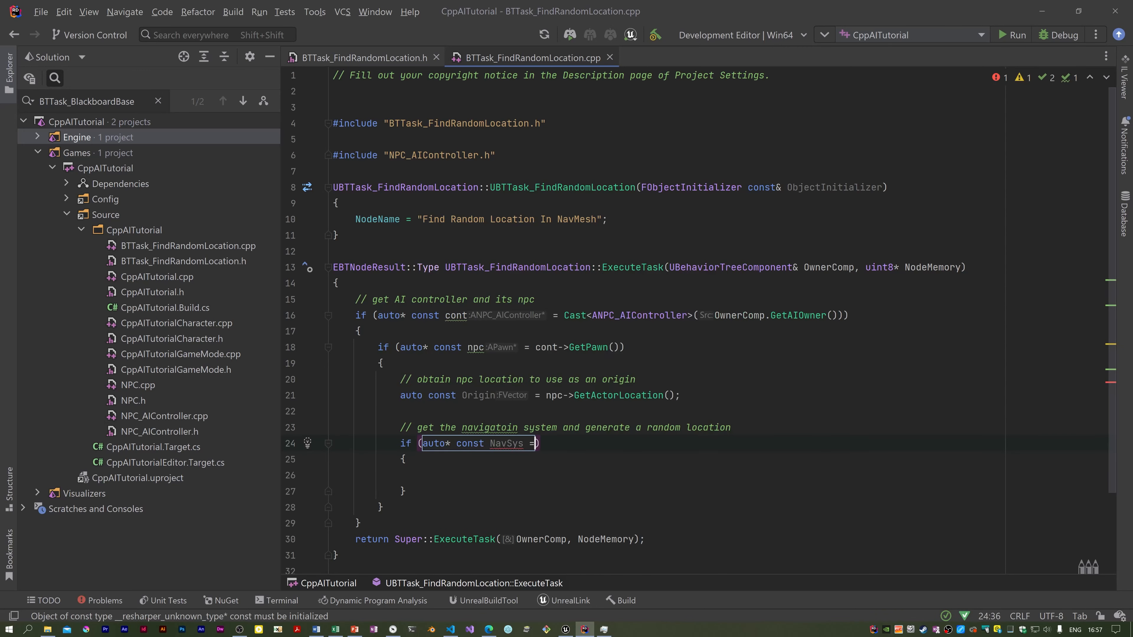
{"action": "type", "text": "UnavigationSystemV1::GetCurrent(GetWorld("}
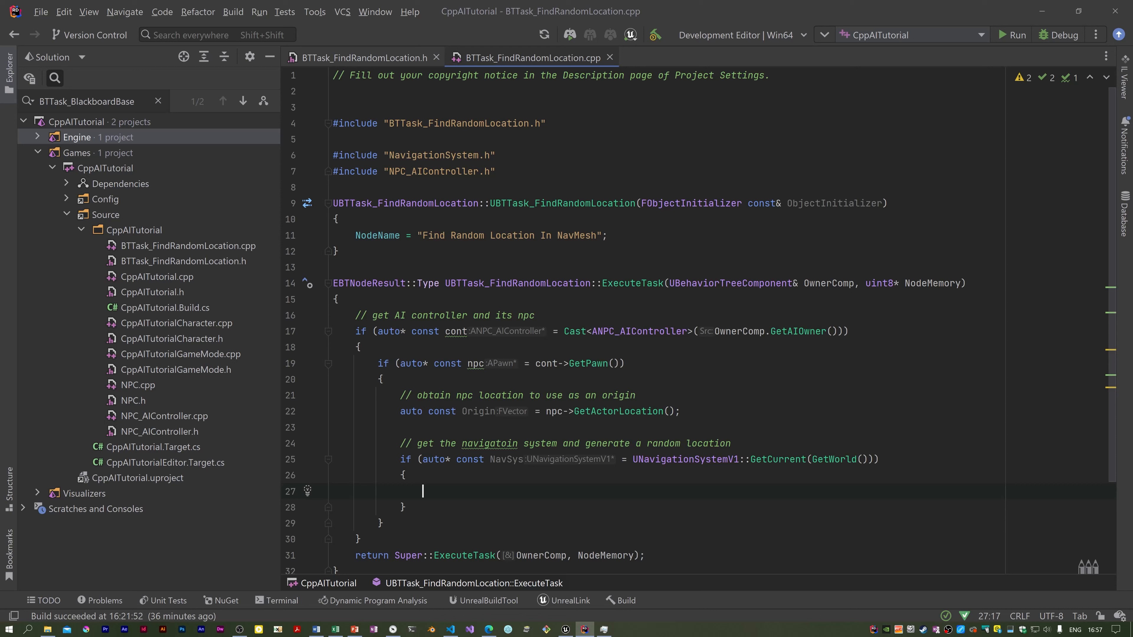
{"action": "mouse_move", "coordinate": [454, 175]}
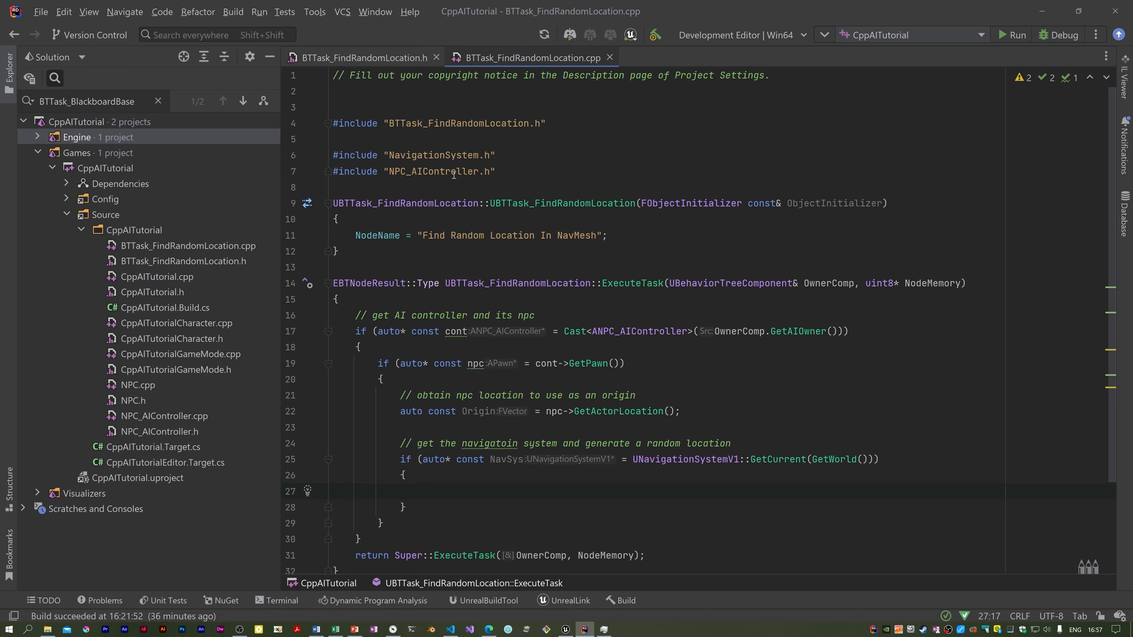
{"action": "type", "text": "FNavLocation"}
{"action": "type", "text": "if (NavSys->"}
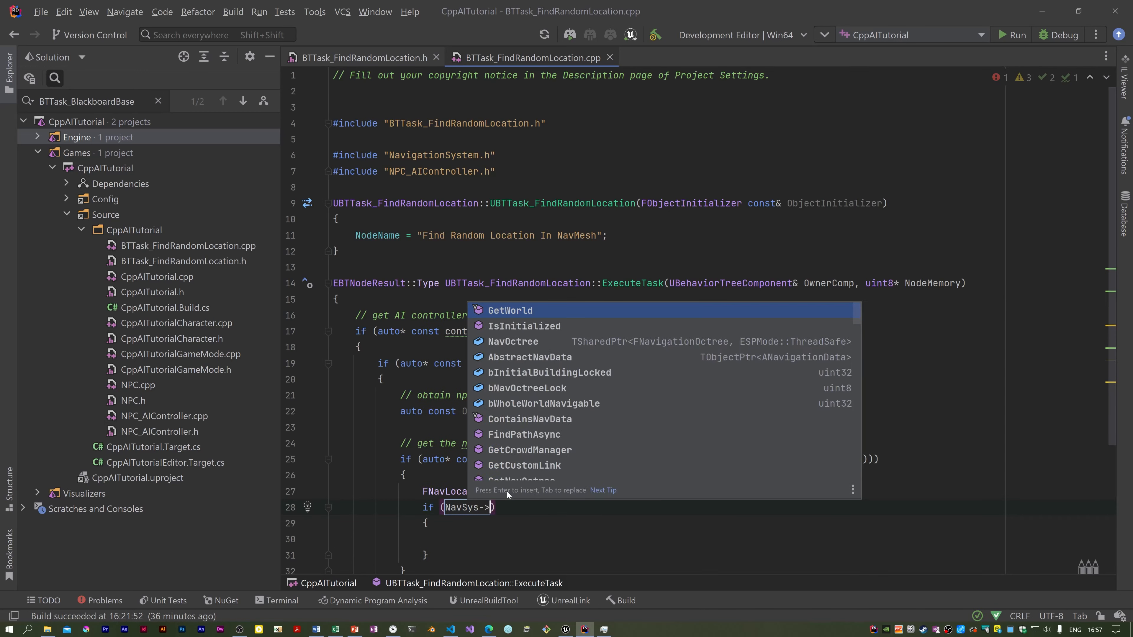
{"action": "type", "text": "GetRandomPointInNavigableRadius("}
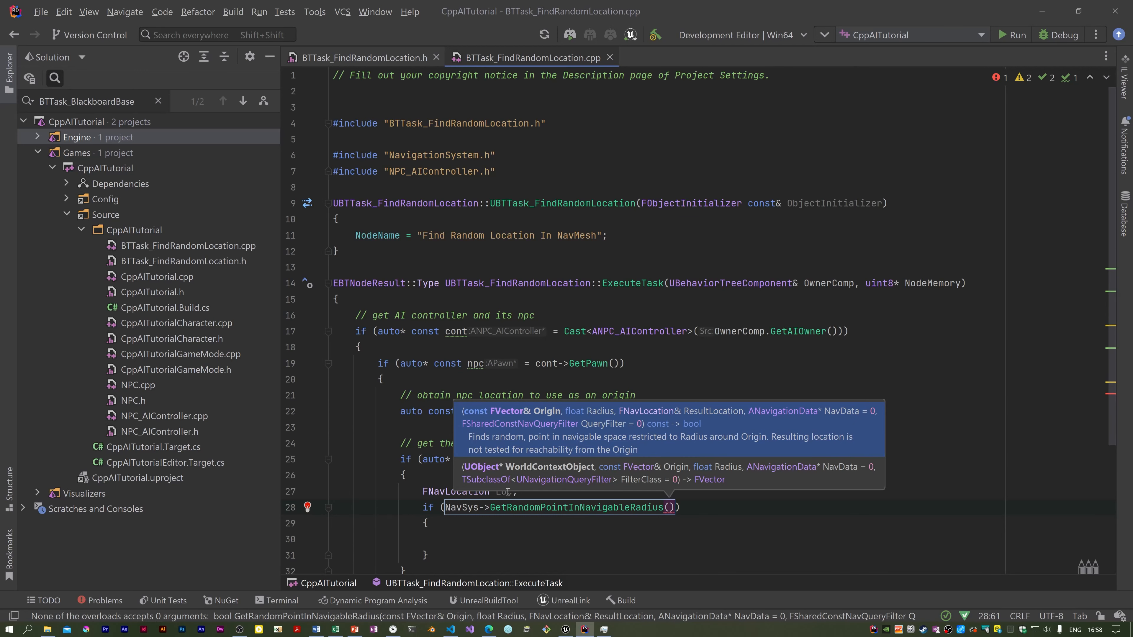
{"action": "type", "text": "Origin, Sear"}
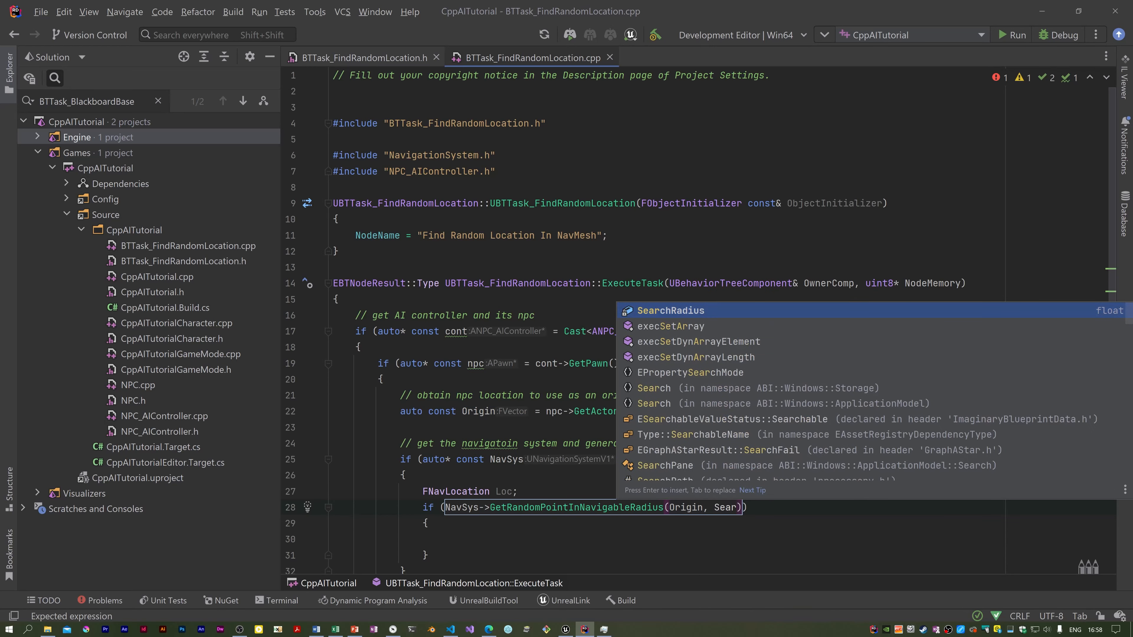
{"action": "type", "text": ", Loc"}
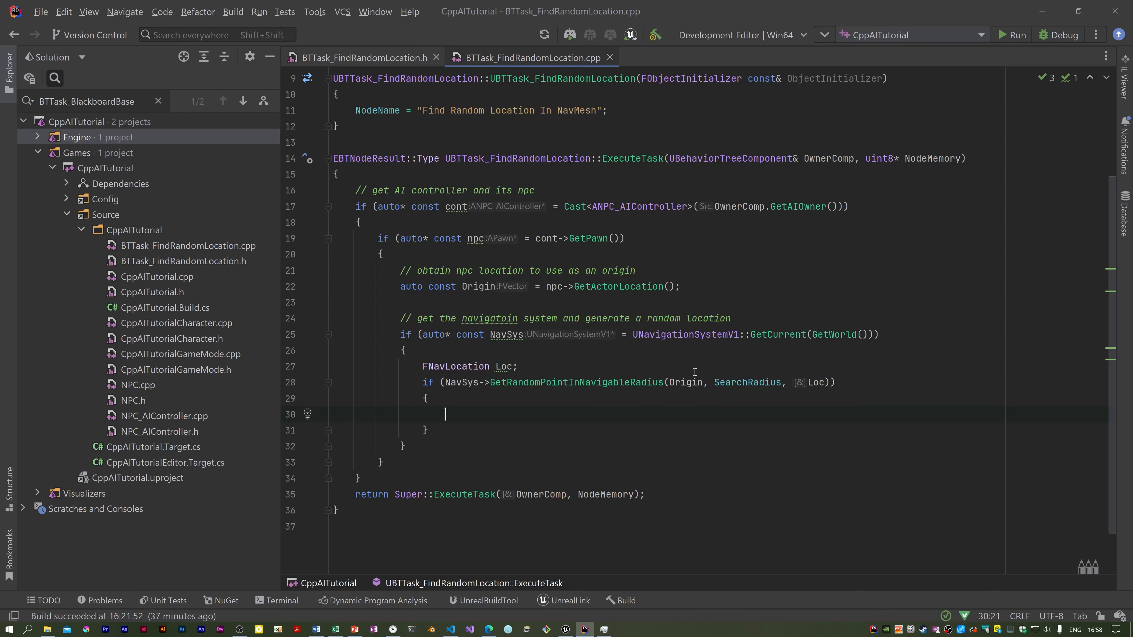
{"action": "mouse_move", "coordinate": [738, 367]}
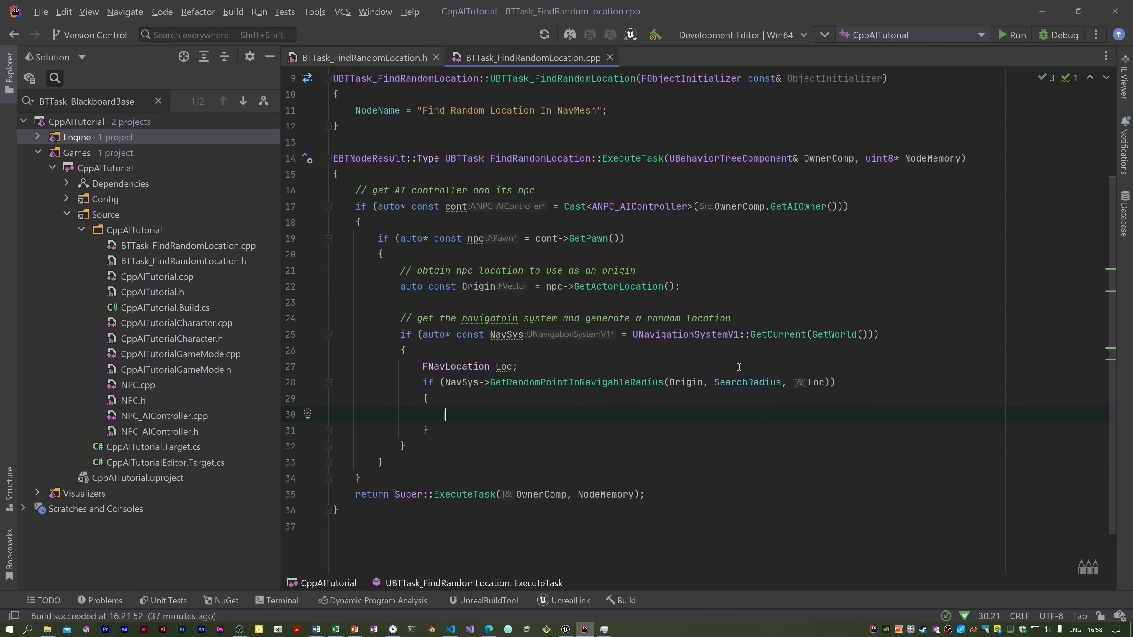
{"action": "mouse_move", "coordinate": [820, 380]}
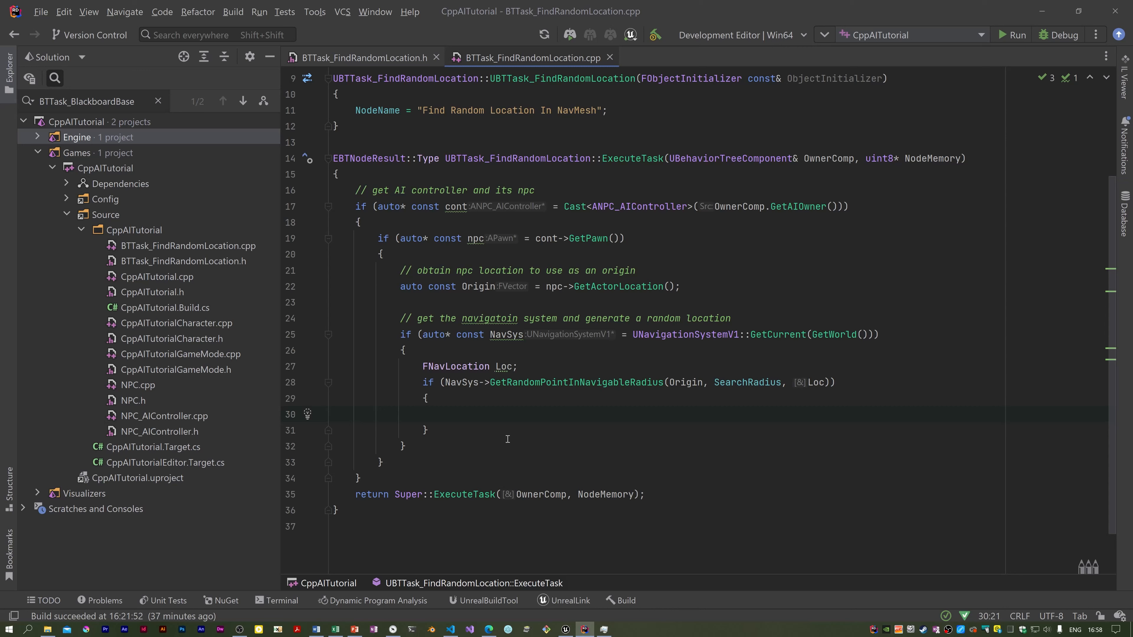
Write OwnerComp.GetBlackboardComponent()->SetValueAsVector on the GetSelectedBlackboardKey key.
{"action": "type", "text": "Owner"}
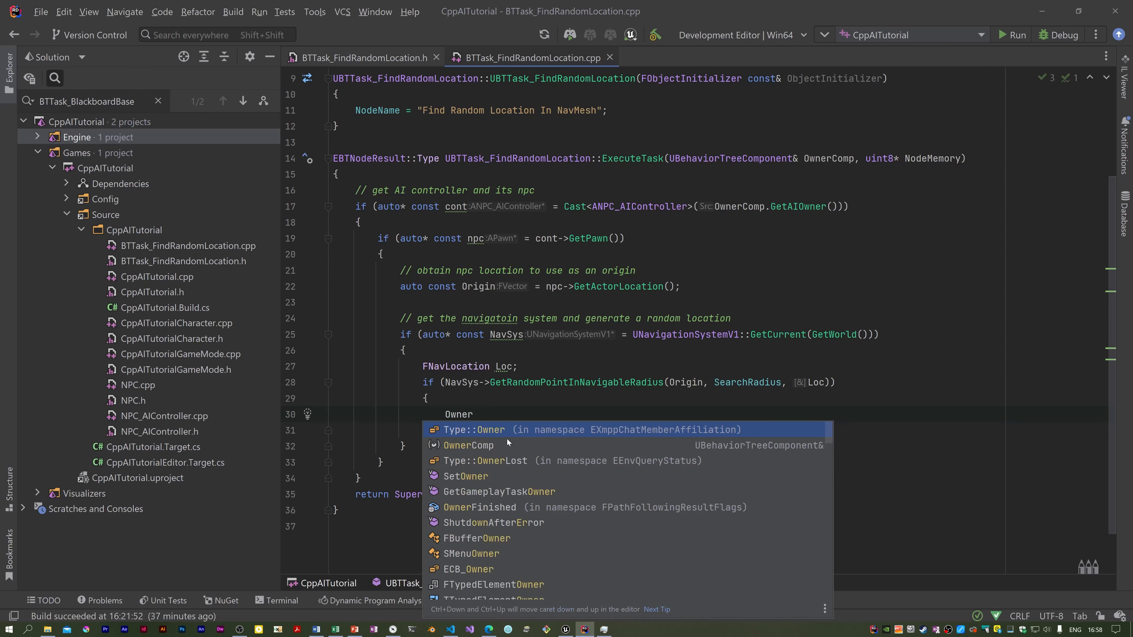
{"action": "type", "text": "Comp"}
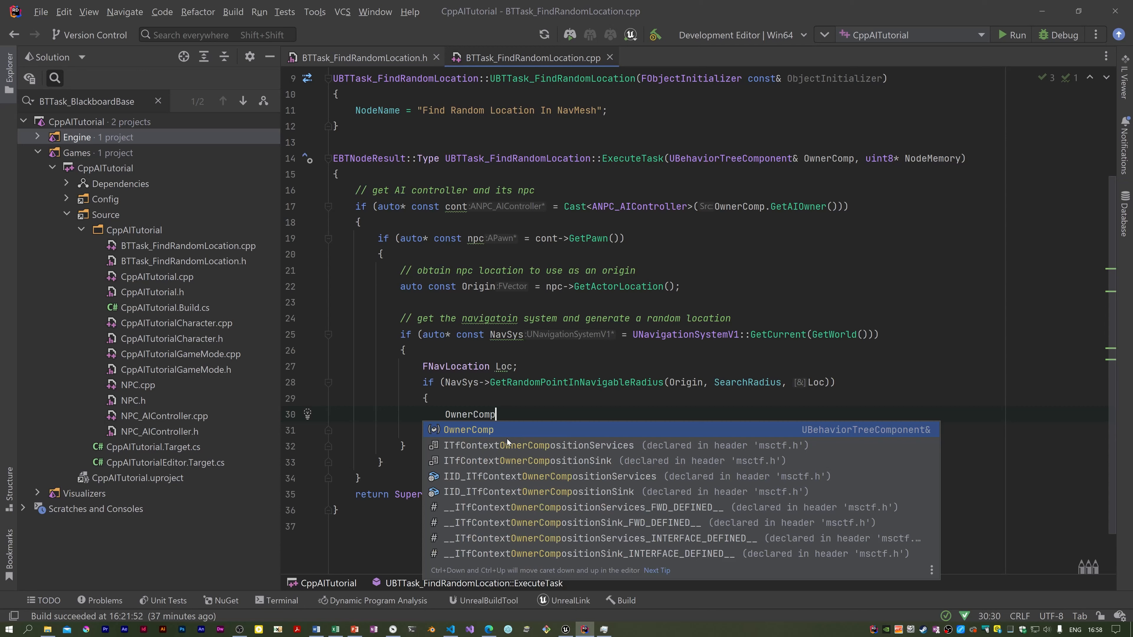
{"action": "type", "text": ".get"}
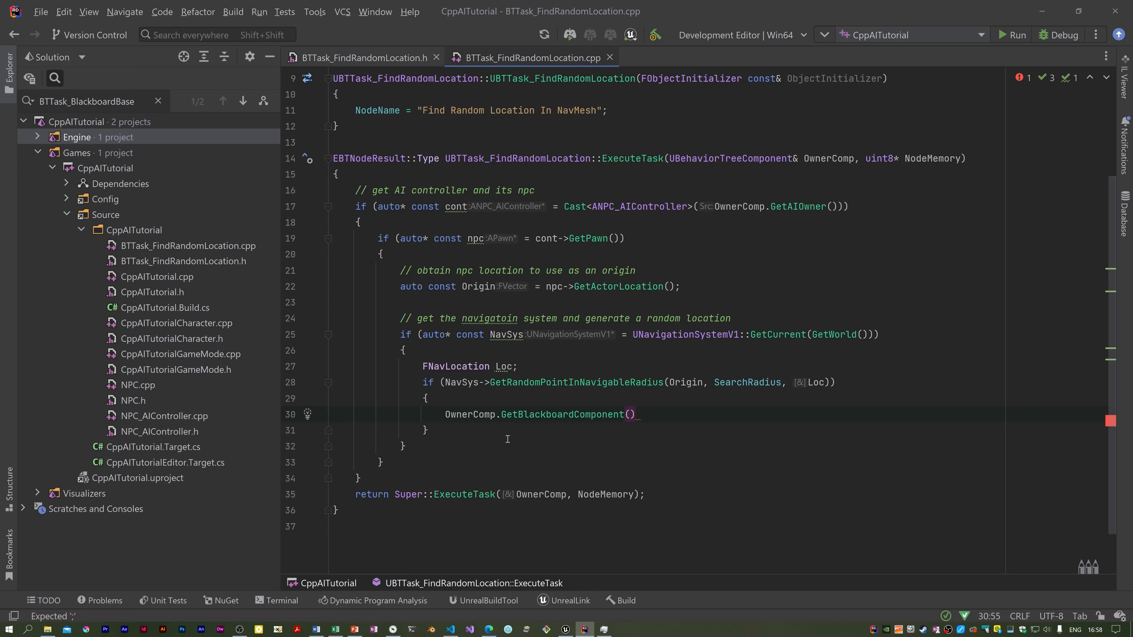
{"action": "type", "text": "->"}
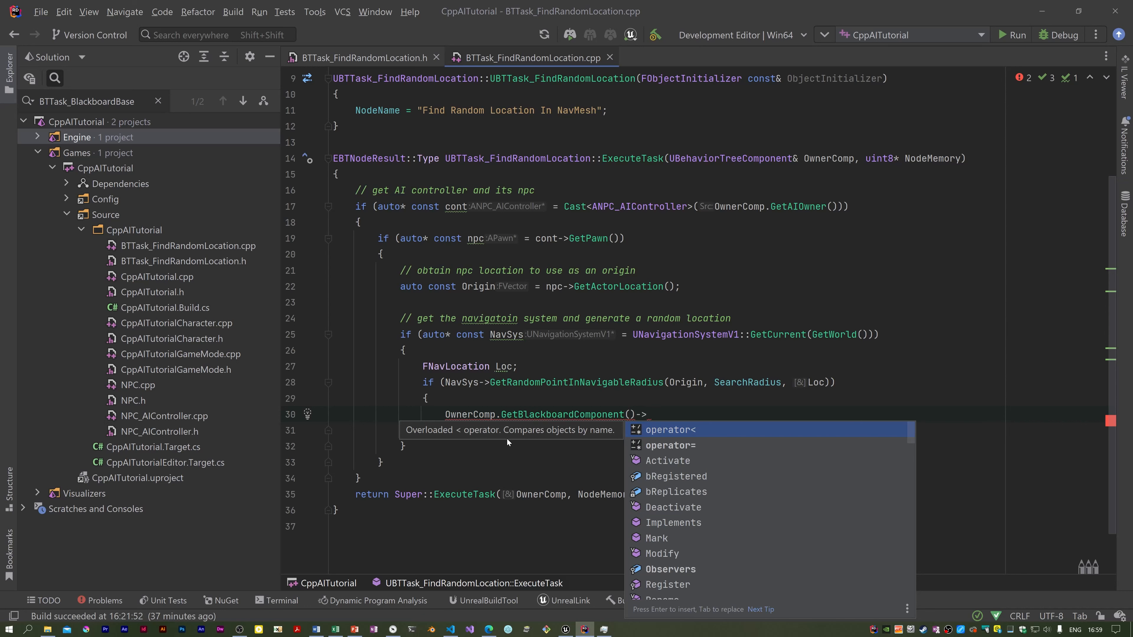
{"action": "type", "text": "setvaluea"}
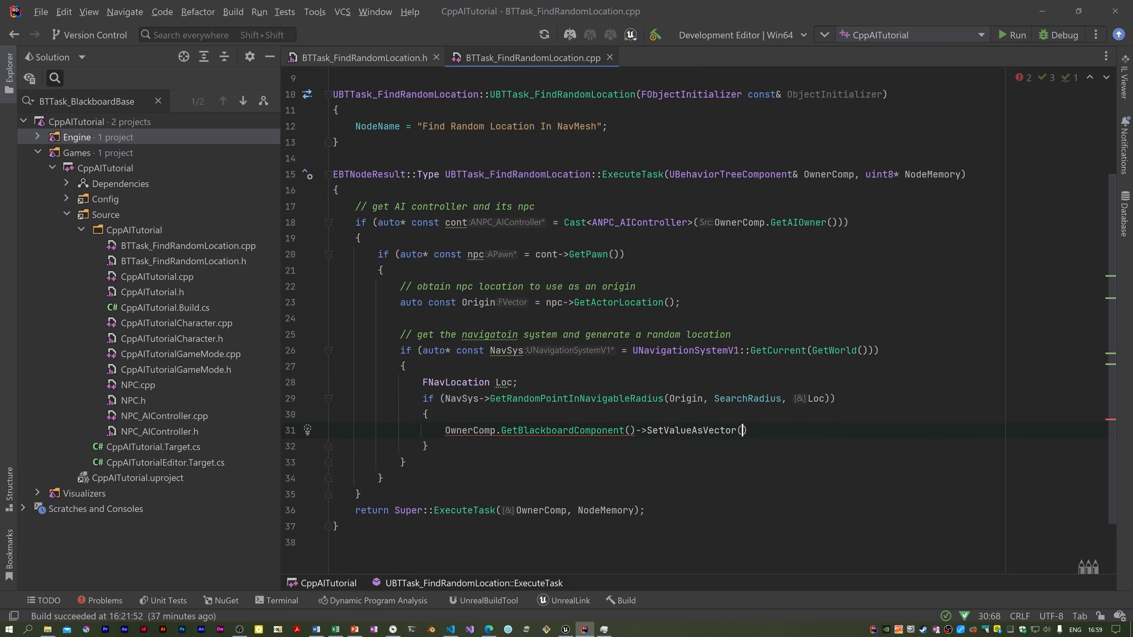
{"action": "type", "text": "GetSelectedBlackboardKey("}
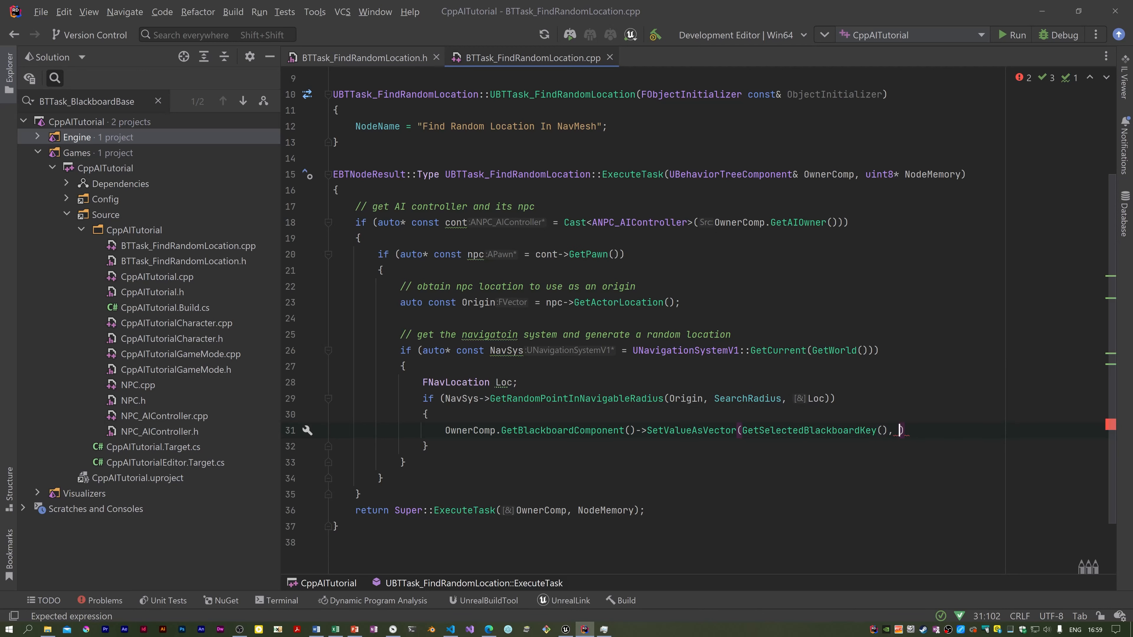
{"action": "left_click", "coordinate": [898, 430]}
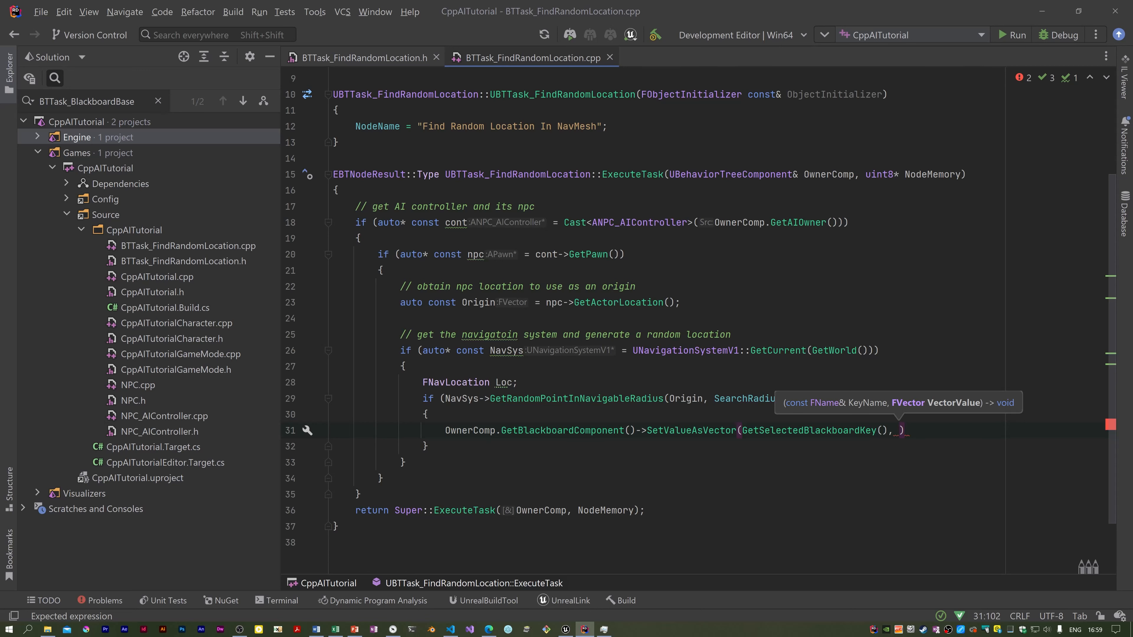
Pass Loc.Location as the vector value, completing the blackboard write.
{"action": "type", "text": "Loc."}
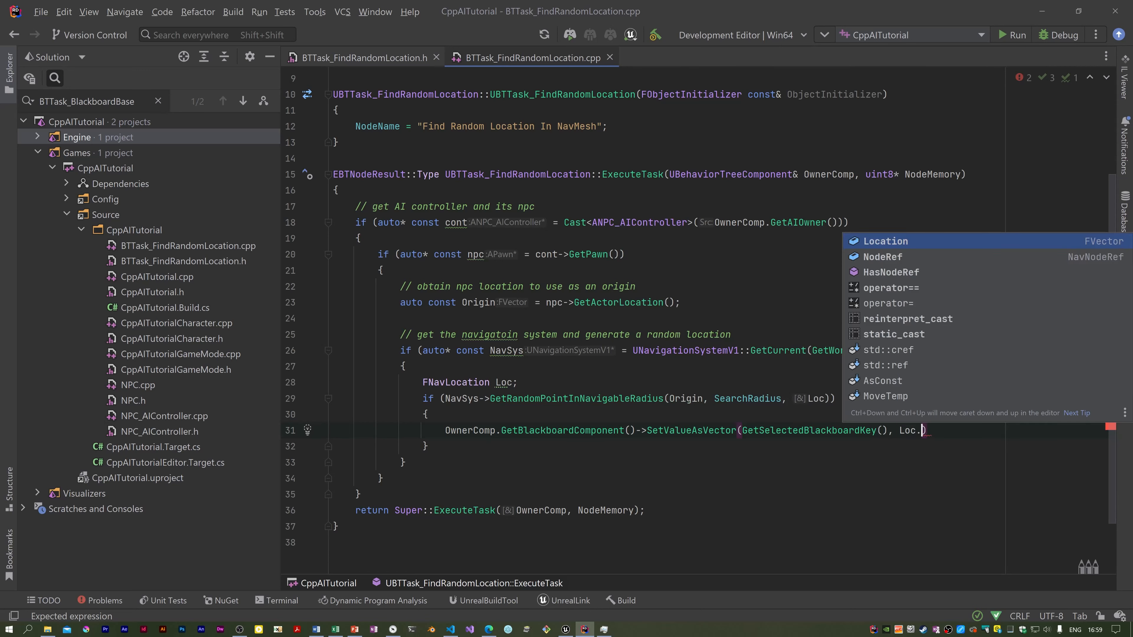
{"action": "left_click", "coordinate": [884, 241]}
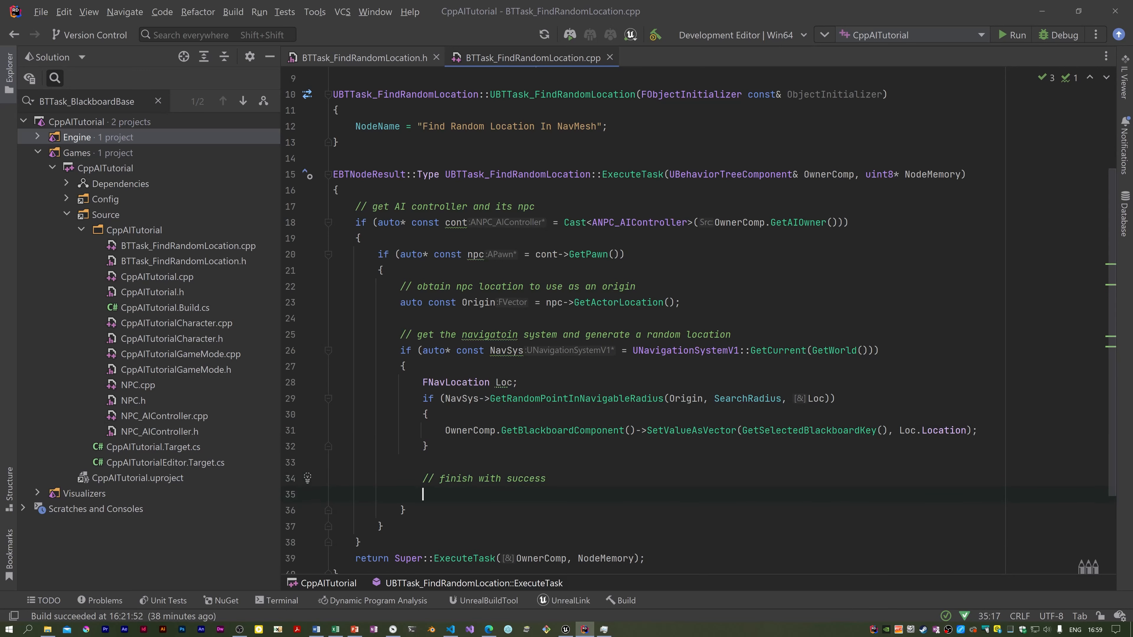
Add FinishLatentTask(OwnerComp, Succeeded), return Succeeded, otherwise Failed, and build the project.
{"action": "type", "text": "FinishLatentTask(OwnerComp, EBTNodeResult::Succeeded);"}
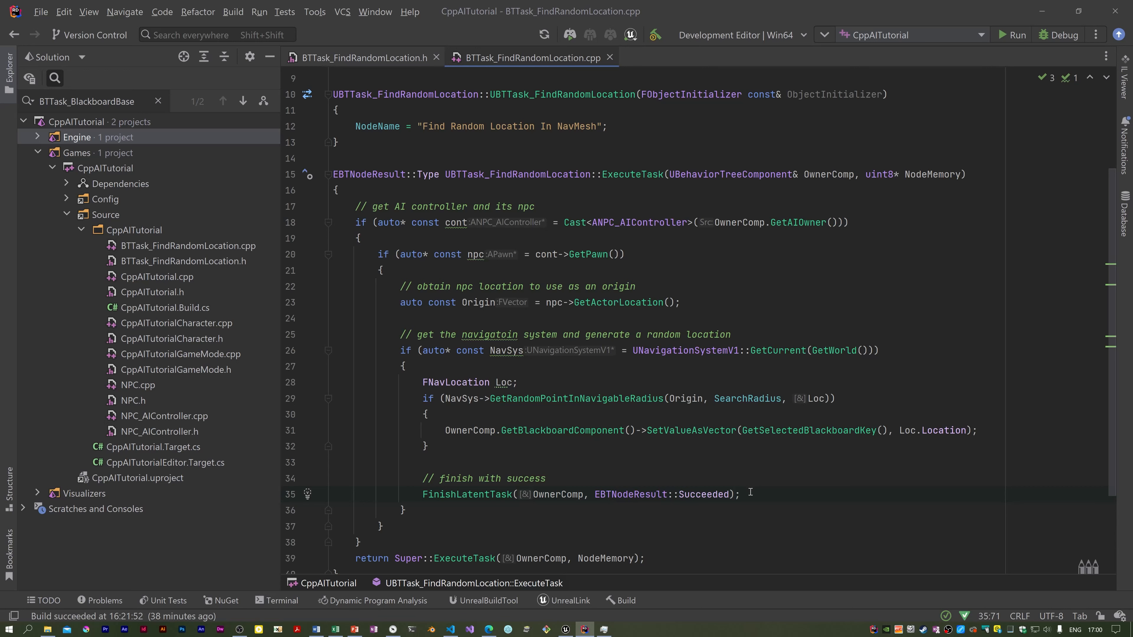
{"action": "type", "text": "return EBTNodeResult::Succeeded;"}
{"action": "left_click", "coordinate": [500, 558]}
{"action": "type", "text": "return EBTNodeResult::Failed;"}
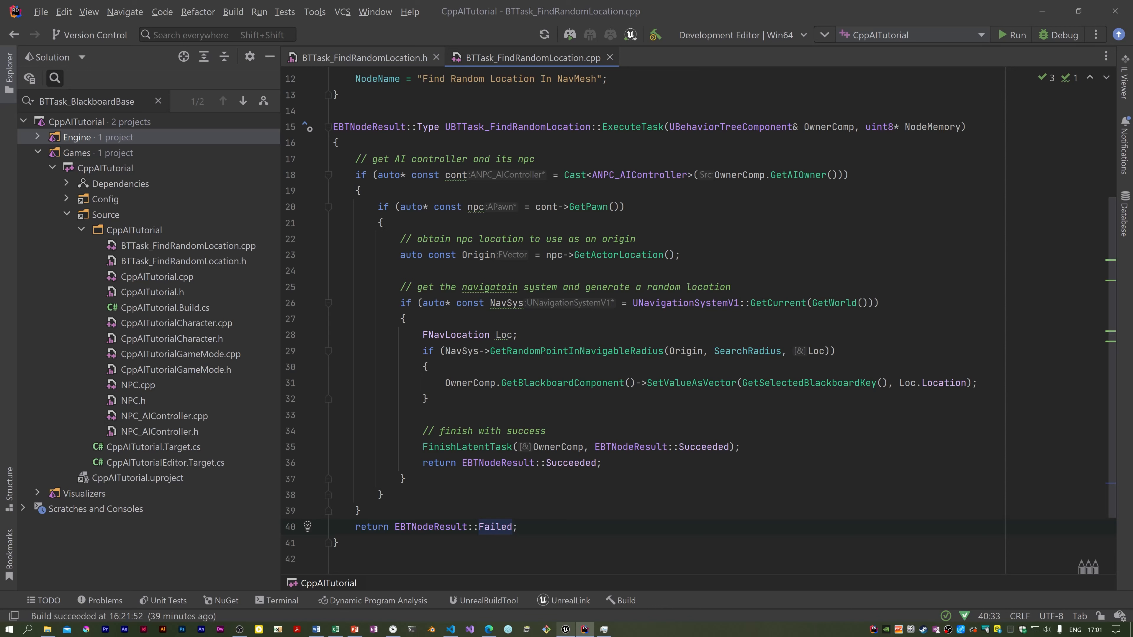
{"action": "left_click", "coordinate": [513, 527]}
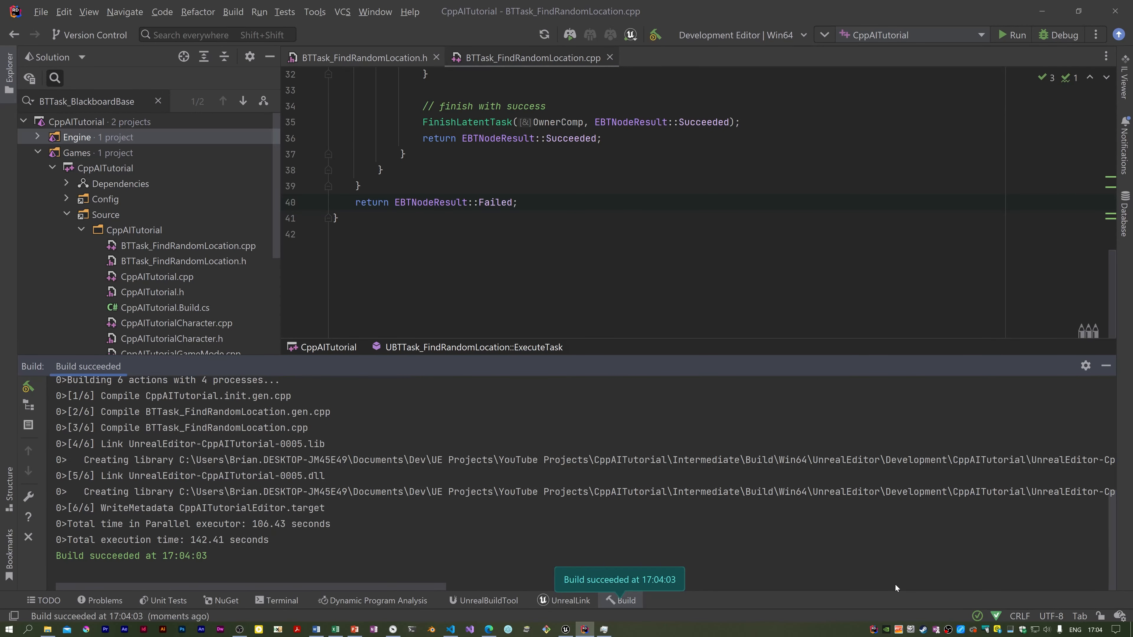
{"action": "mouse_move", "coordinate": [630, 456]}
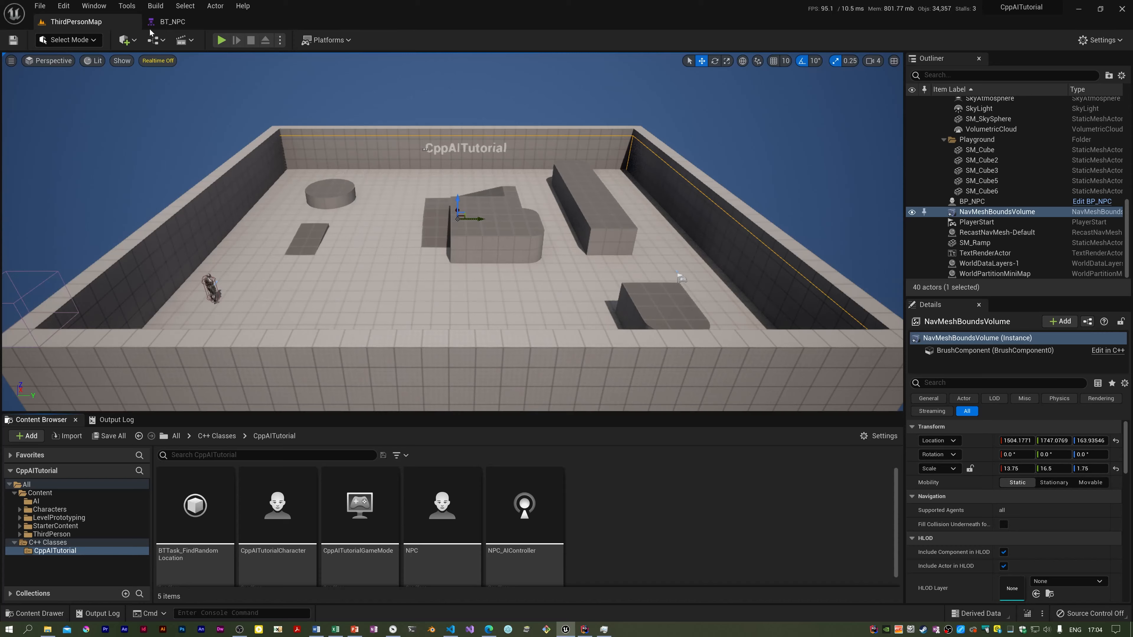
Add a Sequence node as the Selector's child in BT_NPC.
{"action": "left_click", "coordinate": [172, 21]}
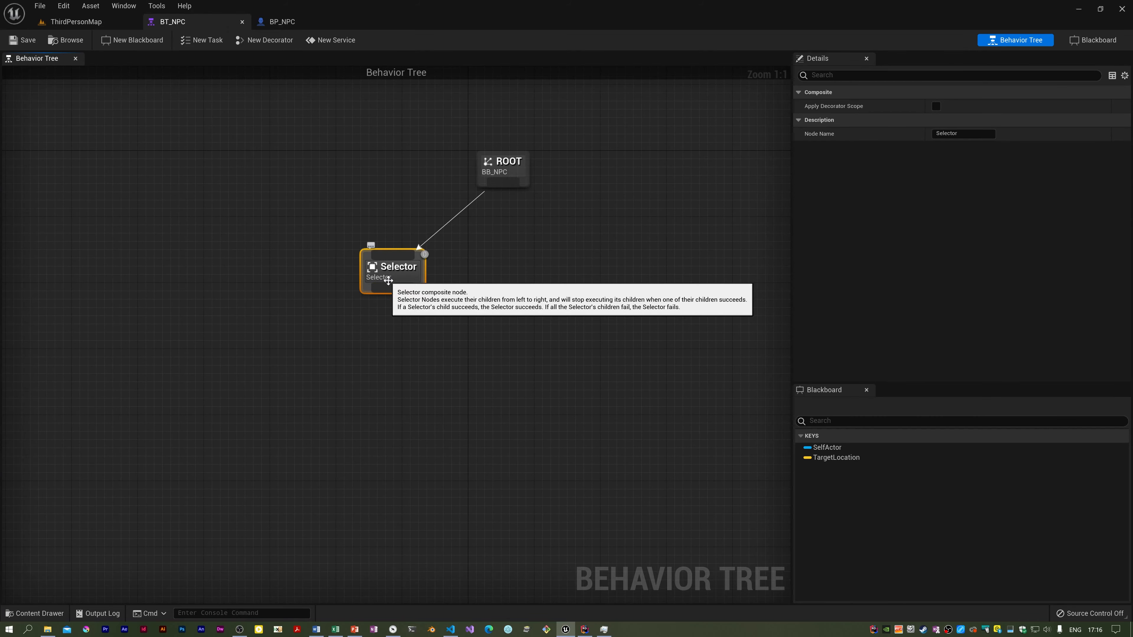
{"action": "left_click_drag", "start_coordinate": [425, 254], "coordinate": [254, 349]}
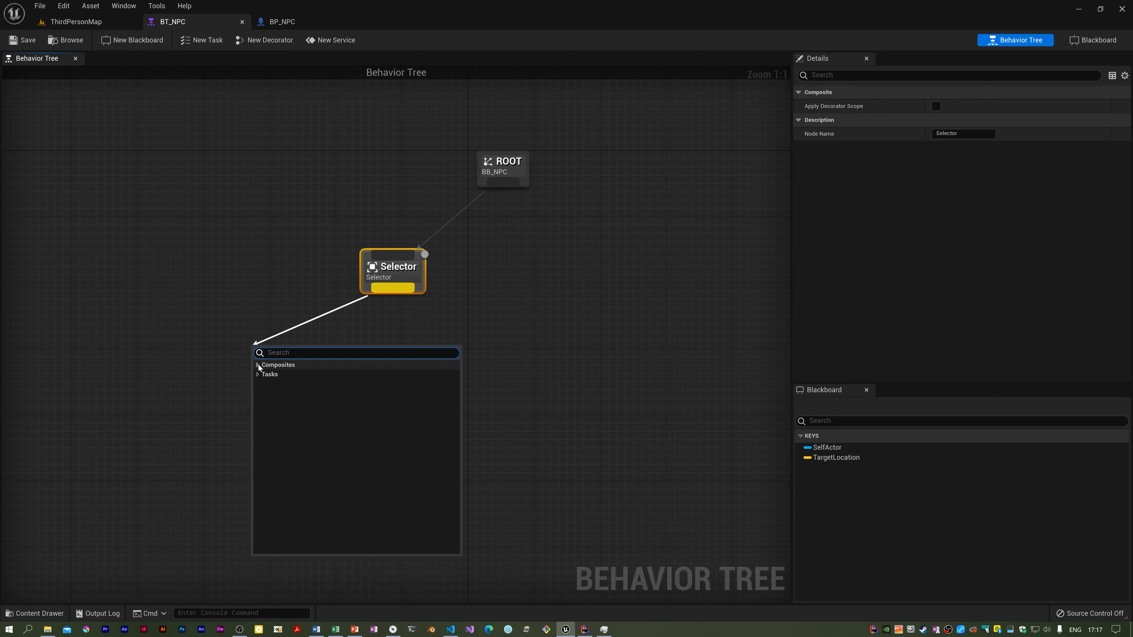
{"action": "left_click", "coordinate": [279, 365]}
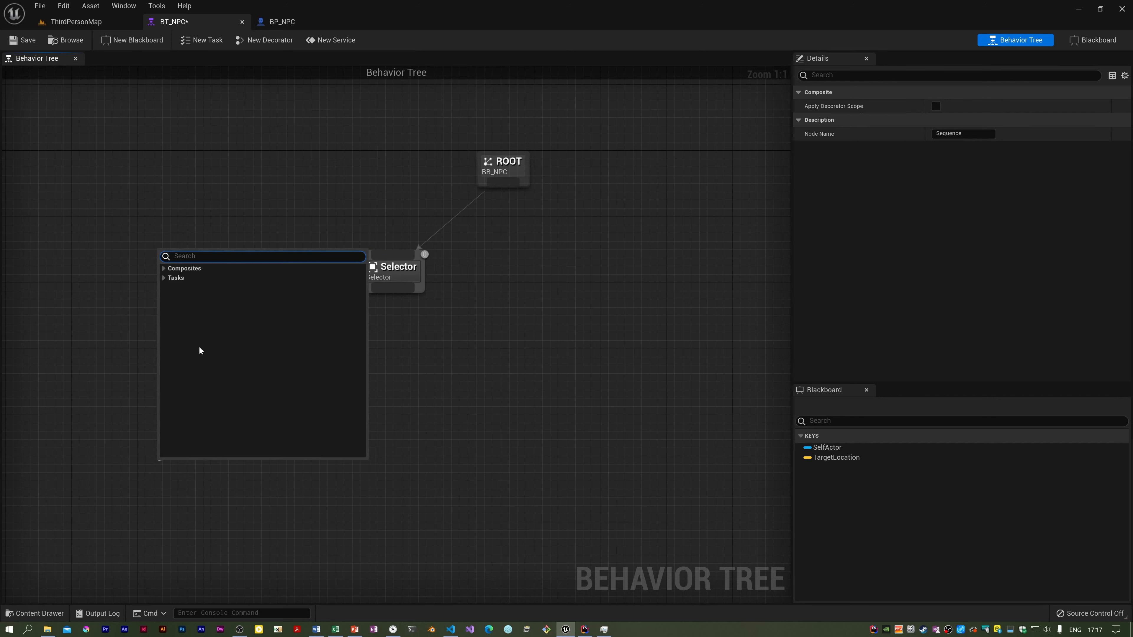
Give the Sequence Find Random Location, Move To and Wait task children.
{"action": "left_click", "coordinate": [176, 277]}
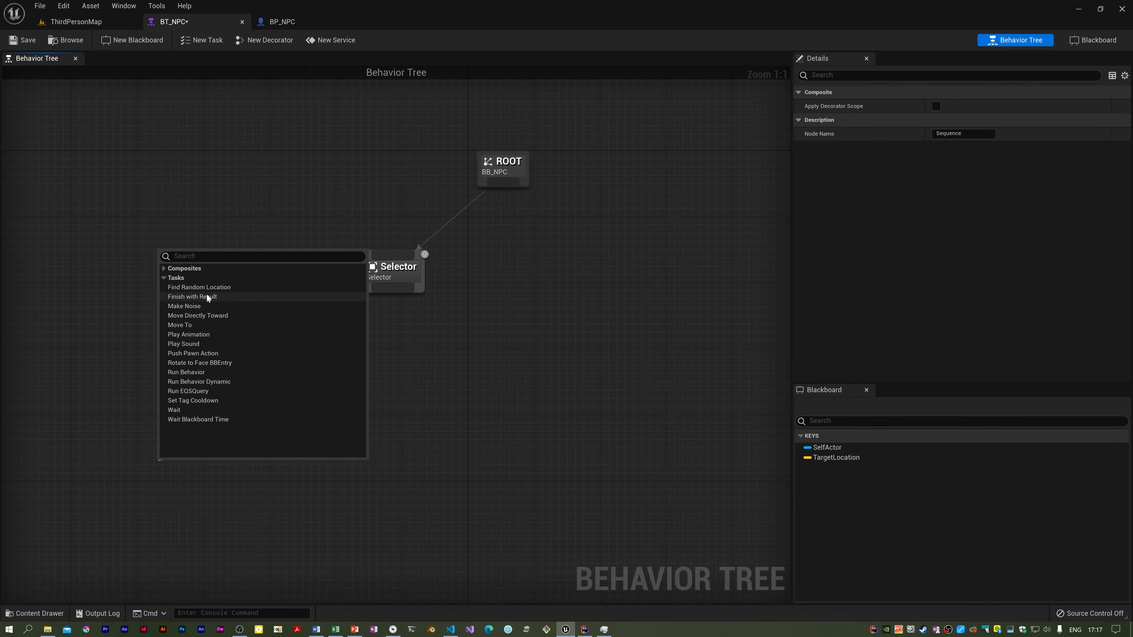
{"action": "left_click", "coordinate": [199, 287]}
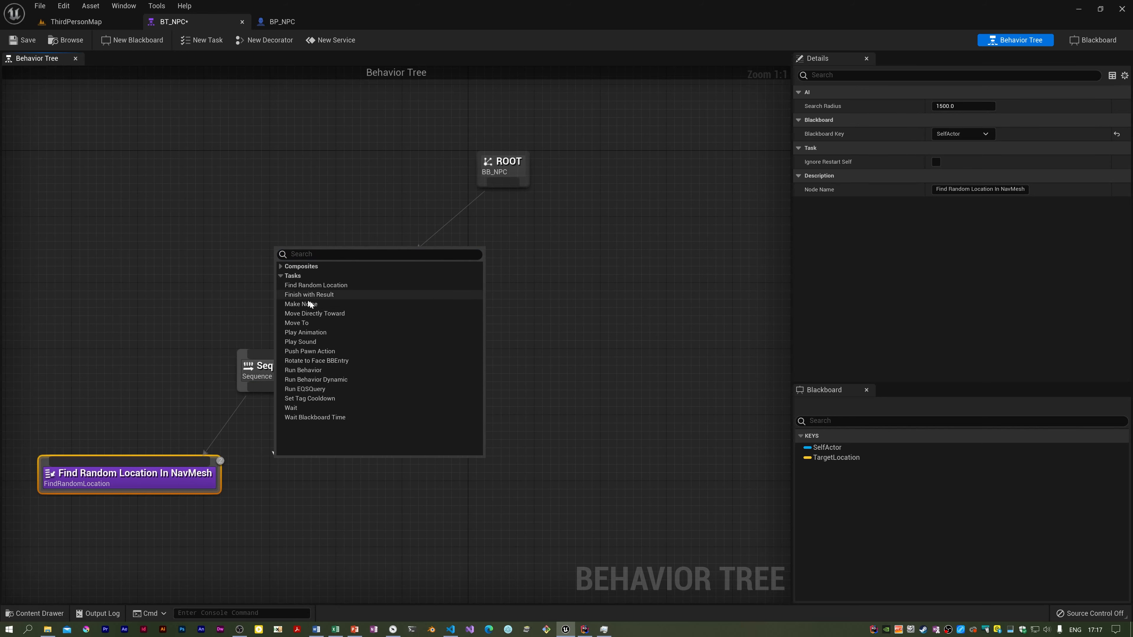
{"action": "left_click", "coordinate": [296, 322]}
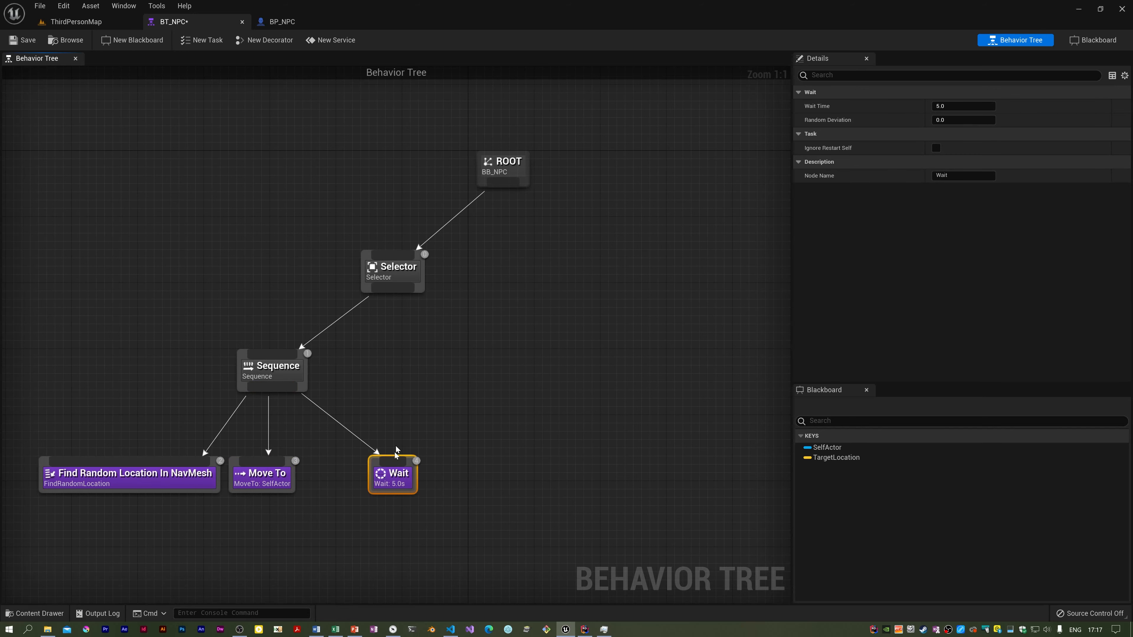
{"action": "left_click_drag", "start_coordinate": [392, 473], "coordinate": [342, 474]}
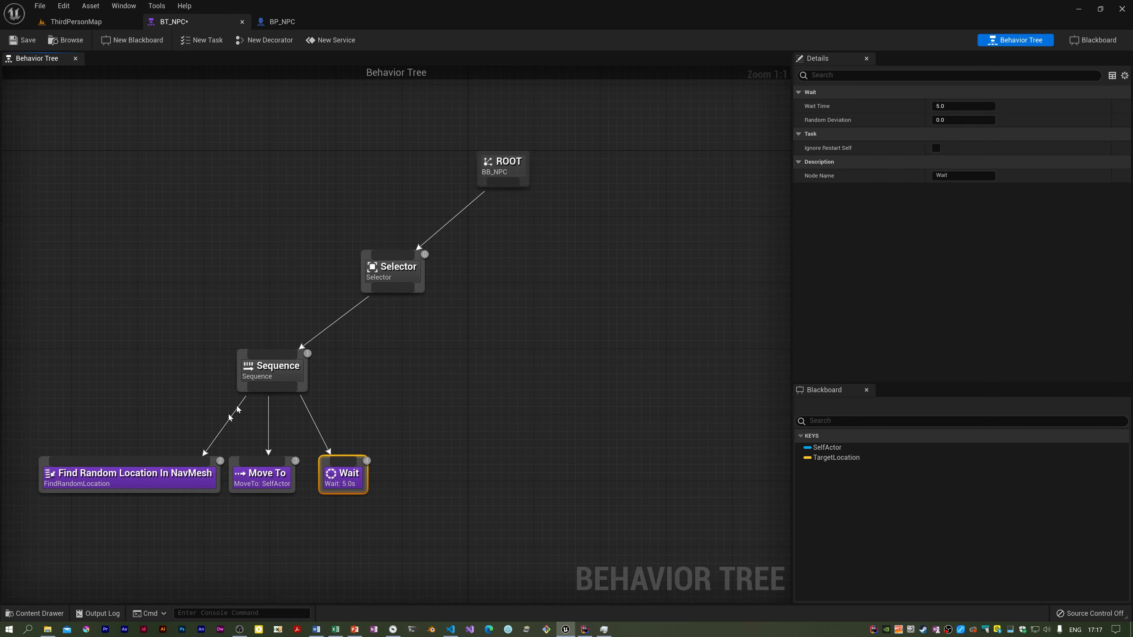
Set Move To's blackboard key to TargetLocation and Wait Time to 1.0.
{"action": "left_click", "coordinate": [128, 475]}
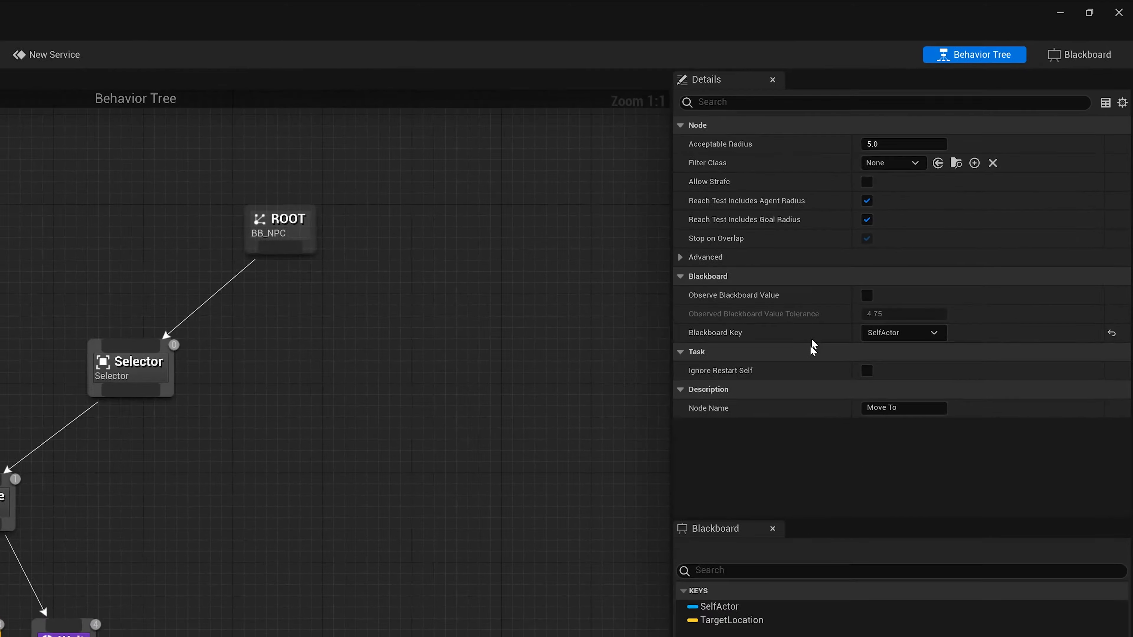
{"action": "left_click", "coordinate": [915, 163]}
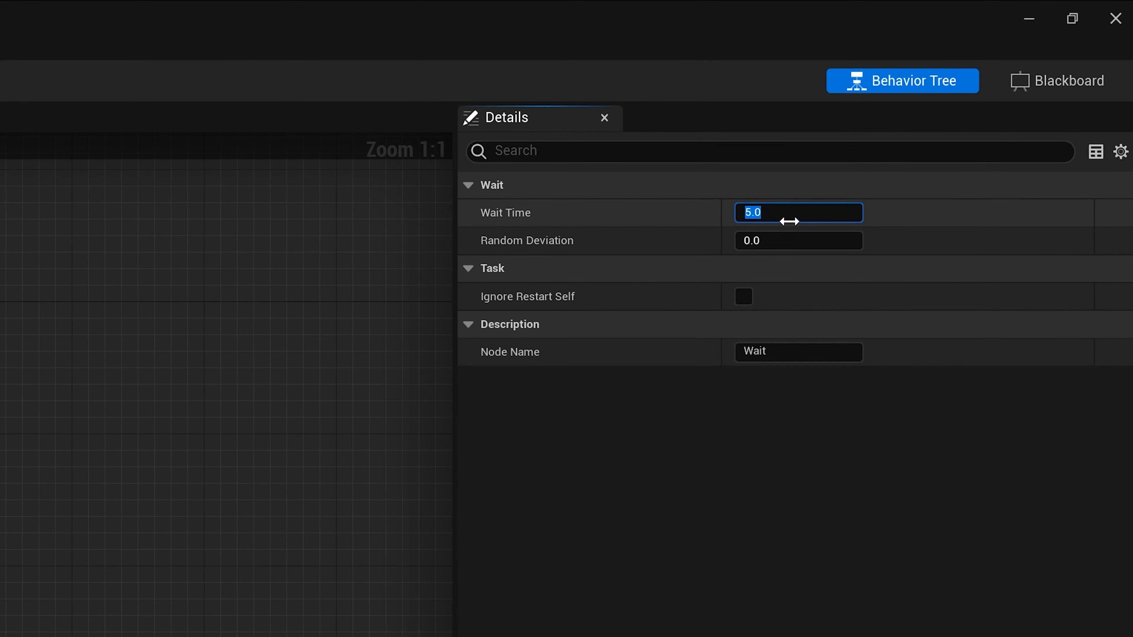
{"action": "type", "text": "1.0"}
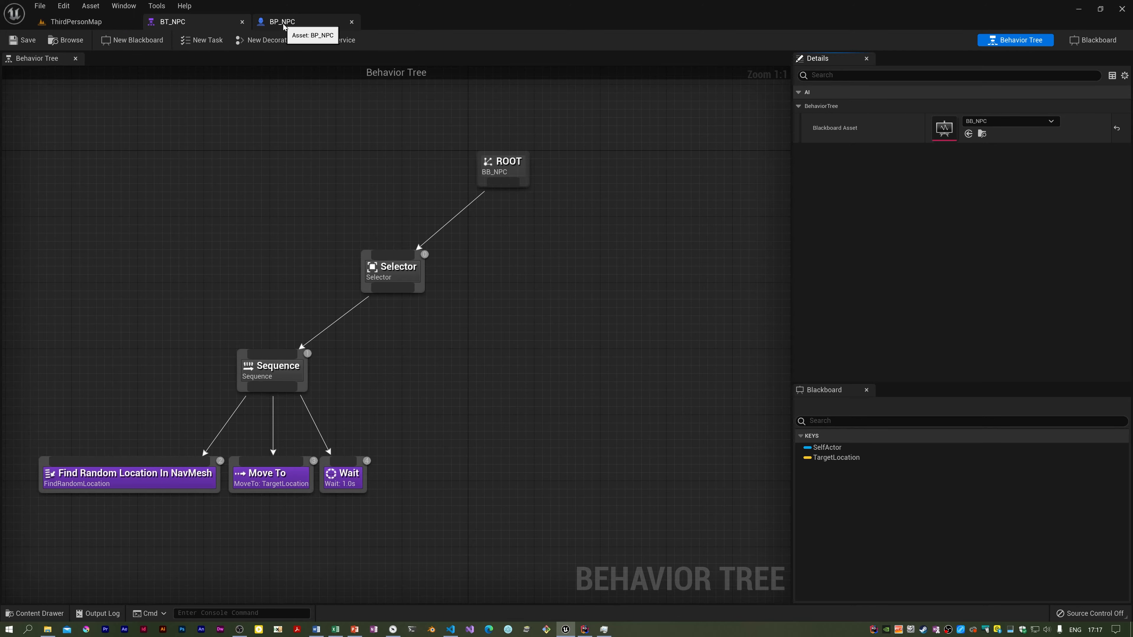
Set BP_NPC's AI Controller Class to NPC_AIController and play ThirdPersonMap.
{"action": "left_click", "coordinate": [280, 21]}
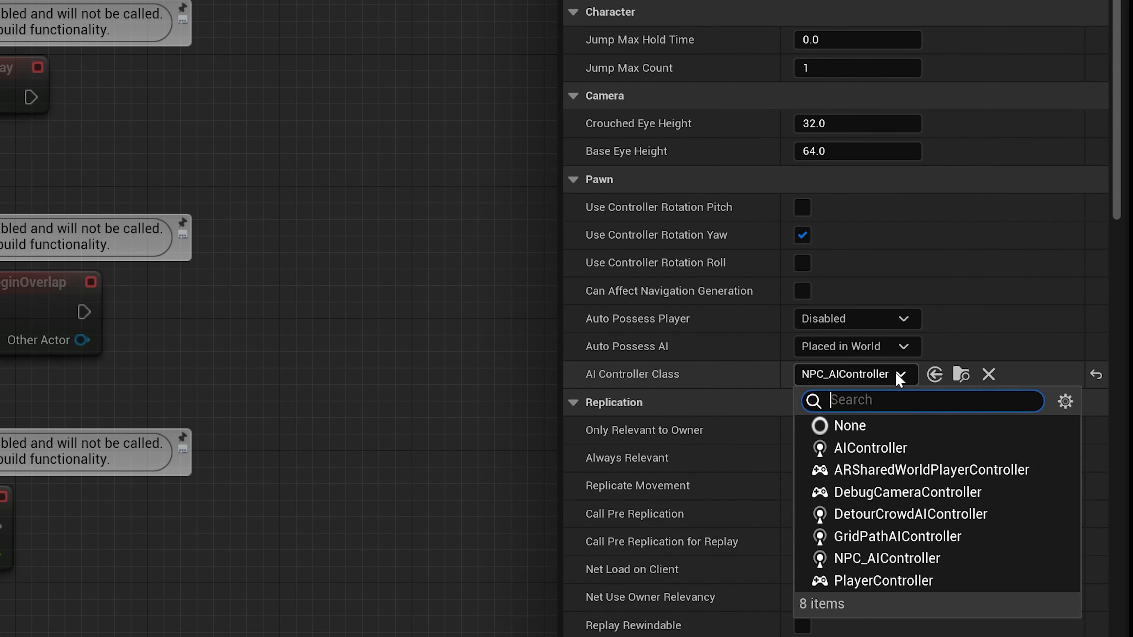
{"action": "mouse_move", "coordinate": [870, 447]}
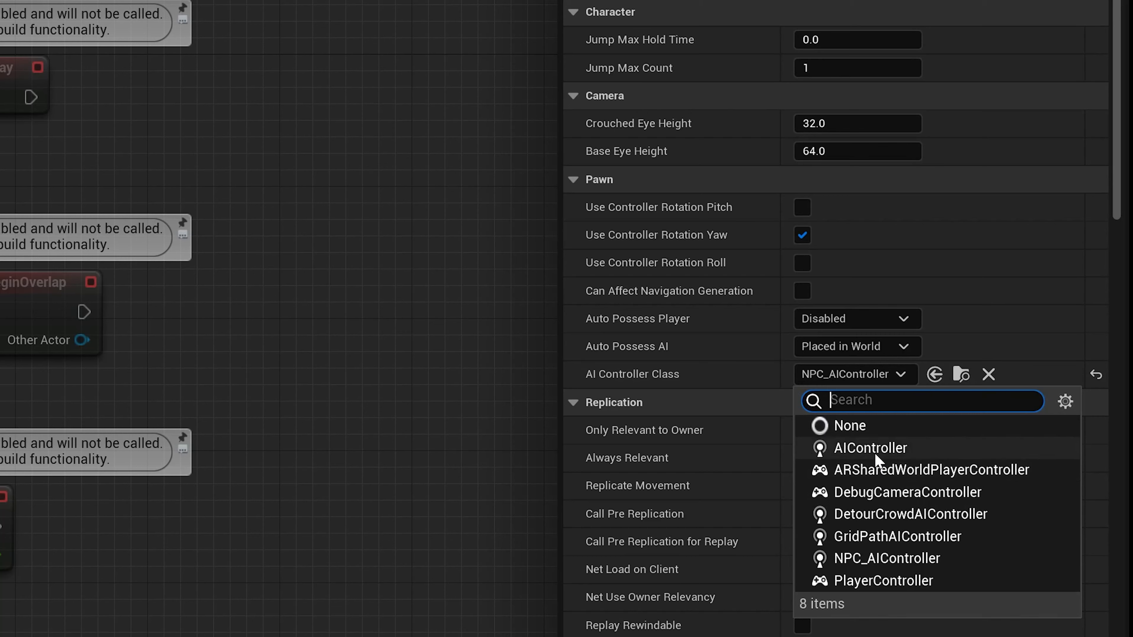
{"action": "left_click", "coordinate": [870, 448]}
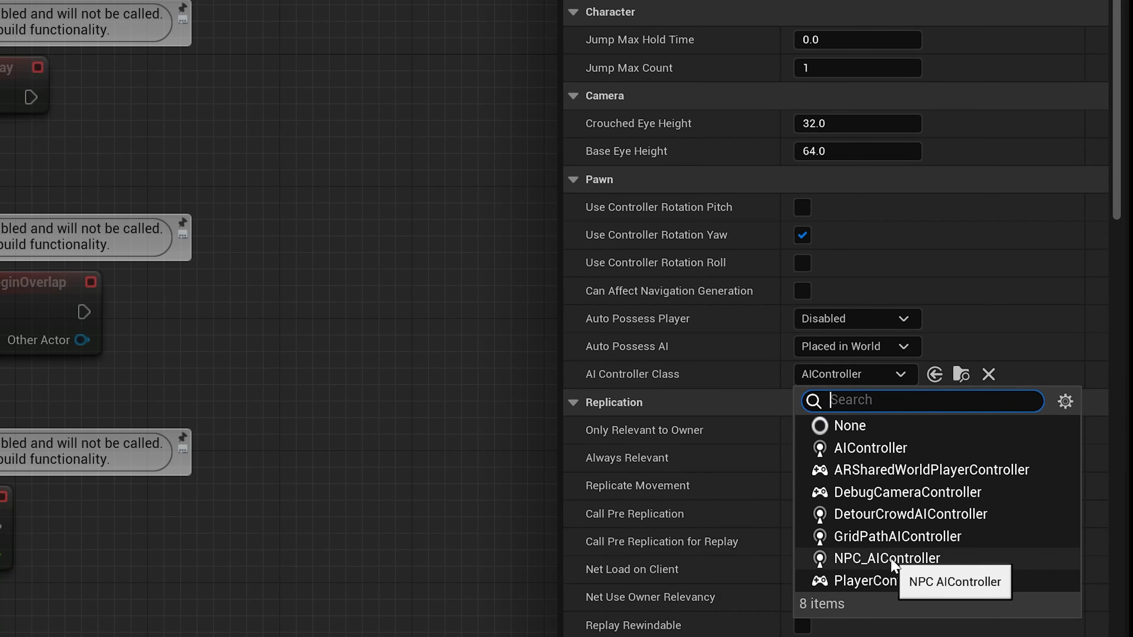
{"action": "left_click", "coordinate": [886, 557]}
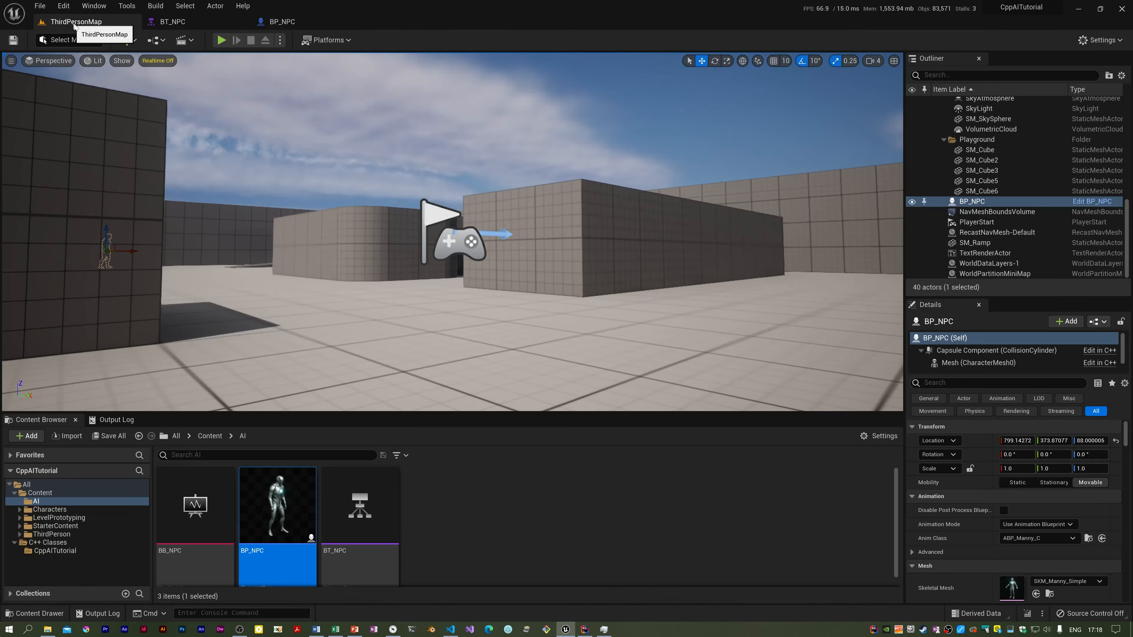
{"action": "mouse_move", "coordinate": [221, 40]}
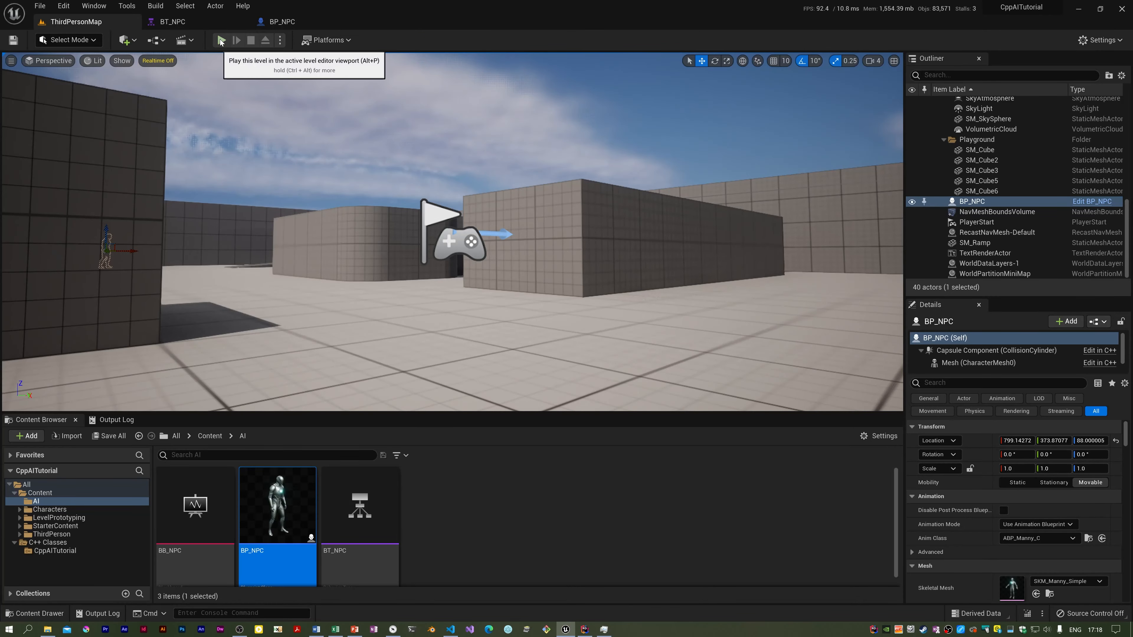
{"action": "left_click", "coordinate": [220, 39]}
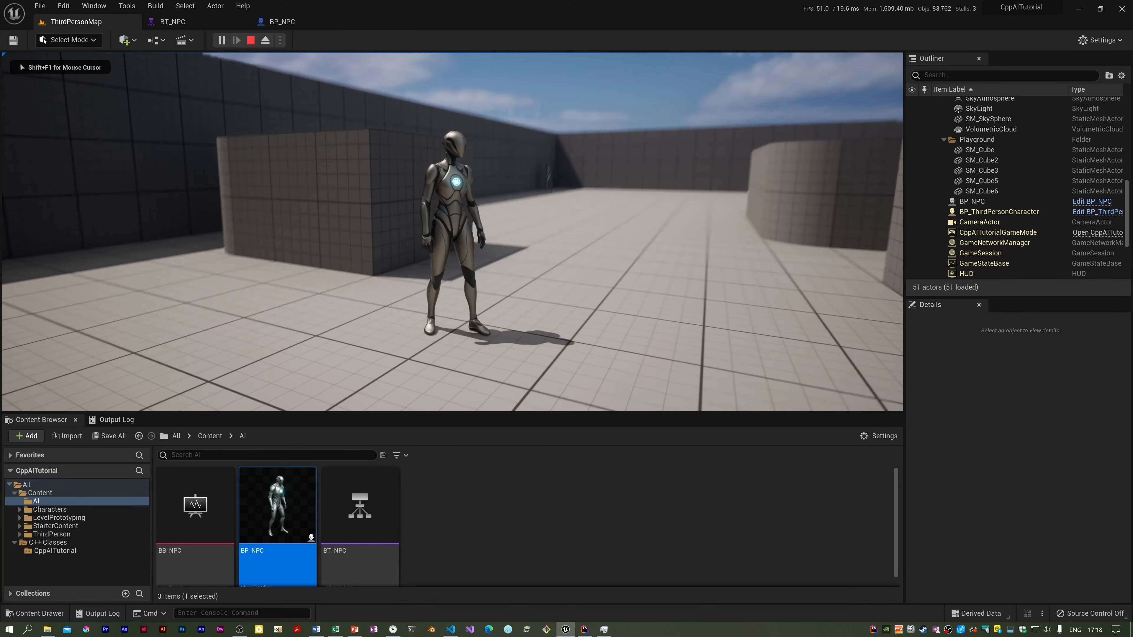